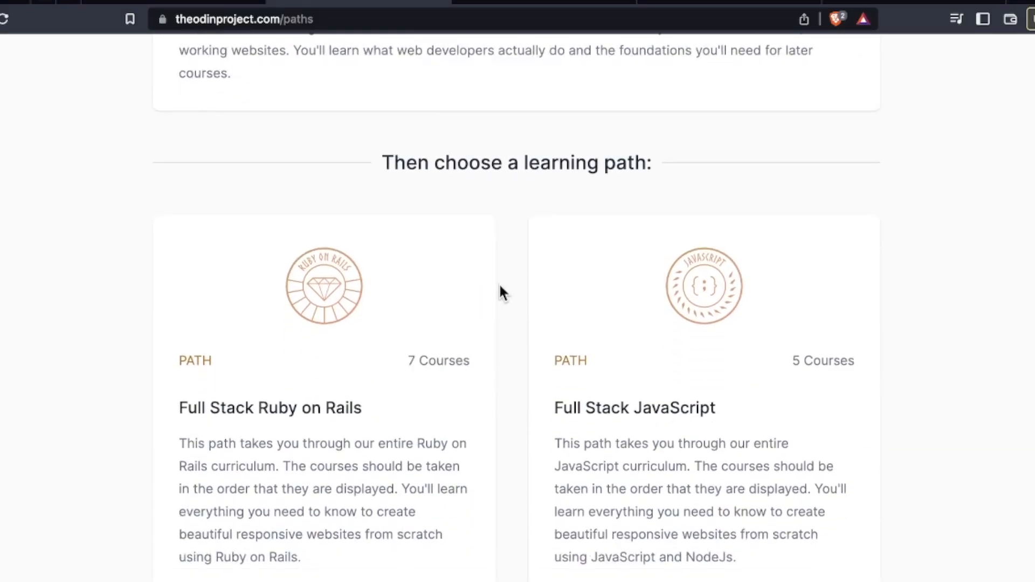
mouse_move(321, 464)
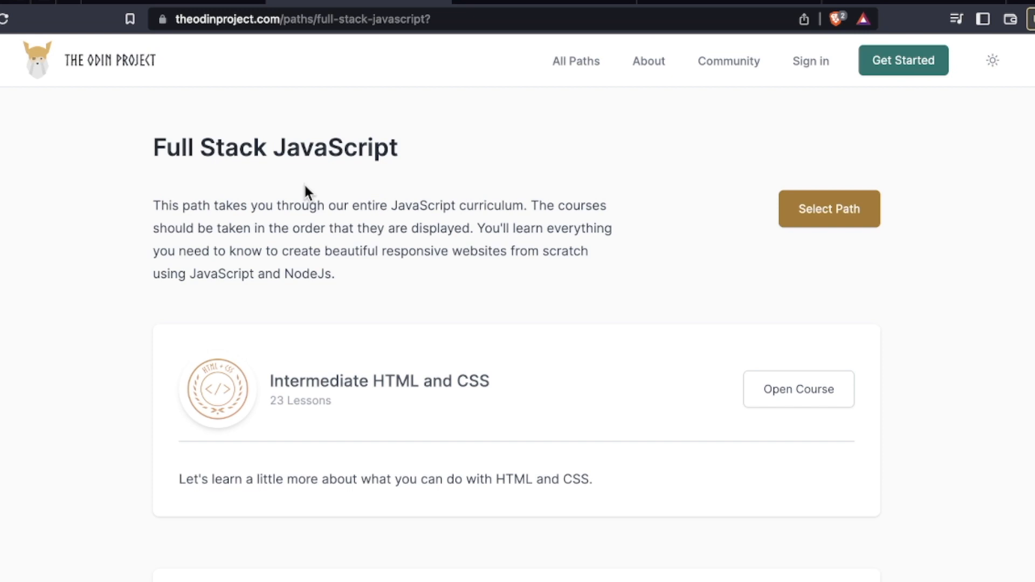
Scroll the Full Stack JavaScript path page to review its course list
scroll(down, 3)
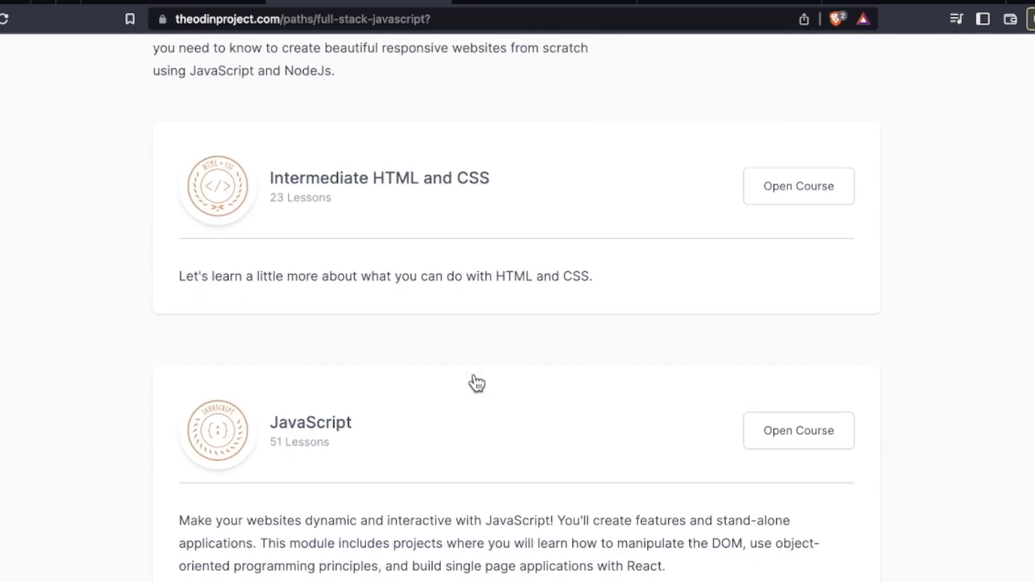
scroll(up, 3)
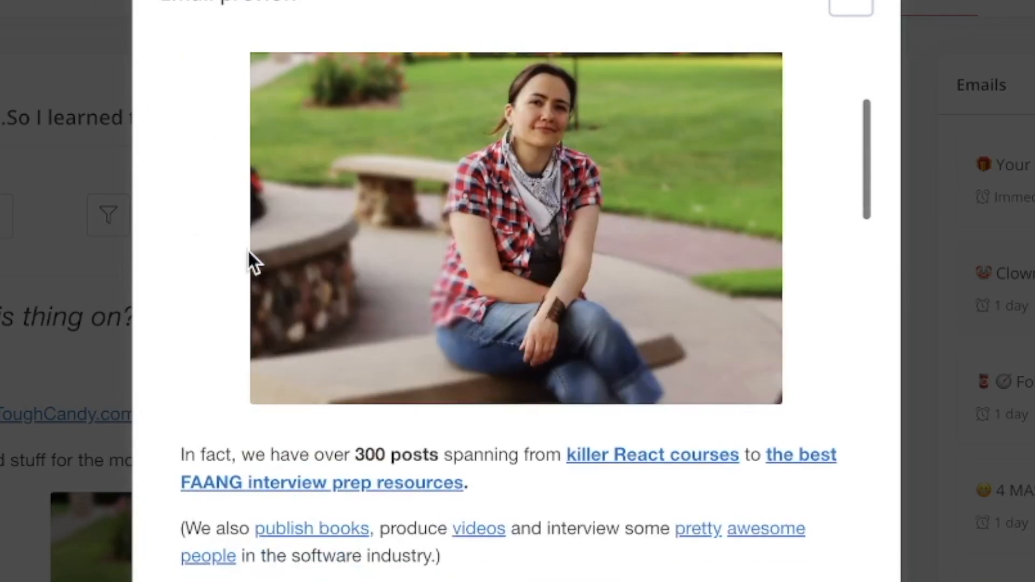
Scroll through the FizzBuzz and portfolio-tip newsletters, ending on the photo gallery retheme email
scroll(down, 3)
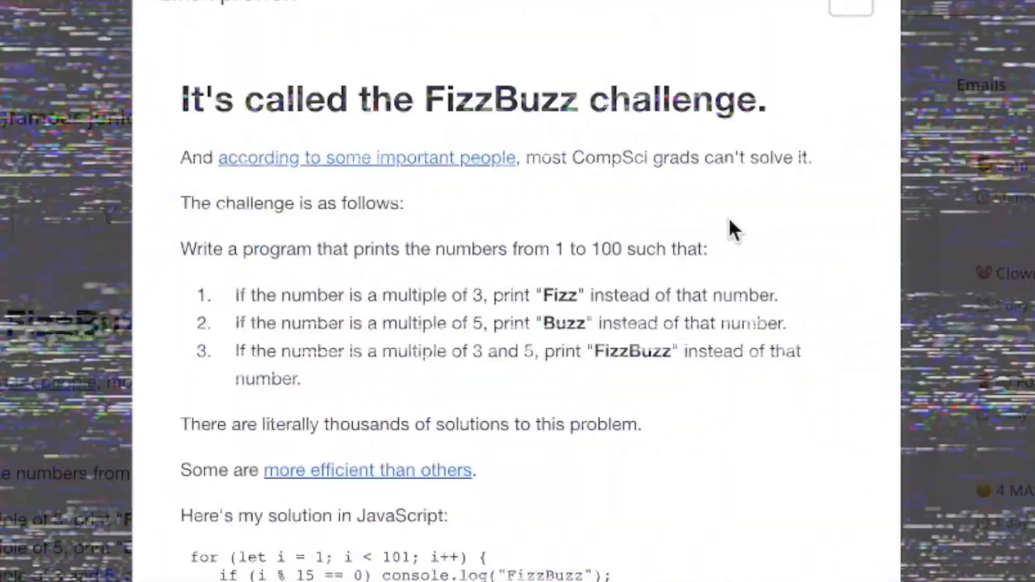
scroll(down, 3)
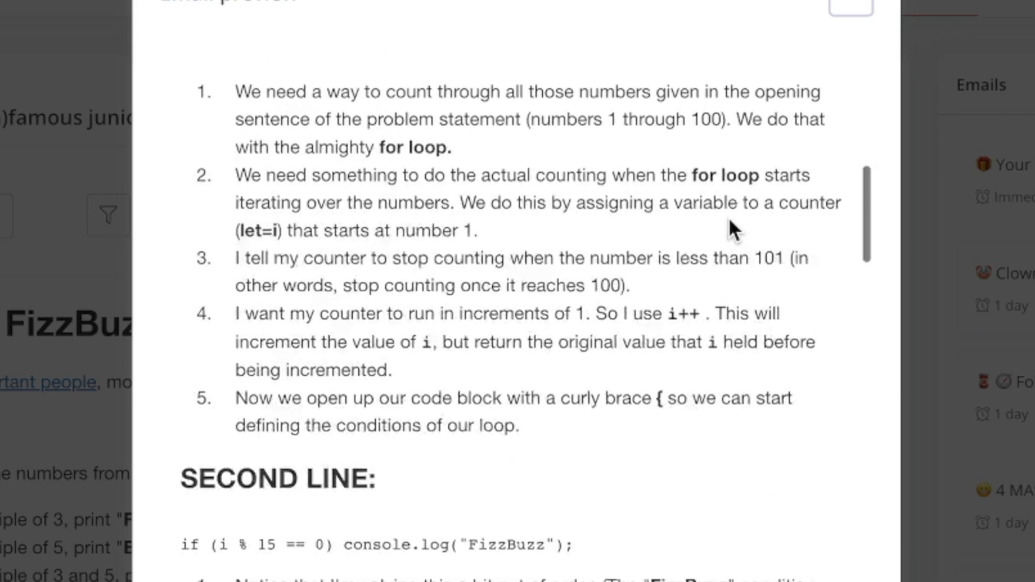
scroll(up, 3)
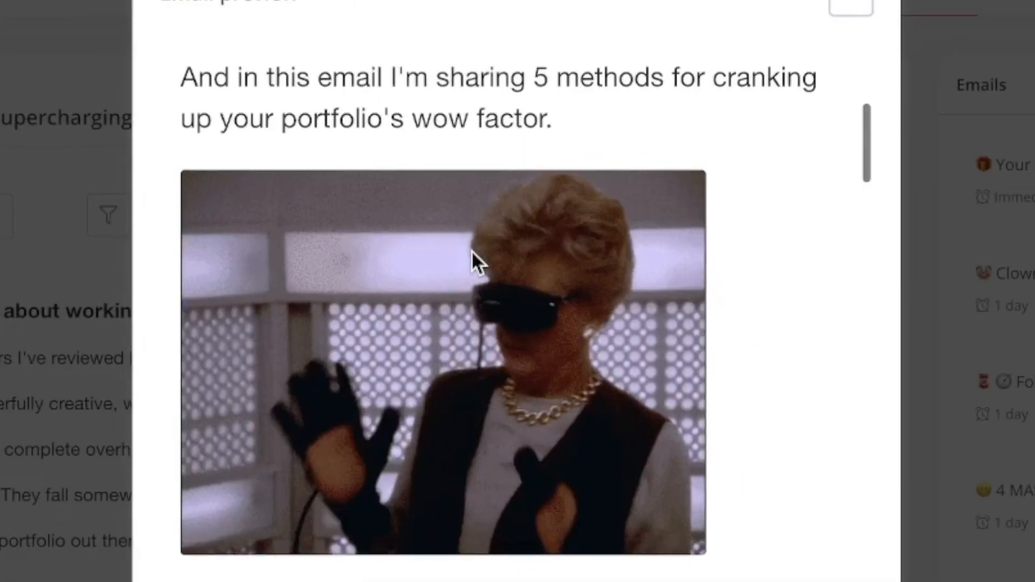
scroll(down, 3)
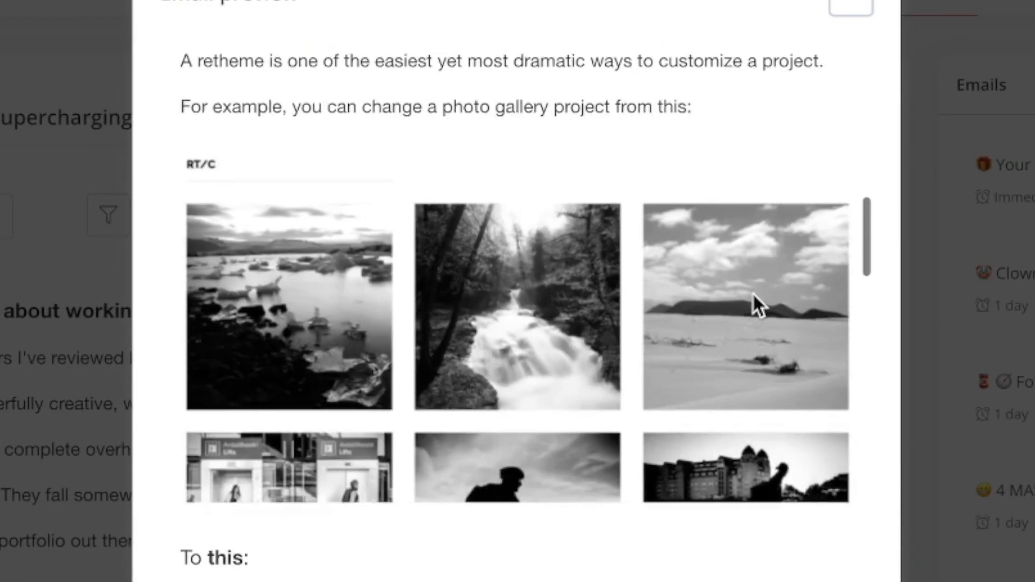
scroll(down, 3)
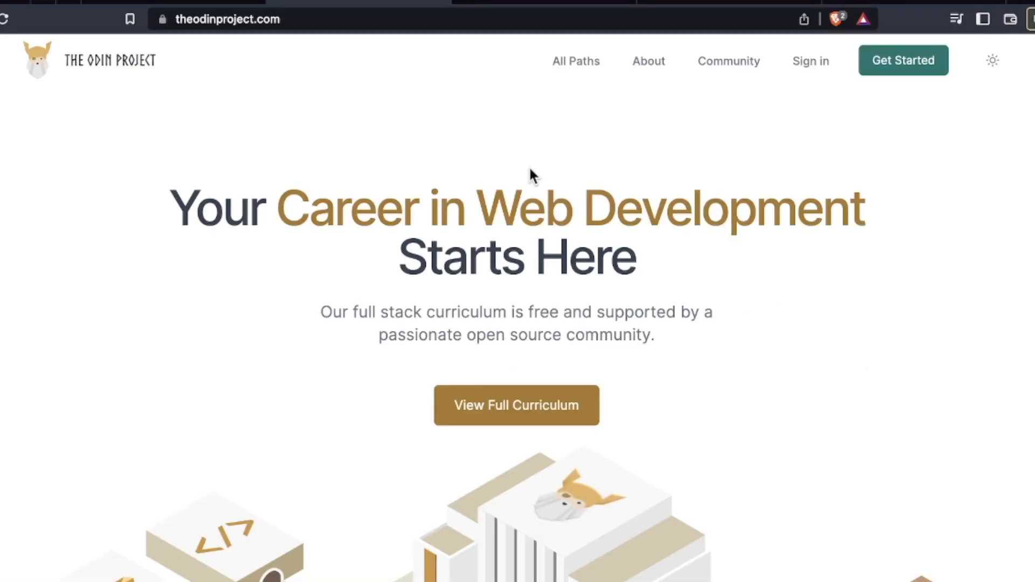
mouse_move(527, 227)
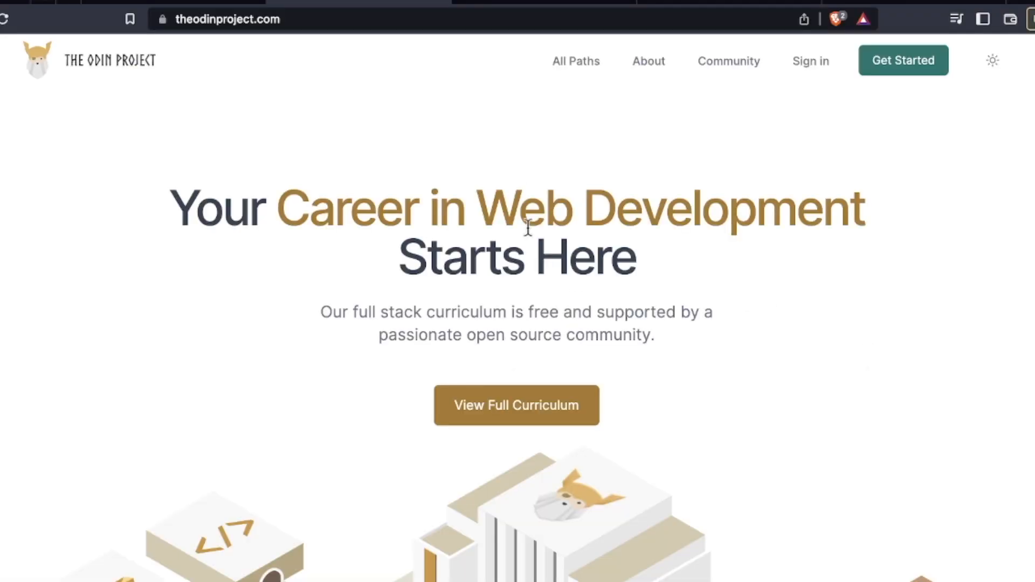
mouse_move(165, 146)
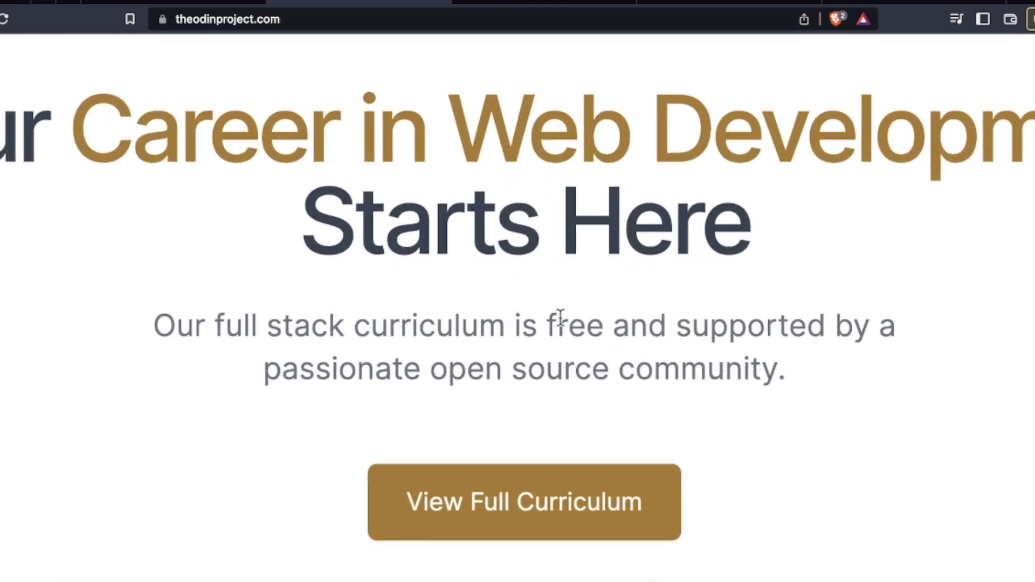
Open theodinproject.com and scroll past How it works to the course grid
double_click(574, 325)
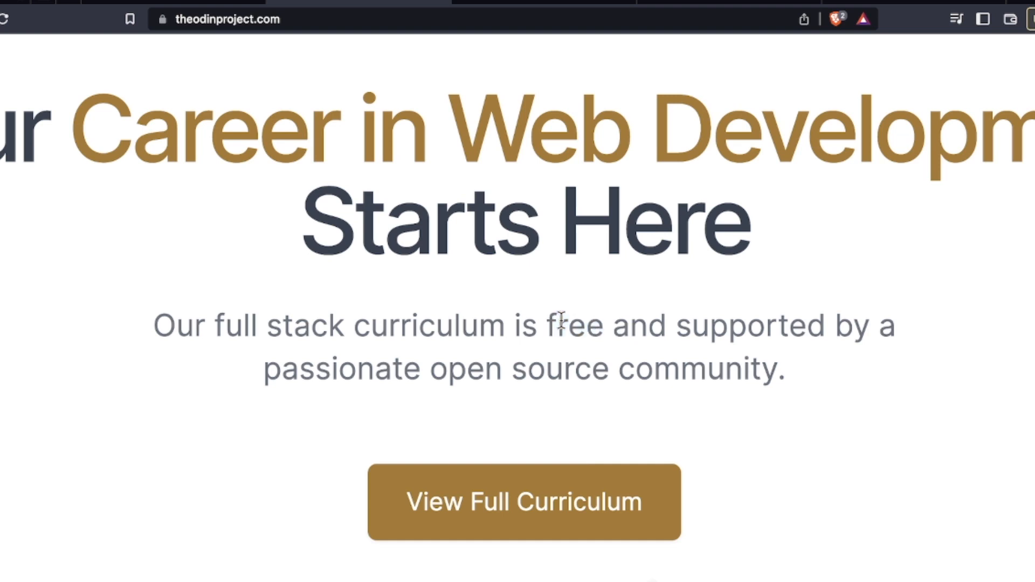
double_click(574, 324)
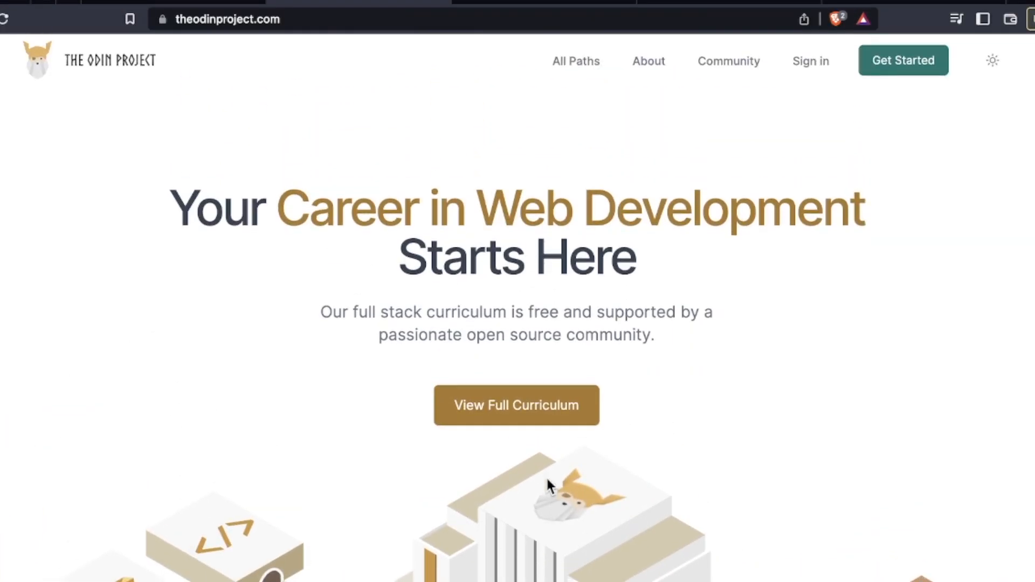
mouse_move(480, 481)
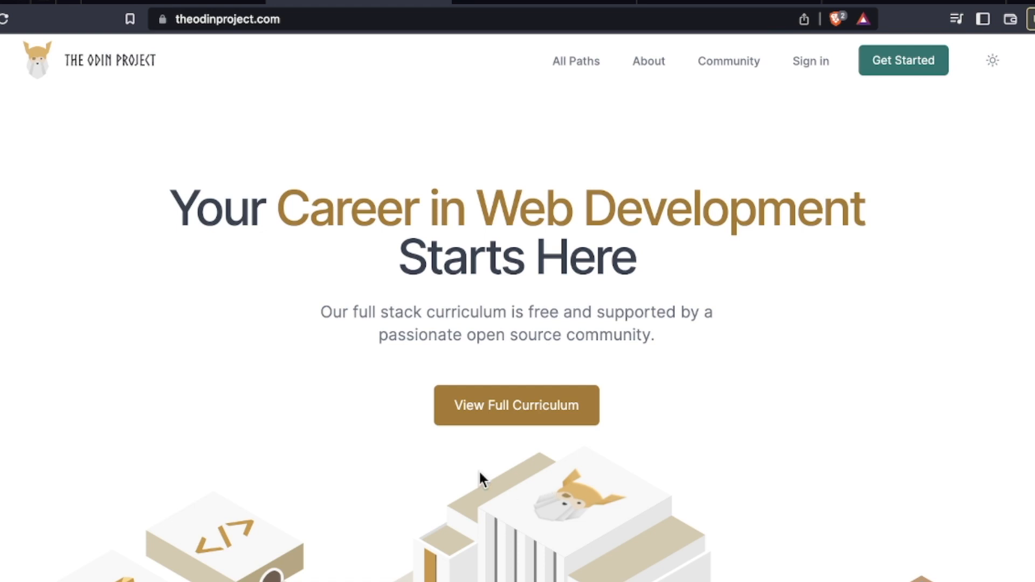
scroll(down, 3)
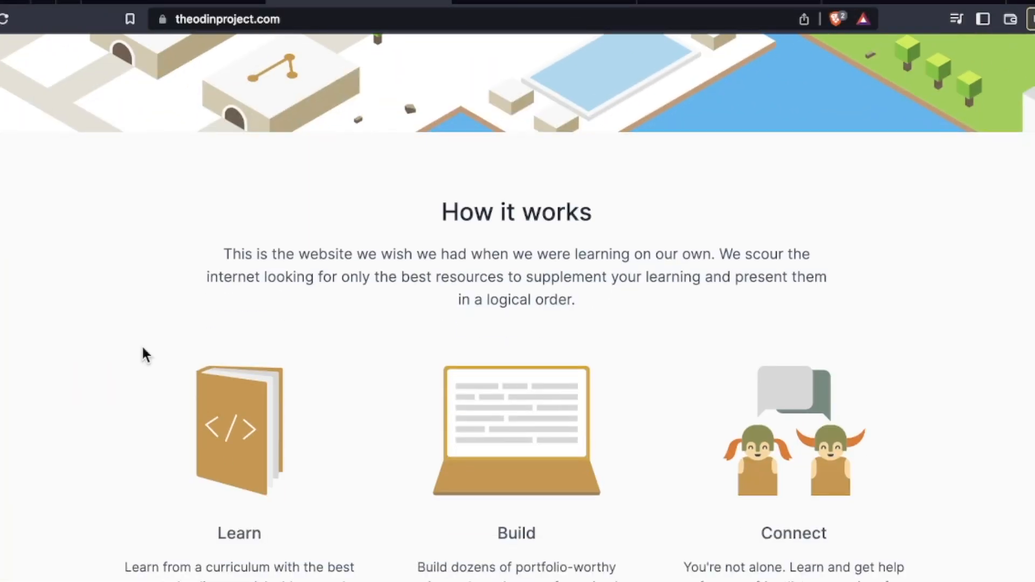
scroll(down, 3)
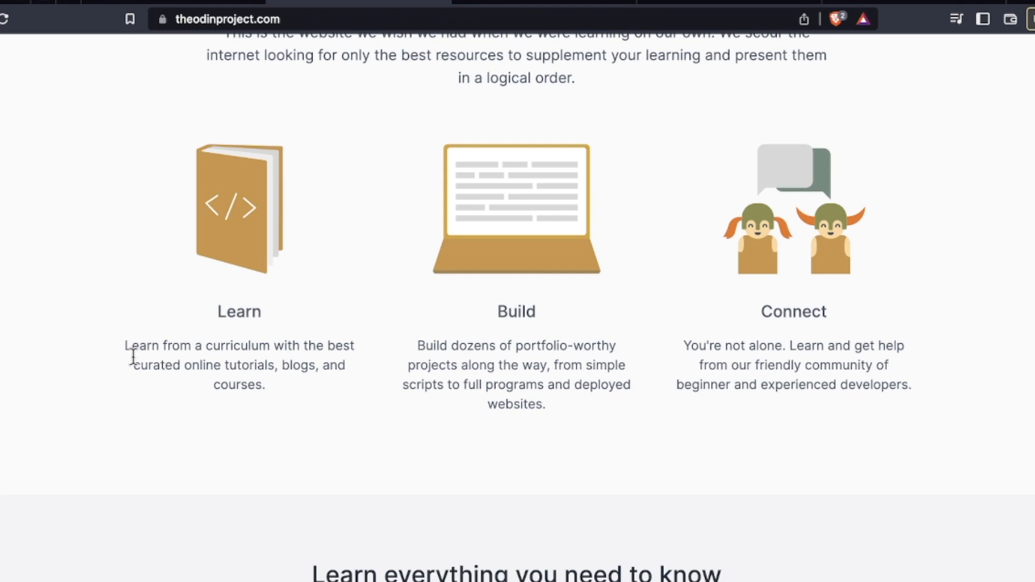
scroll(down, 3)
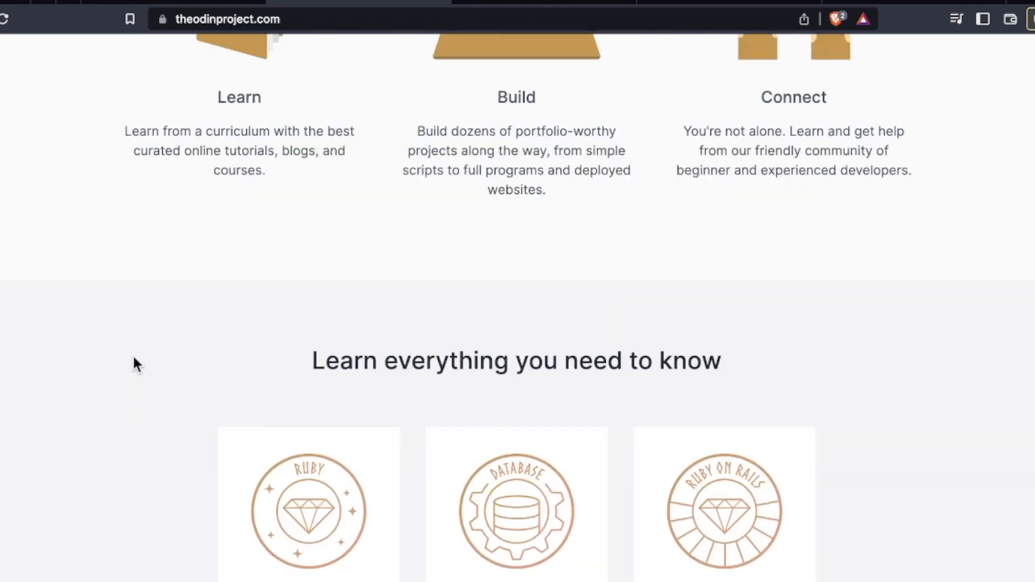
scroll(down, 3)
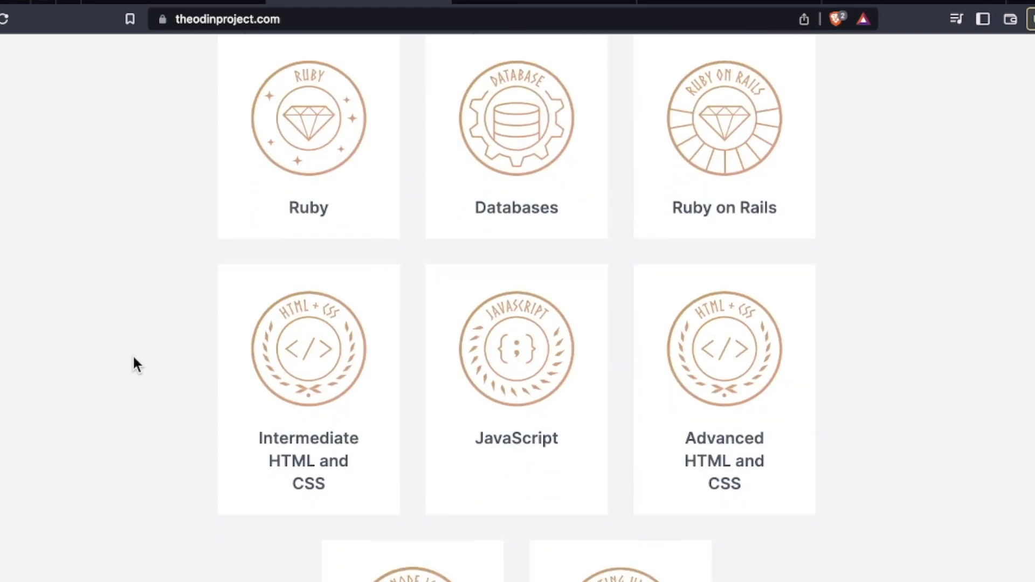
scroll(down, 3)
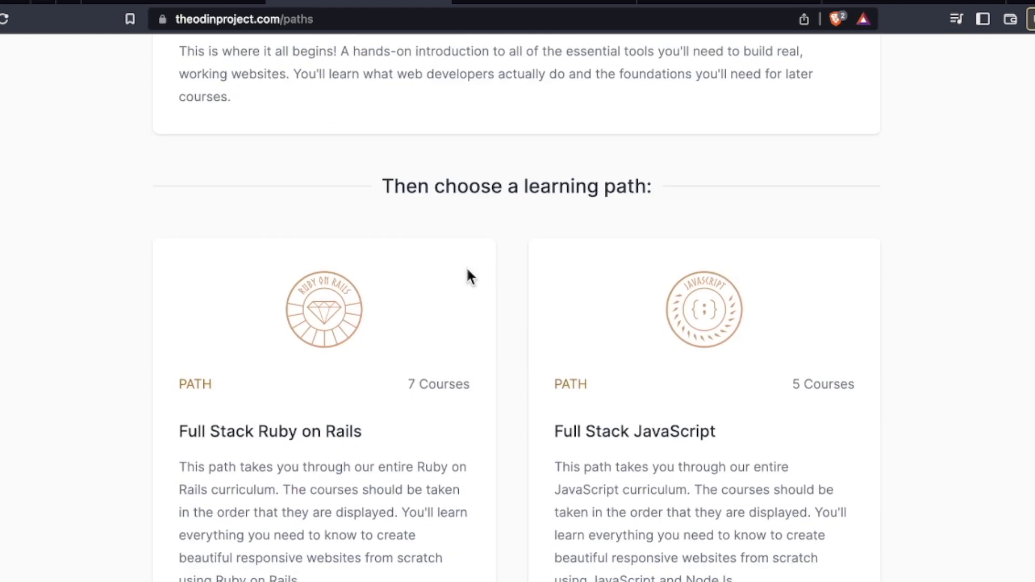
Scroll All Paths to the Foundations, Ruby on Rails and JavaScript path cards
scroll(up, 3)
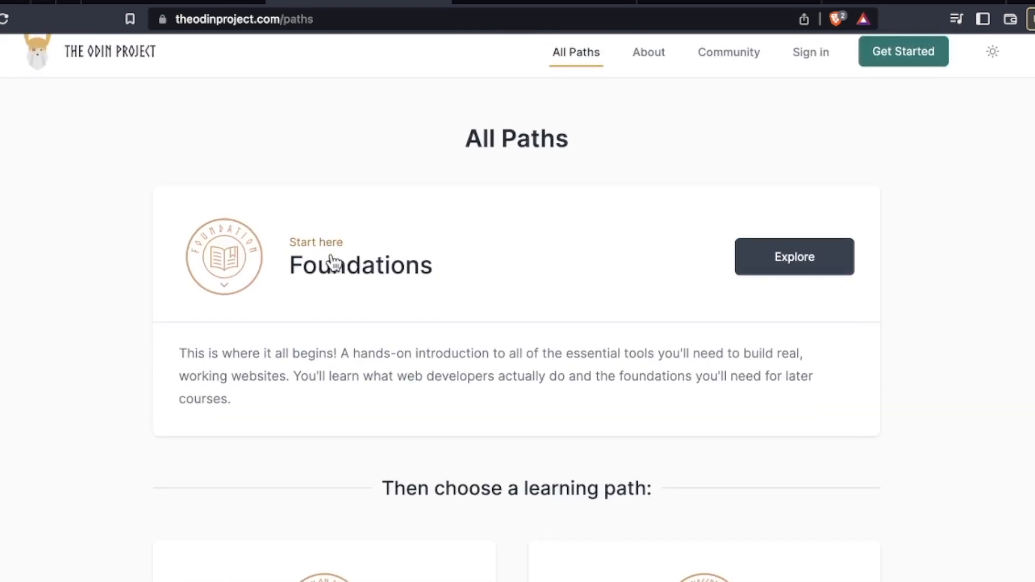
scroll(down, 3)
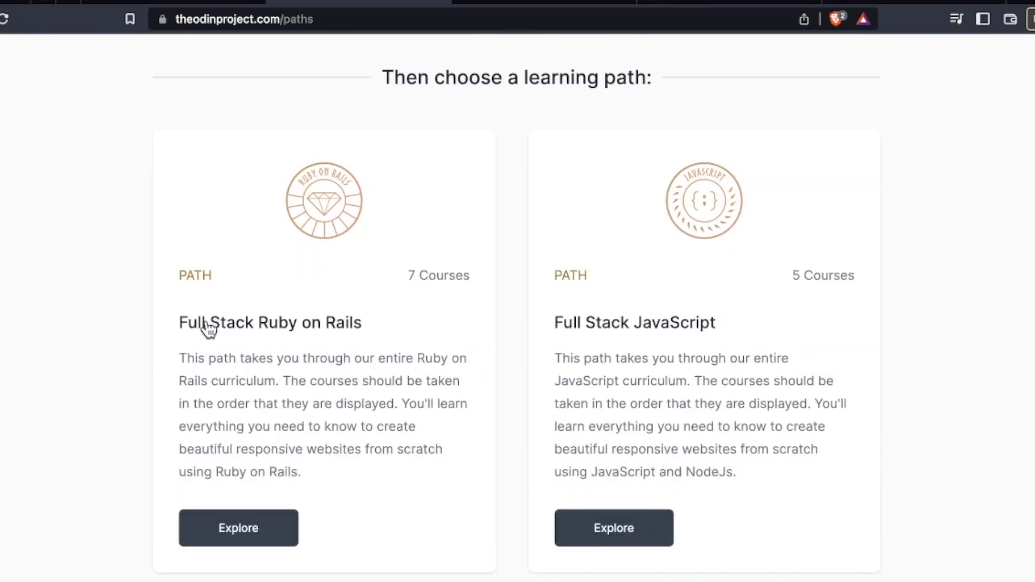
mouse_move(726, 359)
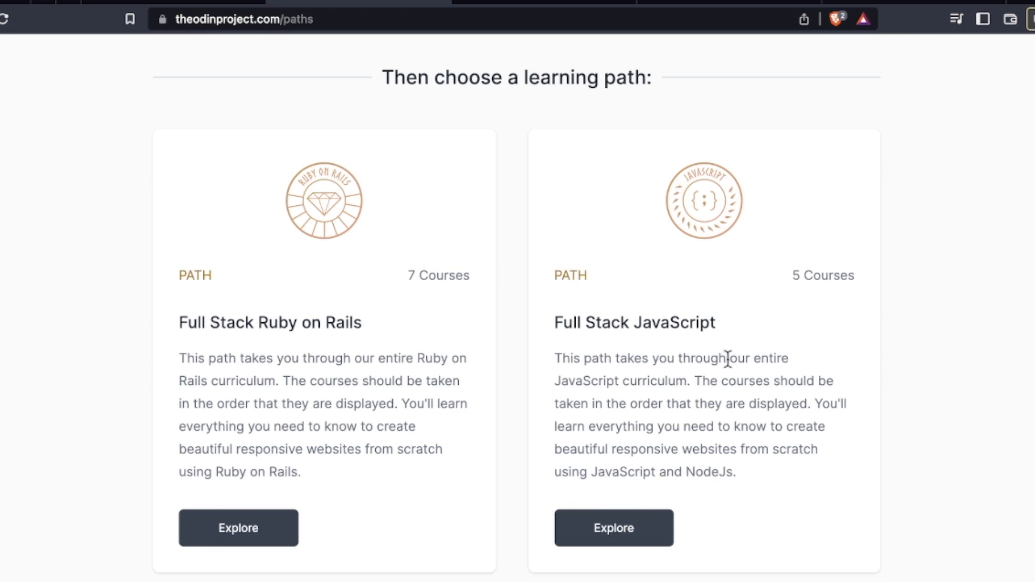
mouse_move(170, 362)
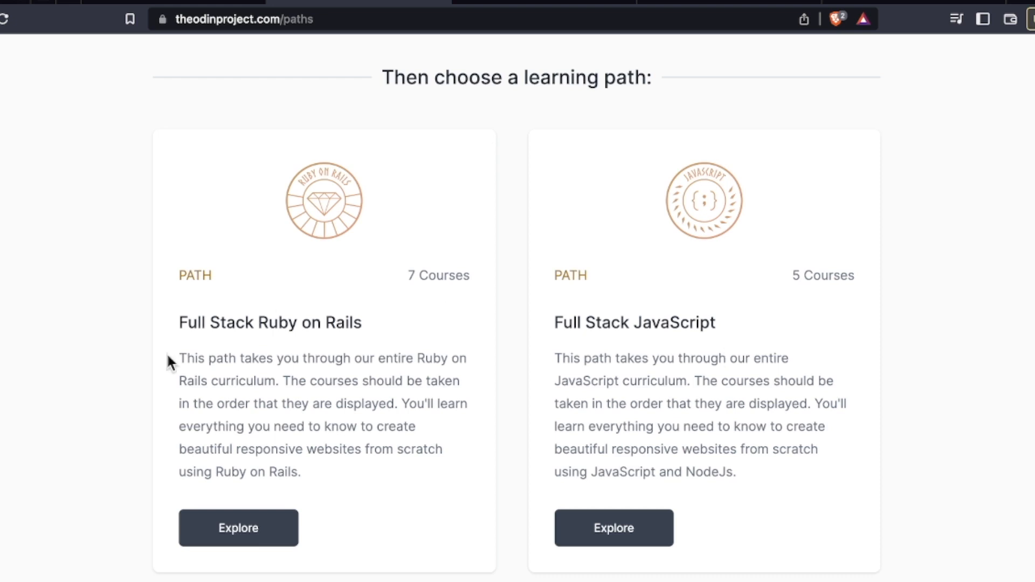
scroll(down, 3)
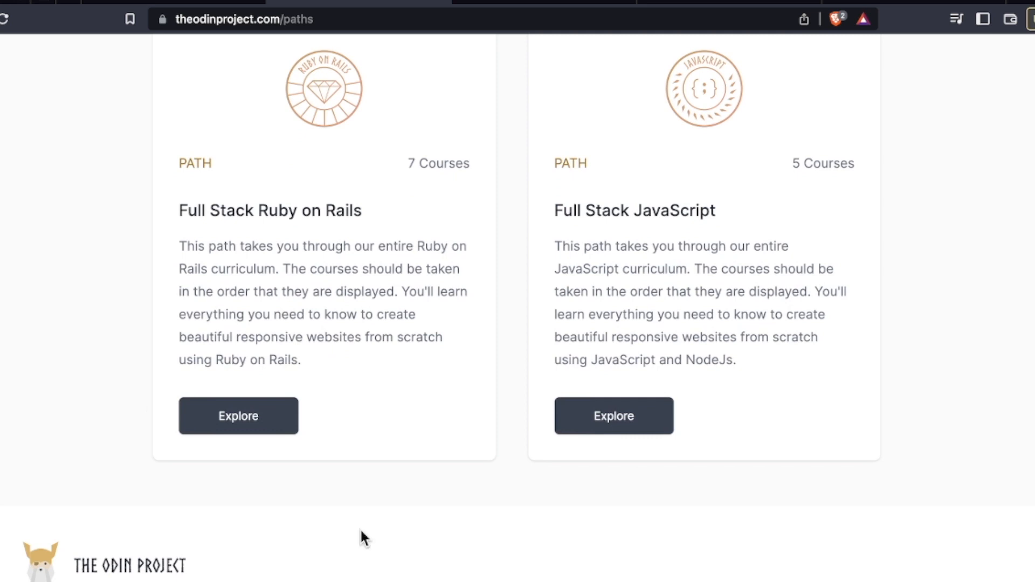
scroll(up, 3)
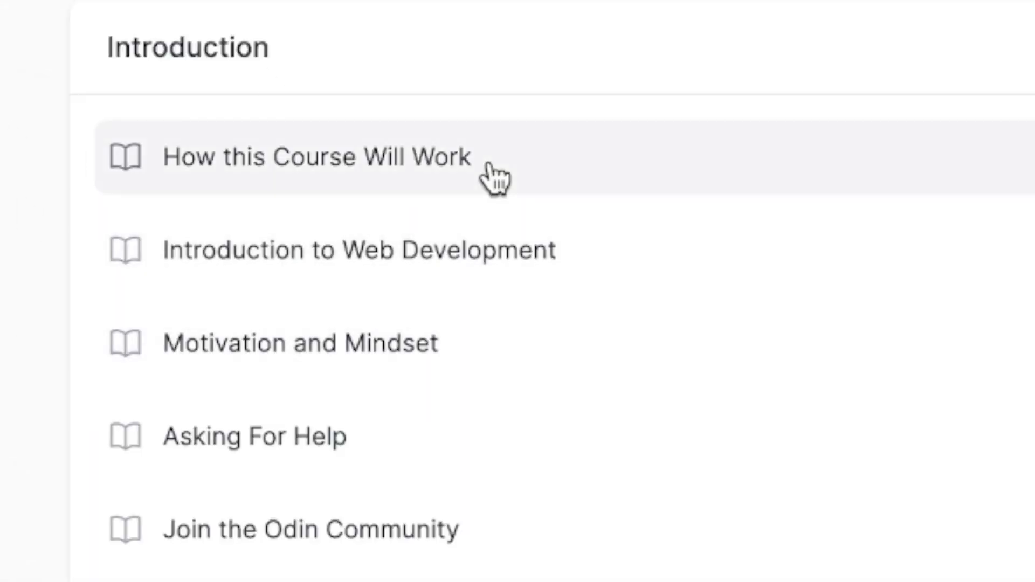
Scroll the Foundations outline past Installations and Git setup to Flexbox and the Landing Page project
scroll(down, 3)
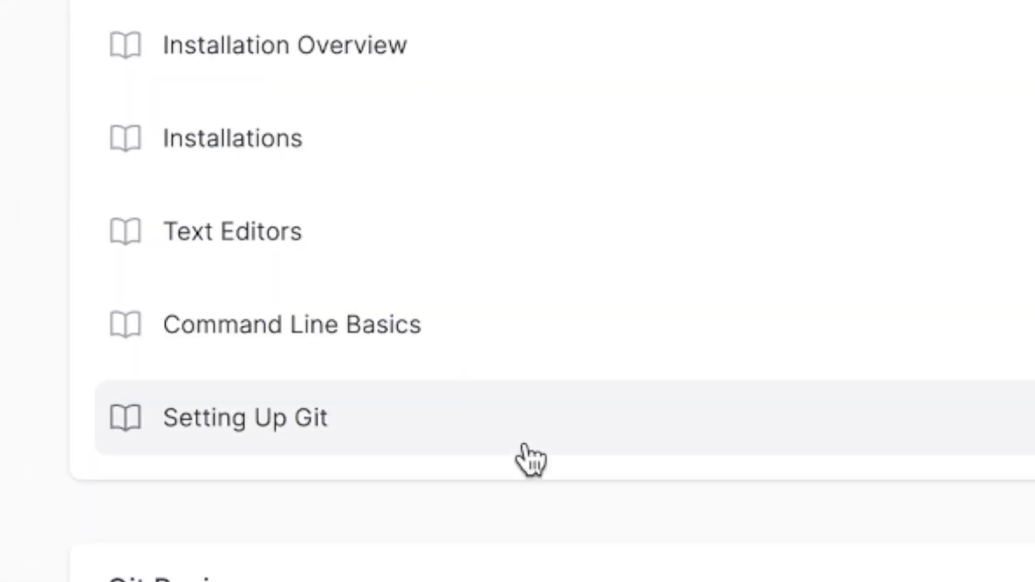
scroll(down, 3)
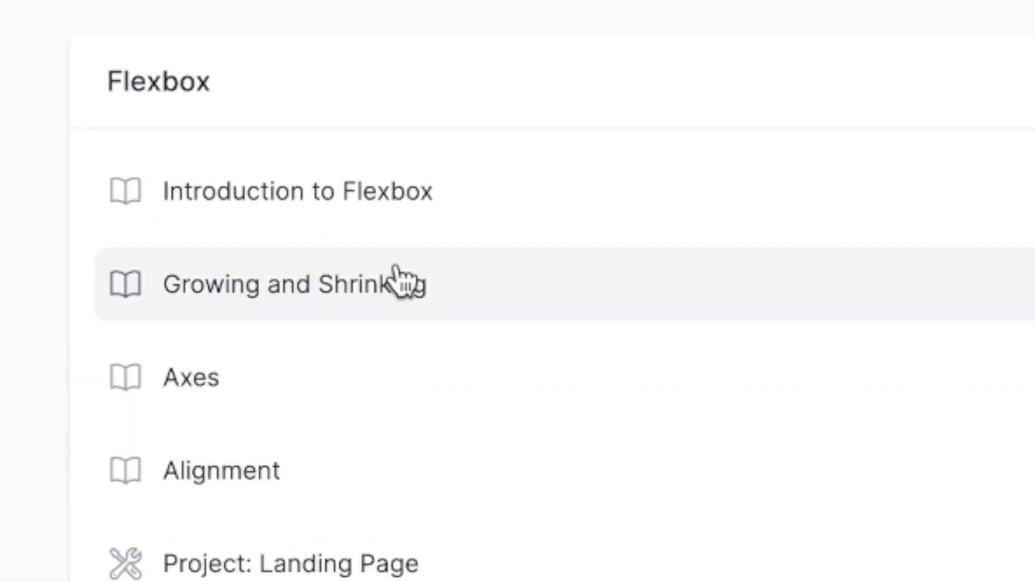
scroll(down, 3)
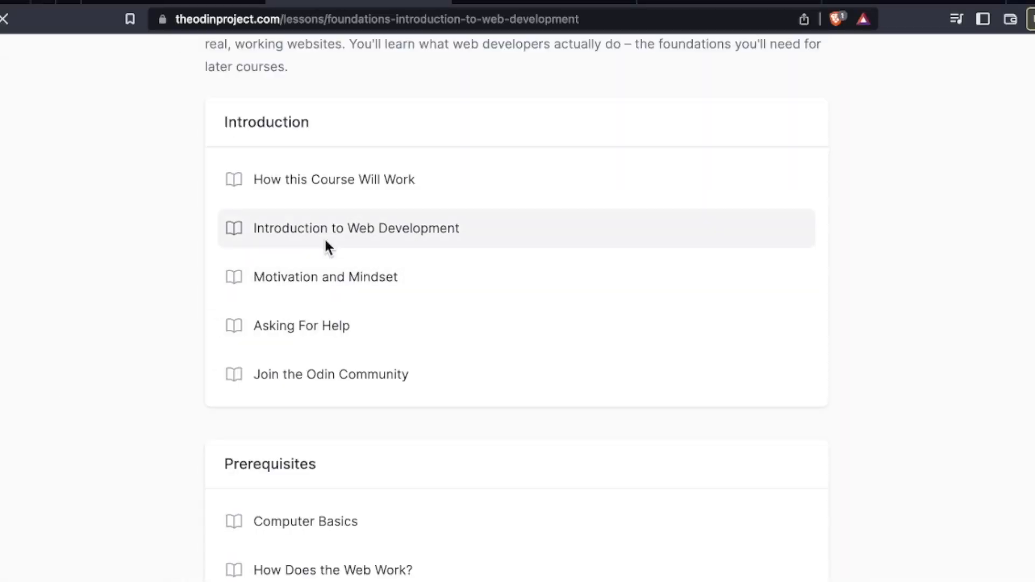
Read the Introduction to Web Development lesson's developer types, careers and motivation sections
click(355, 227)
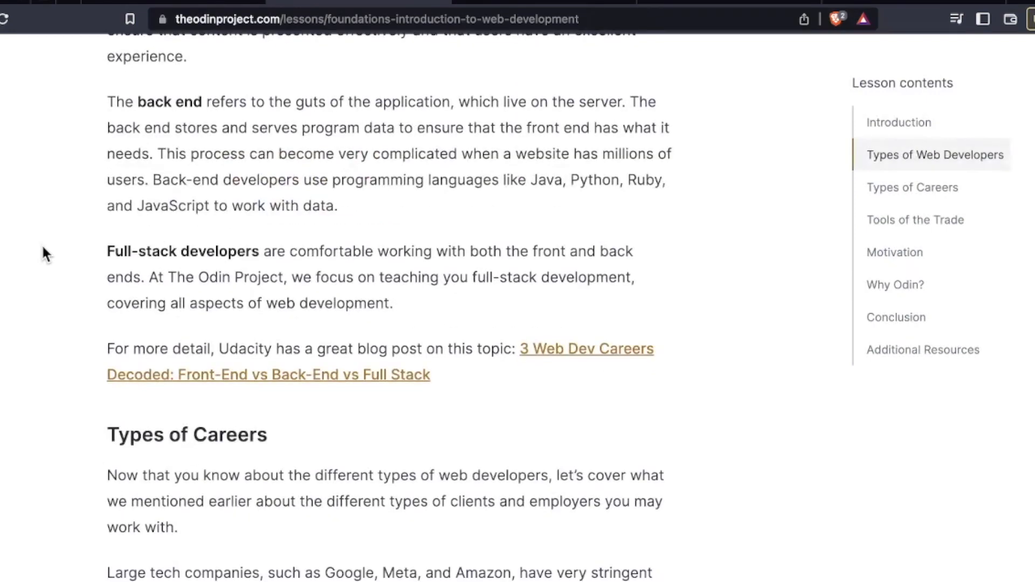
scroll(down, 3)
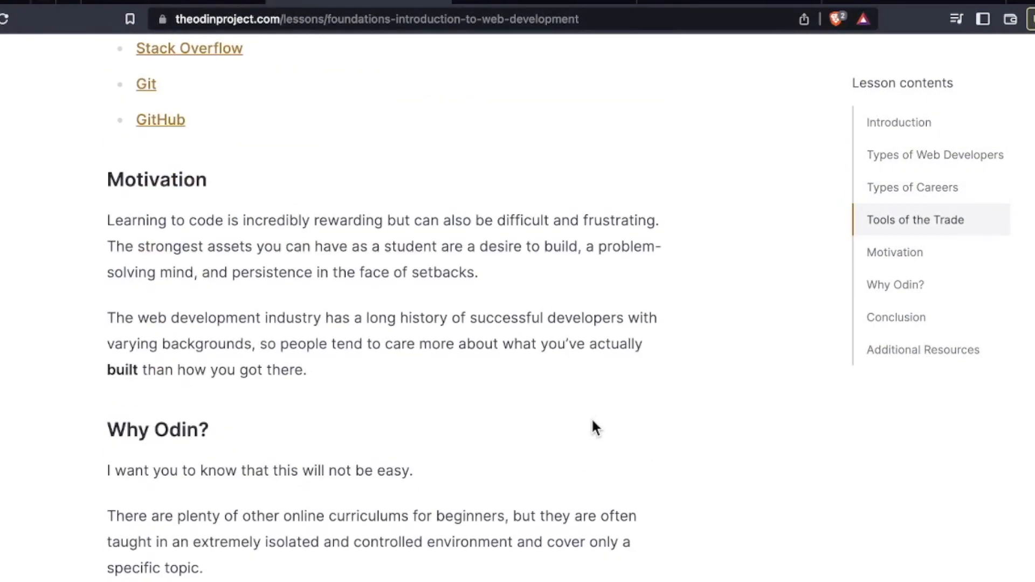
scroll(down, 3)
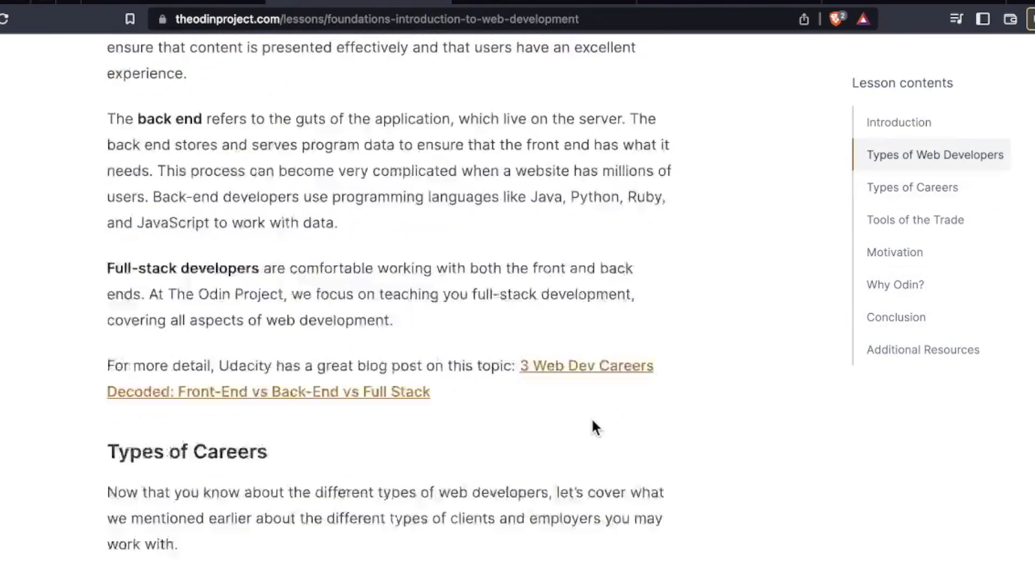
scroll(up, 3)
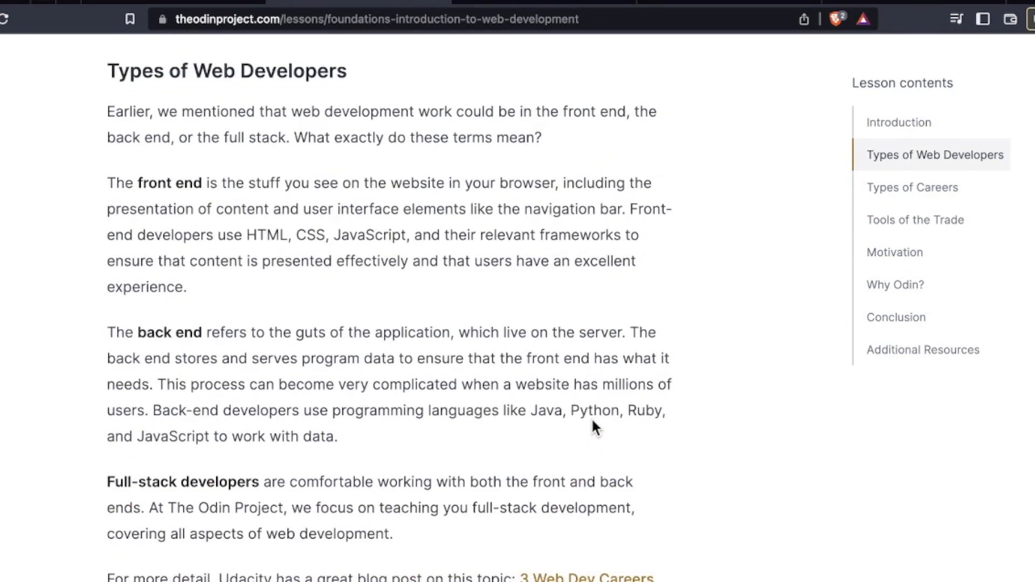
scroll(up, 3)
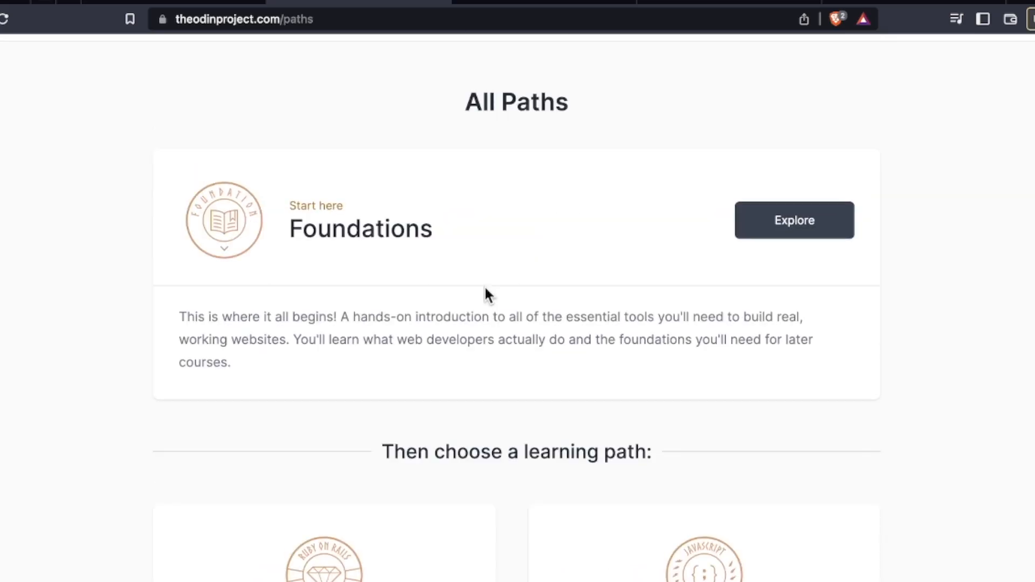
Scroll All Paths down to the Ruby on Rails and JavaScript path descriptions
scroll(down, 3)
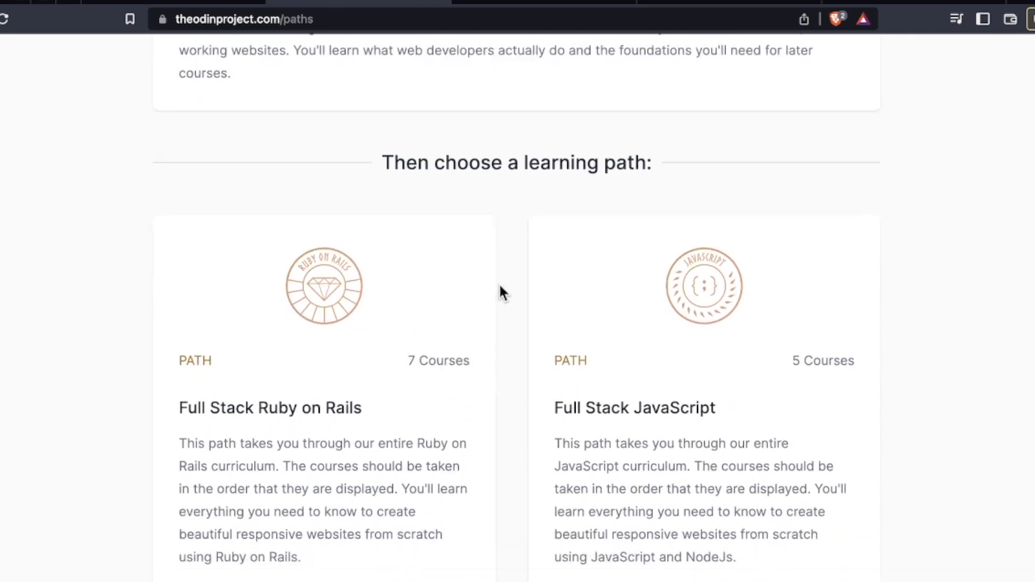
mouse_move(321, 464)
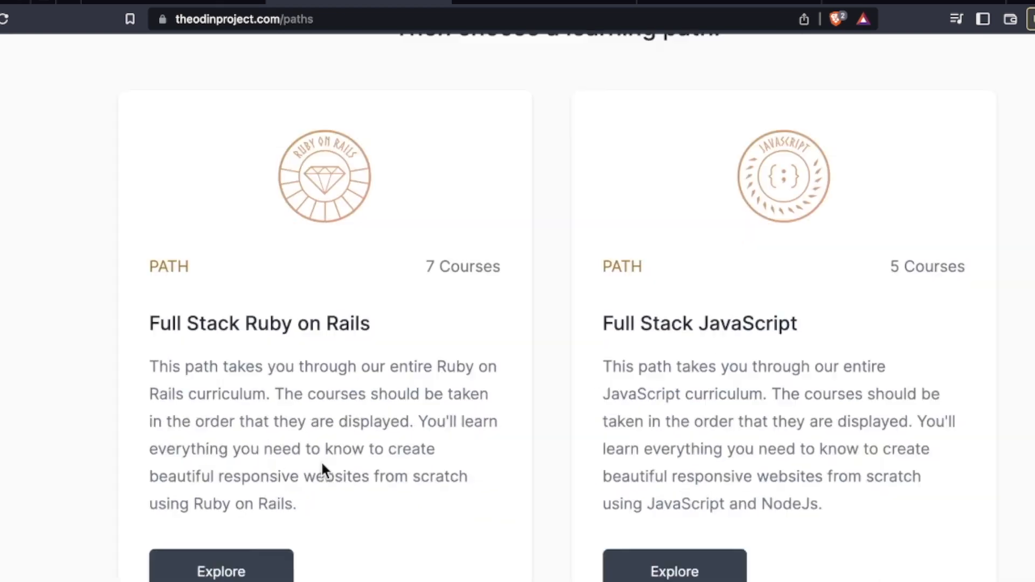
scroll(up, 3)
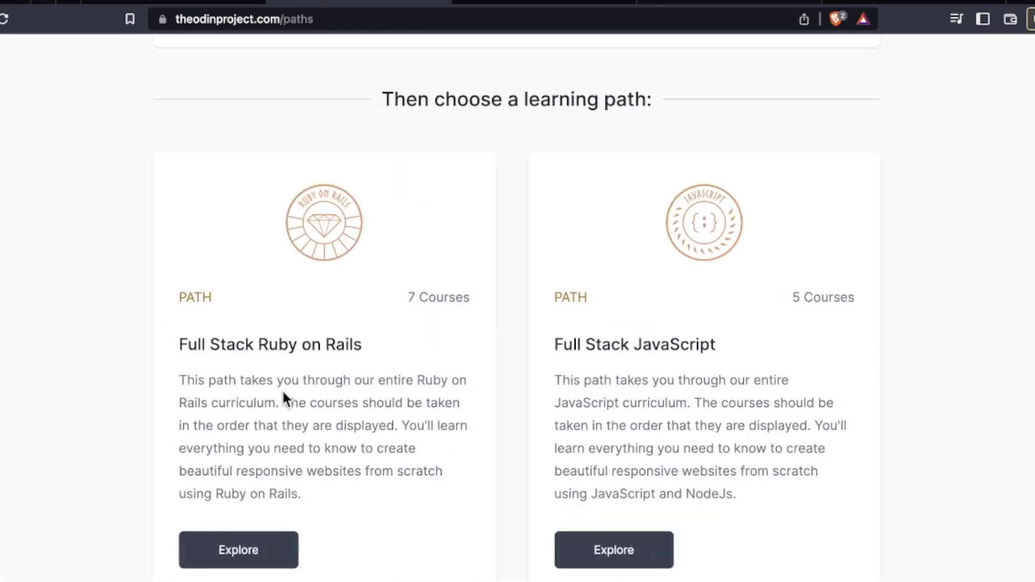
mouse_move(355, 455)
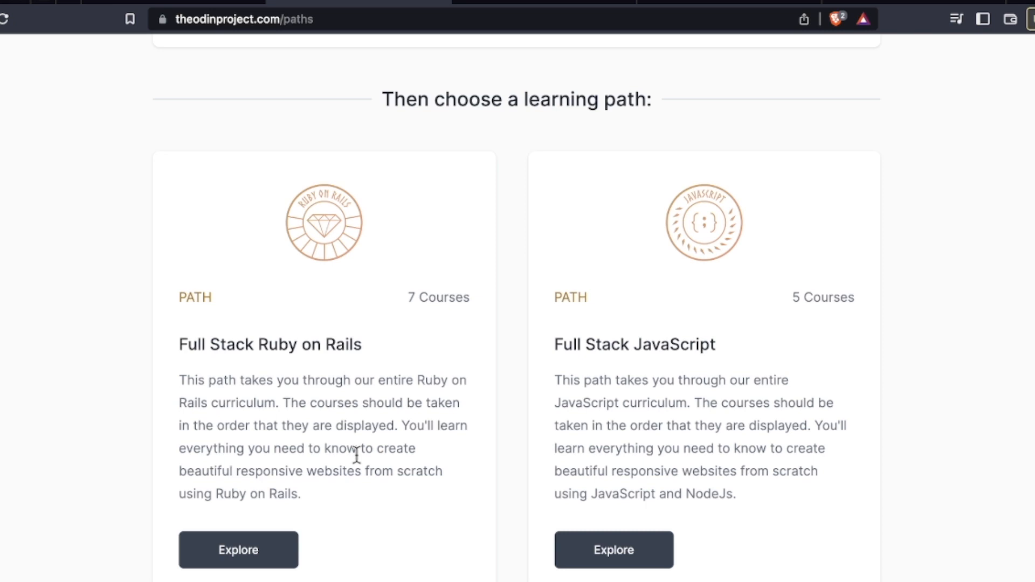
mouse_move(558, 544)
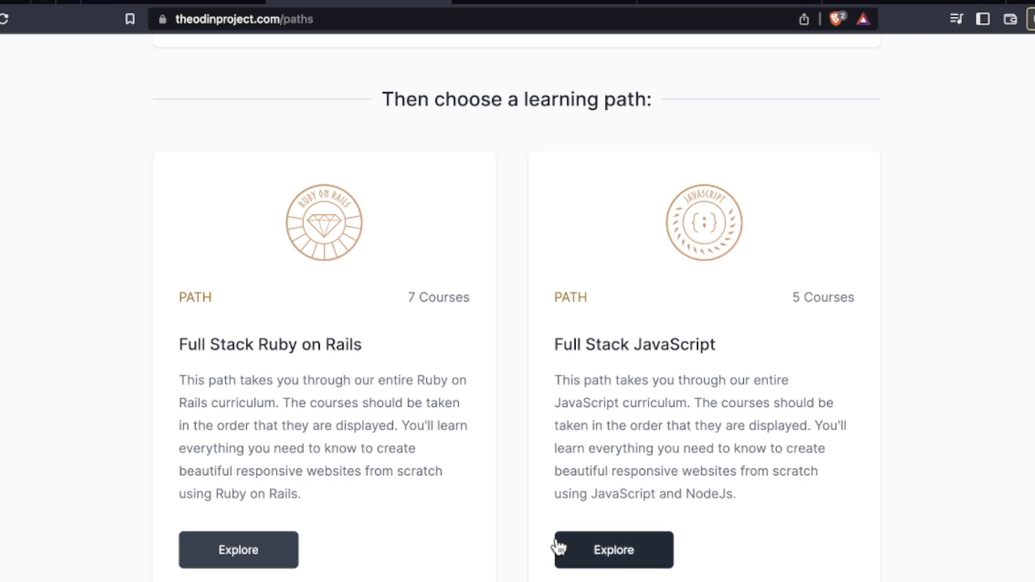
mouse_move(618, 559)
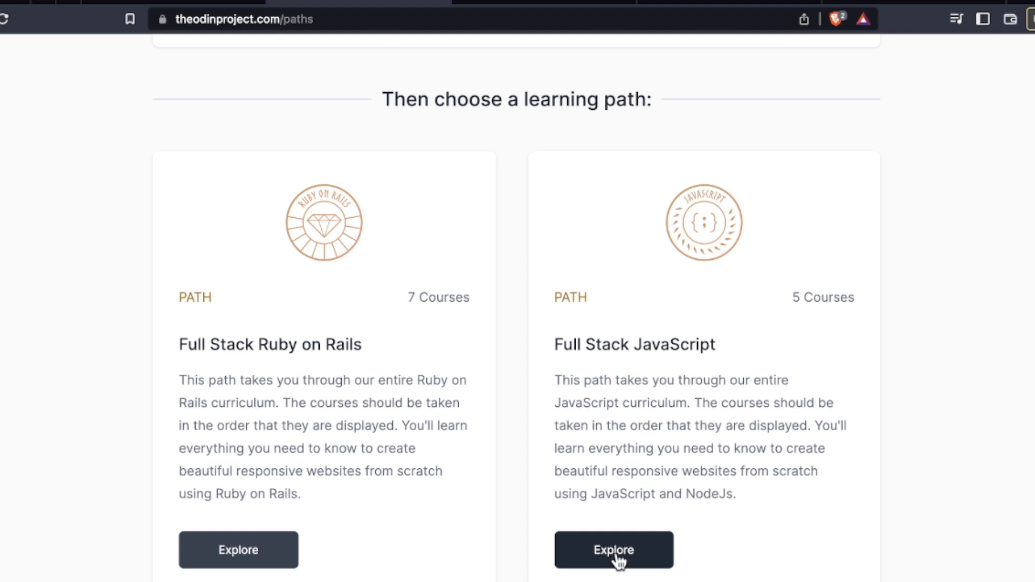
Browse App Academy Open's curriculum topics, React and Python, and graduate hiring testimonials
click(612, 549)
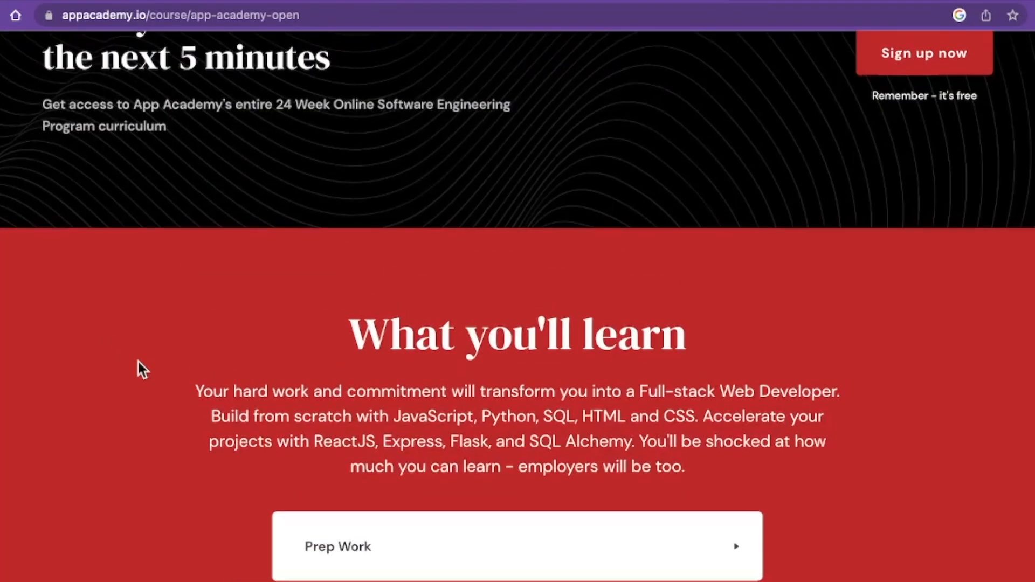
scroll(down, 3)
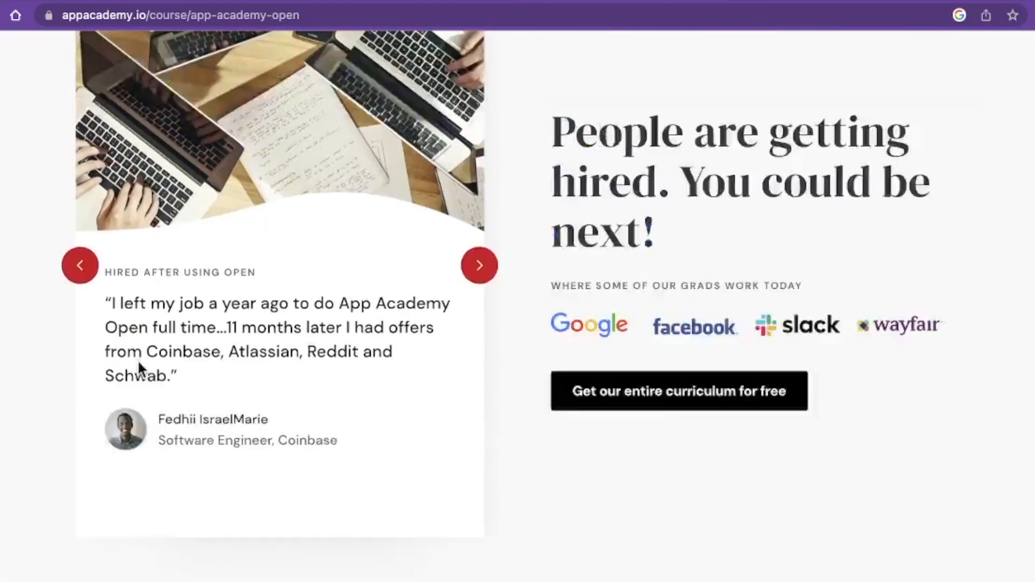
scroll(up, 3)
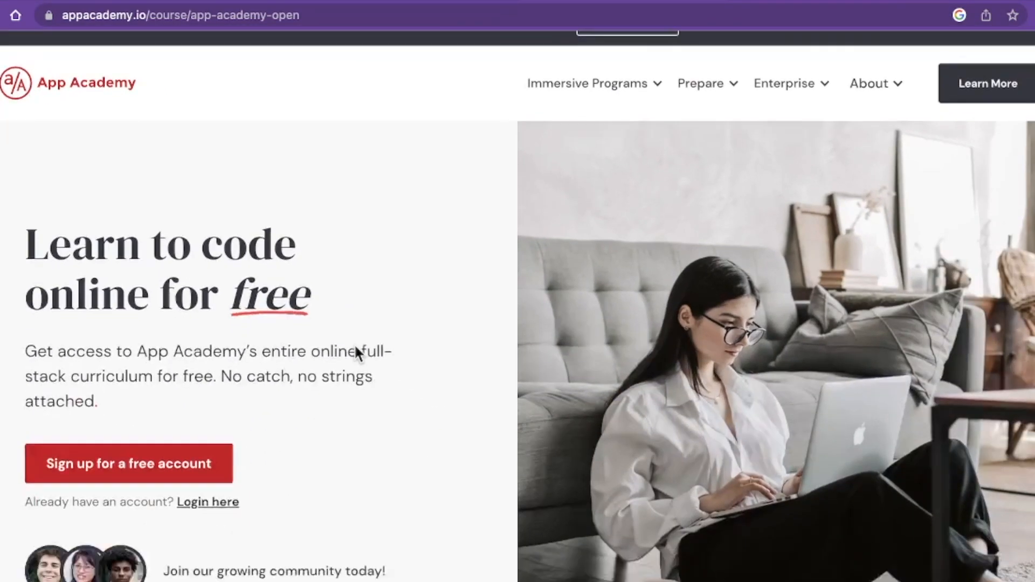
scroll(down, 3)
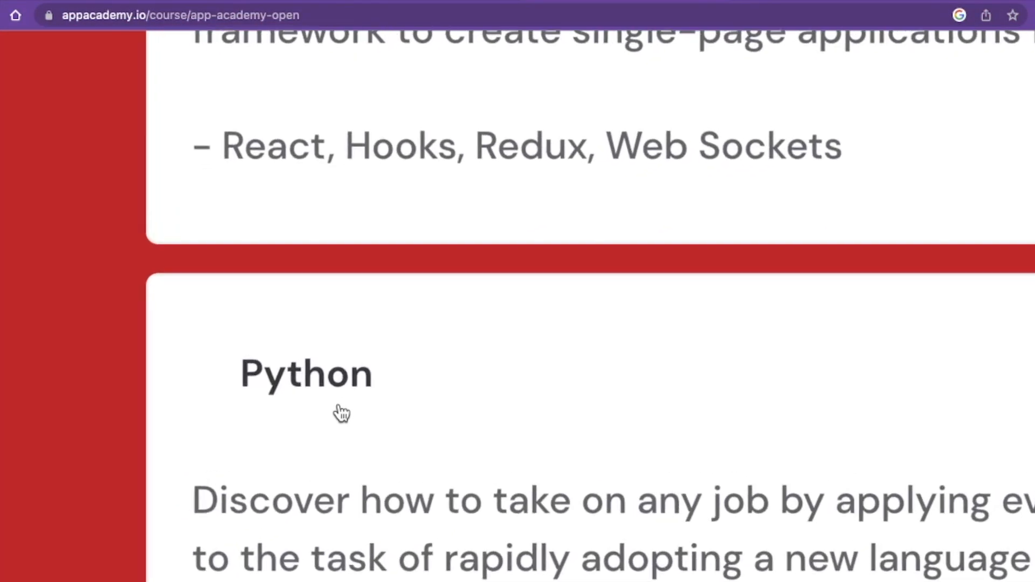
scroll(up, 3)
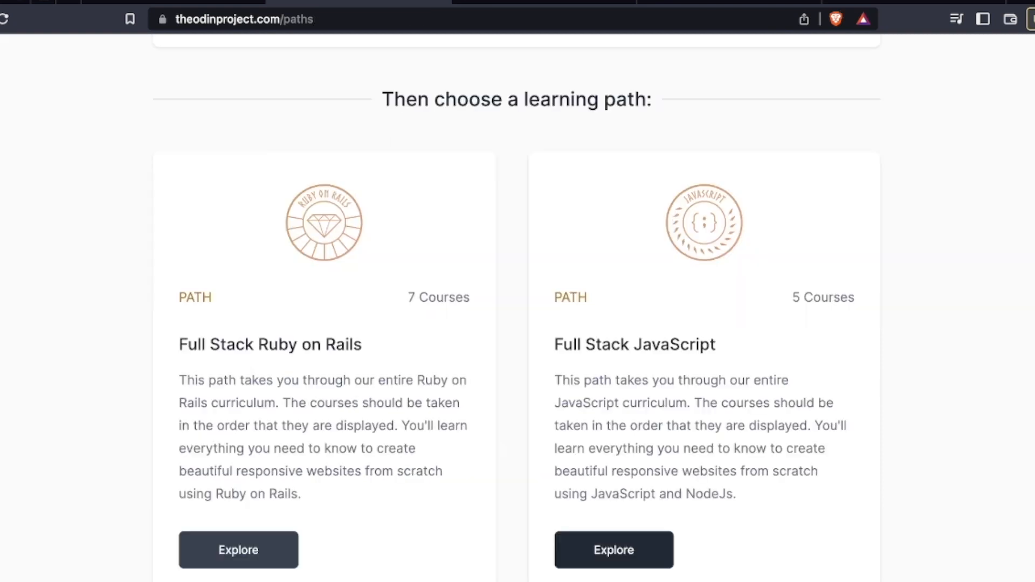
mouse_move(614, 559)
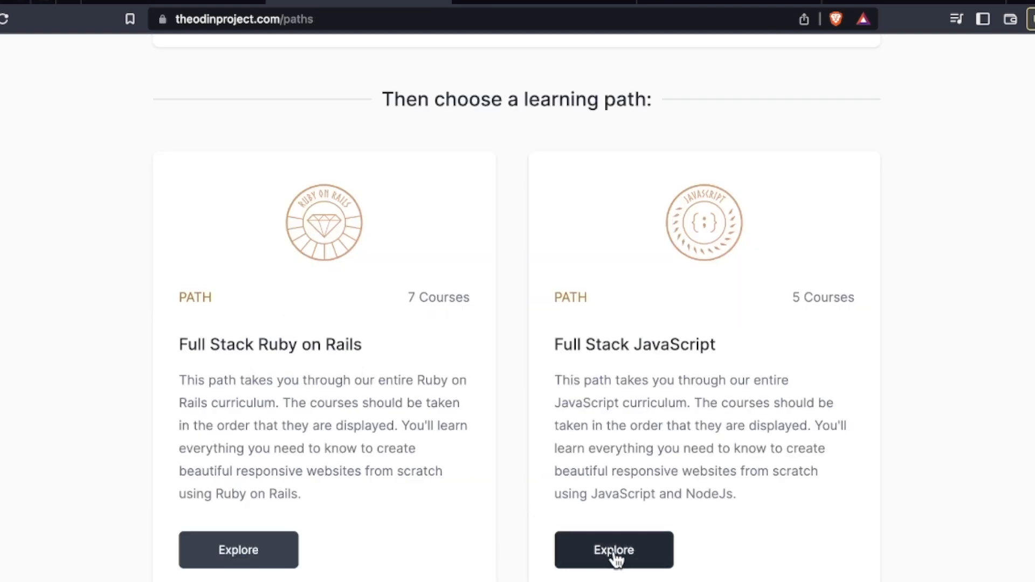
Open Full Stack JavaScript, listing Intermediate HTML and CSS (23 lessons) and JavaScript (51 lessons)
click(612, 550)
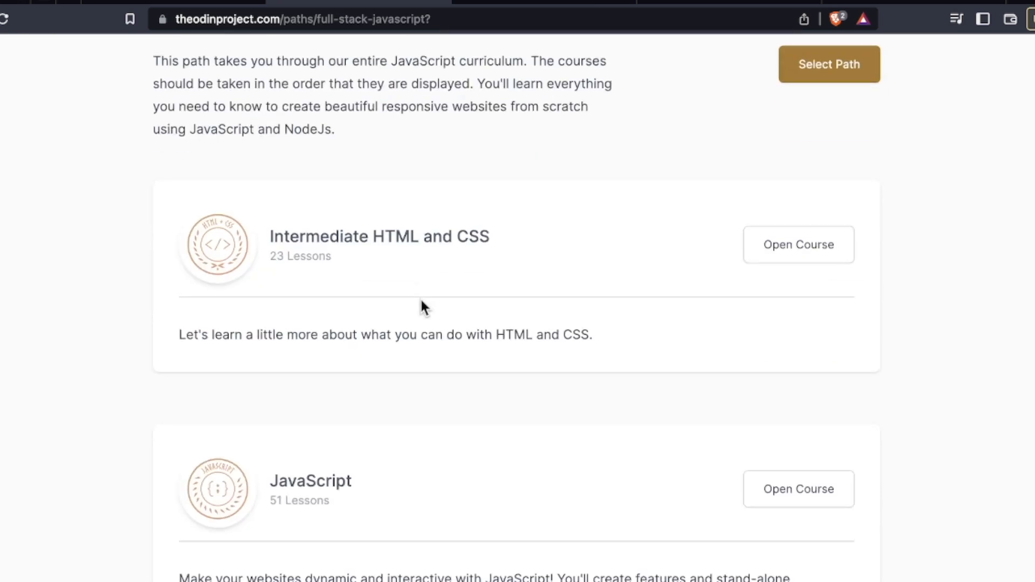
scroll(up, 3)
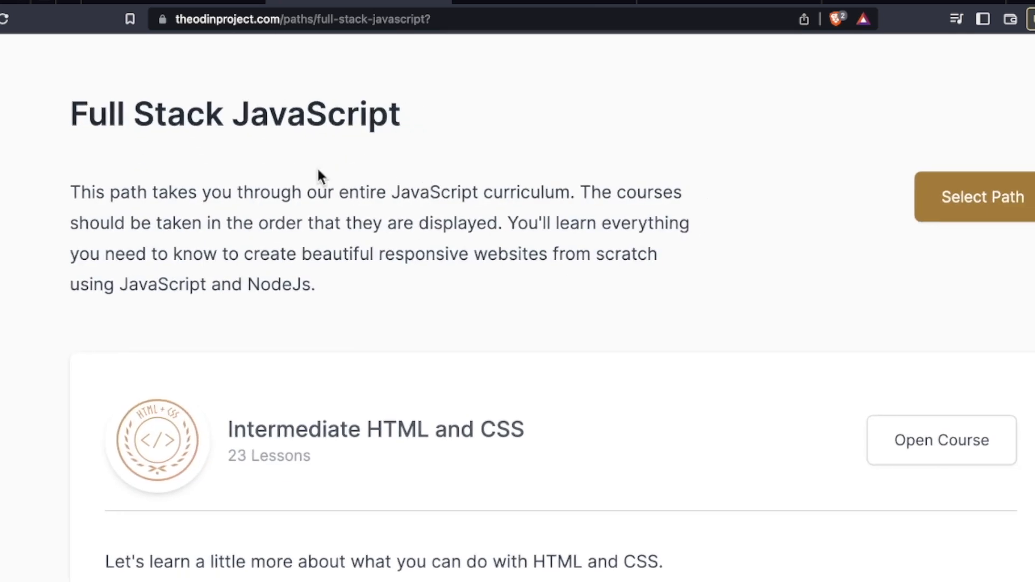
mouse_move(270, 177)
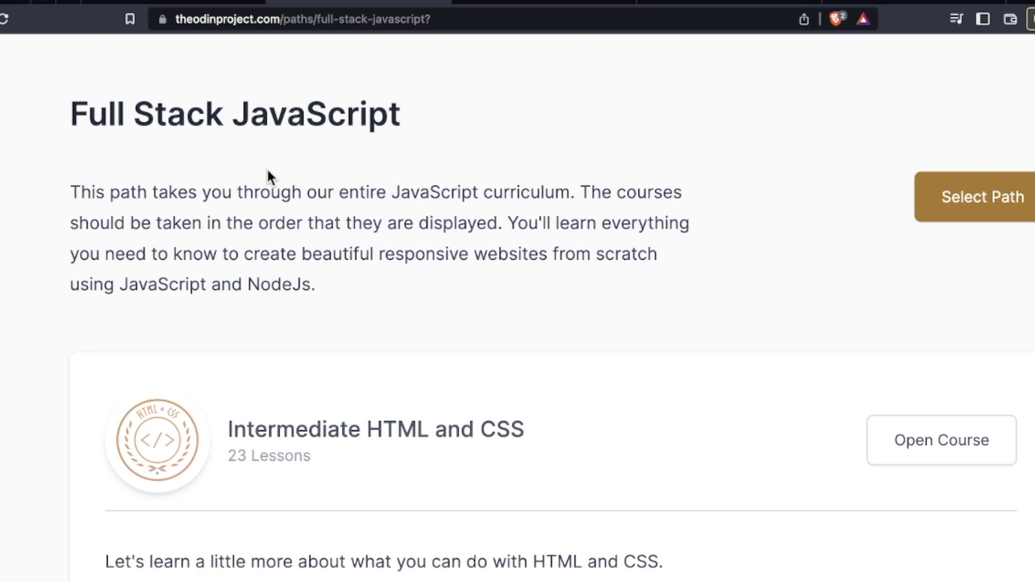
mouse_move(333, 247)
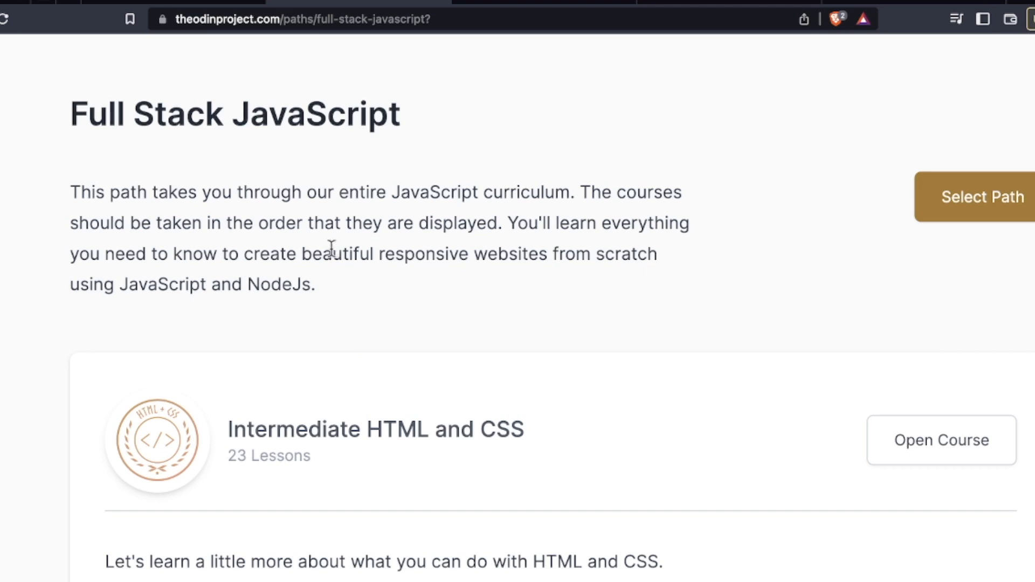
scroll(down, 3)
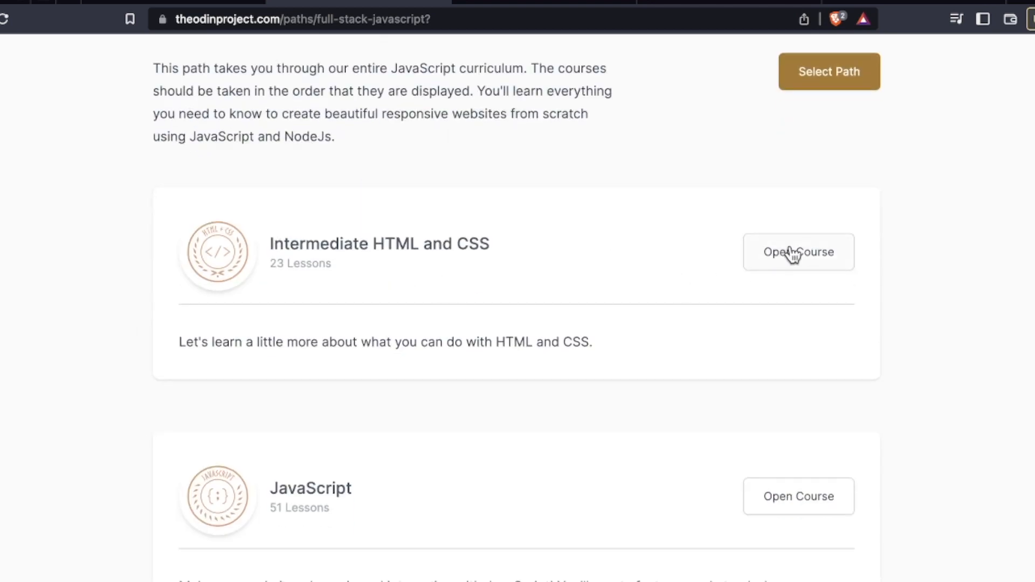
Open the Intermediate HTML and CSS course and scroll to its Forms section
click(797, 252)
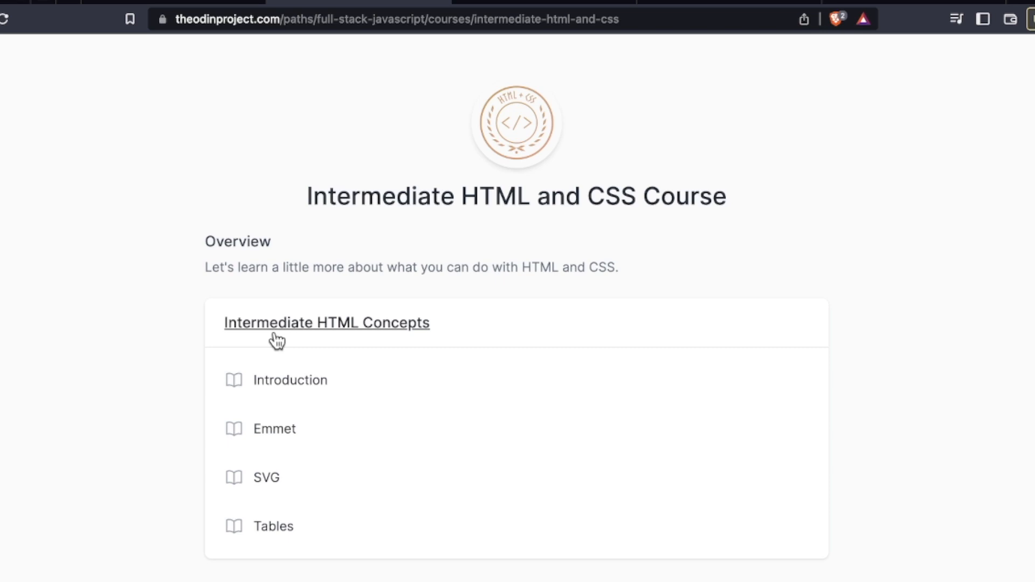
scroll(down, 3)
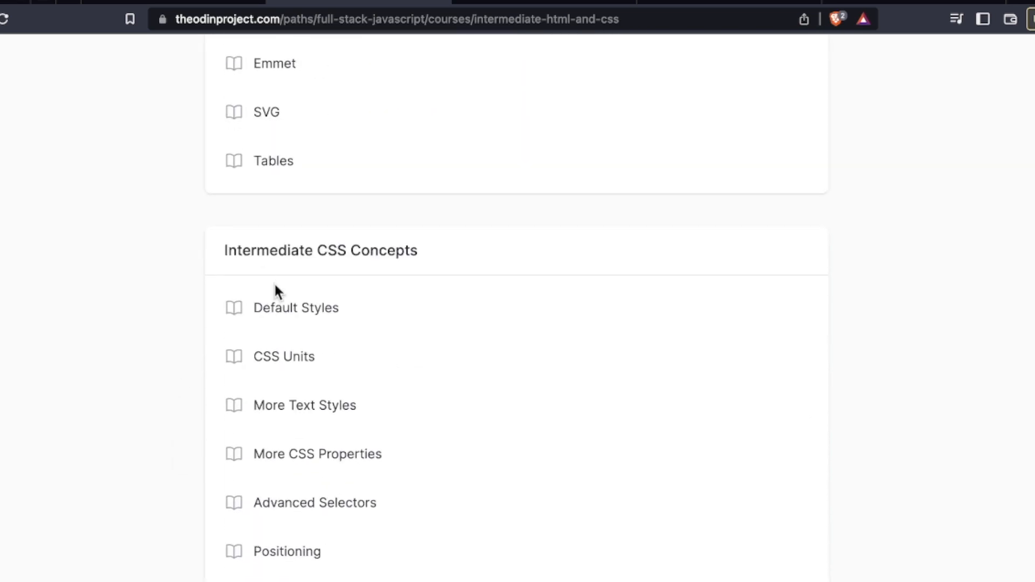
scroll(down, 3)
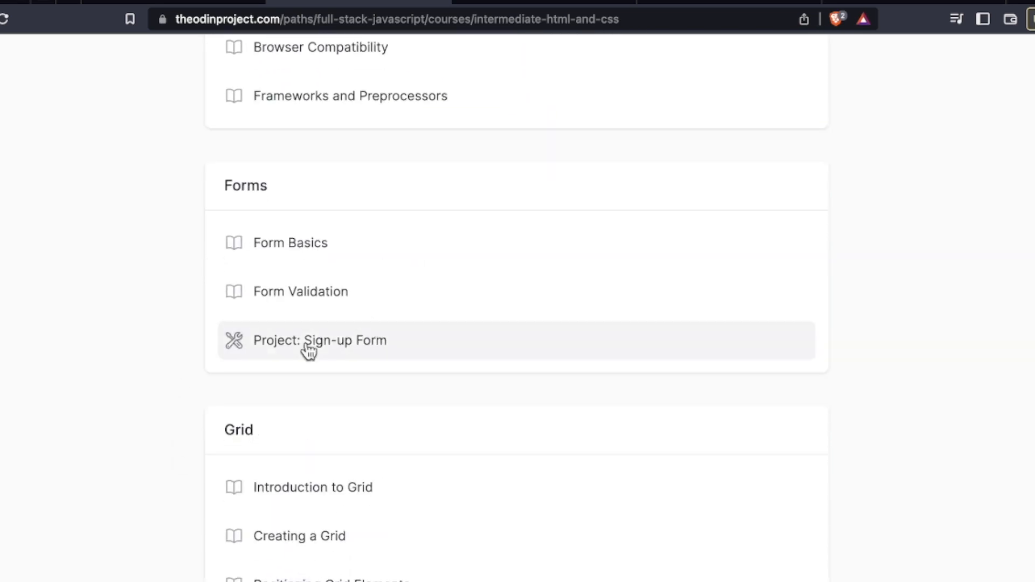
Open the Sign-up Form project lesson and read its assignment steps and tips
click(320, 341)
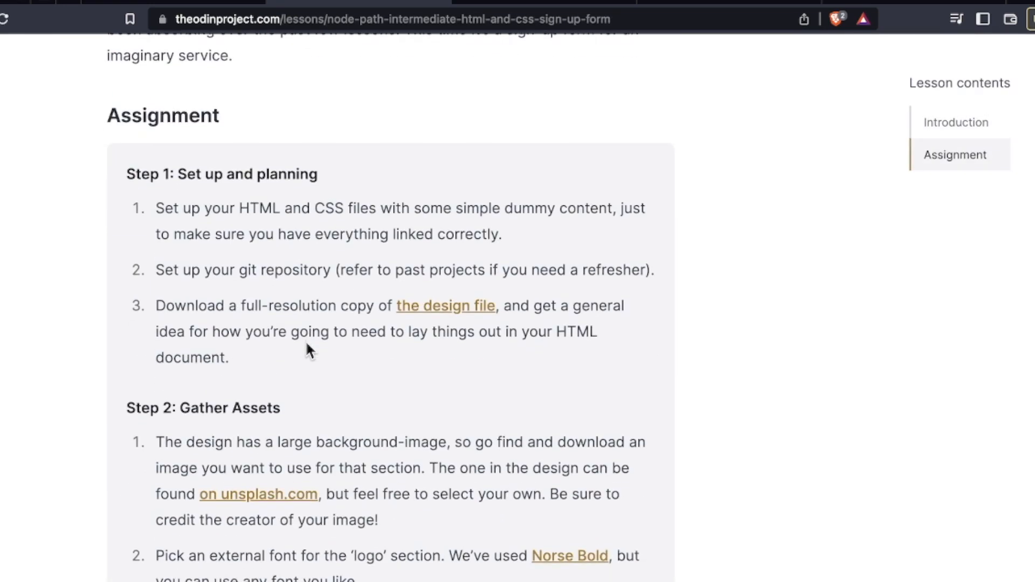
scroll(up, 3)
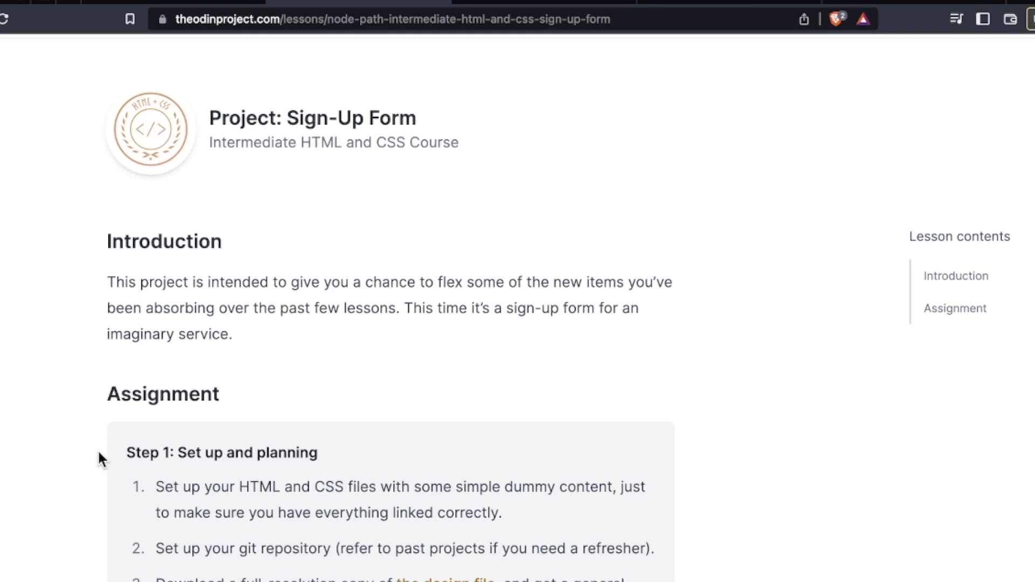
scroll(down, 3)
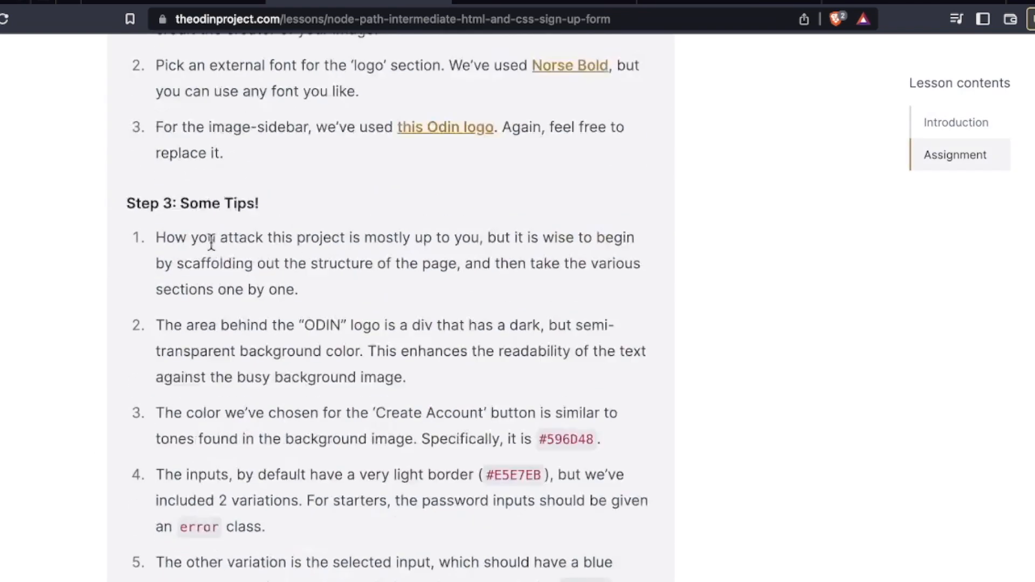
scroll(down, 3)
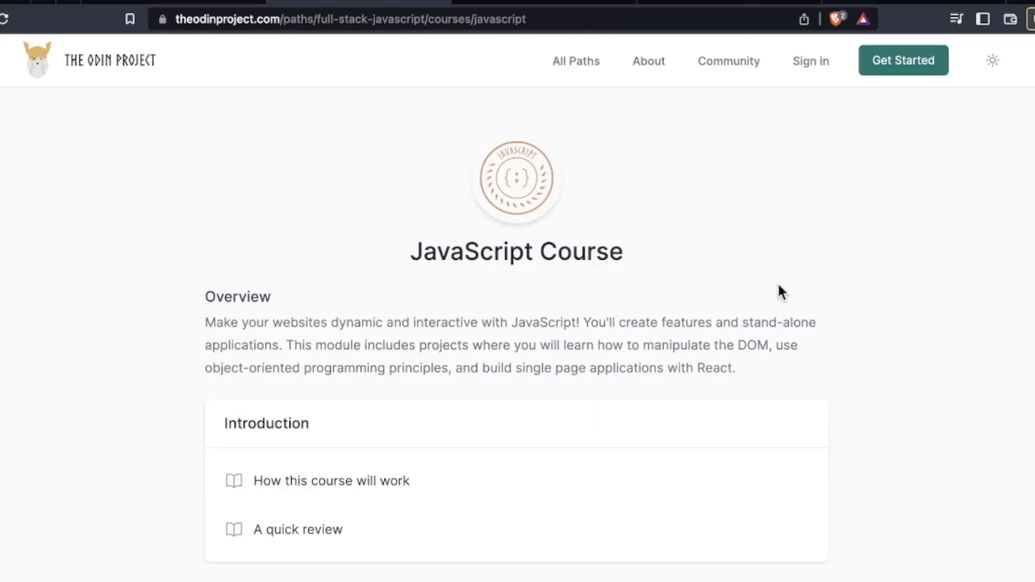
scroll(down, 3)
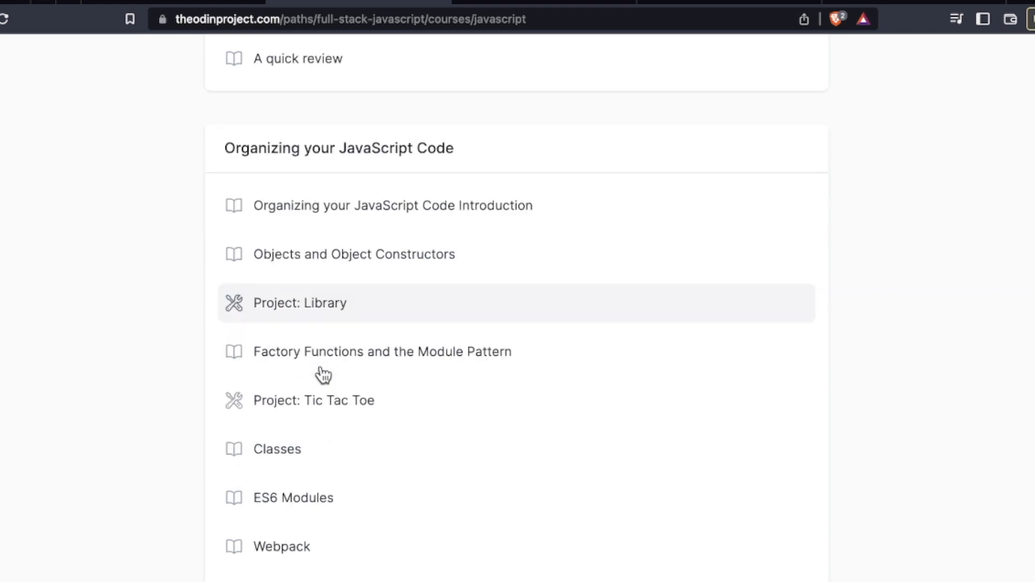
scroll(down, 3)
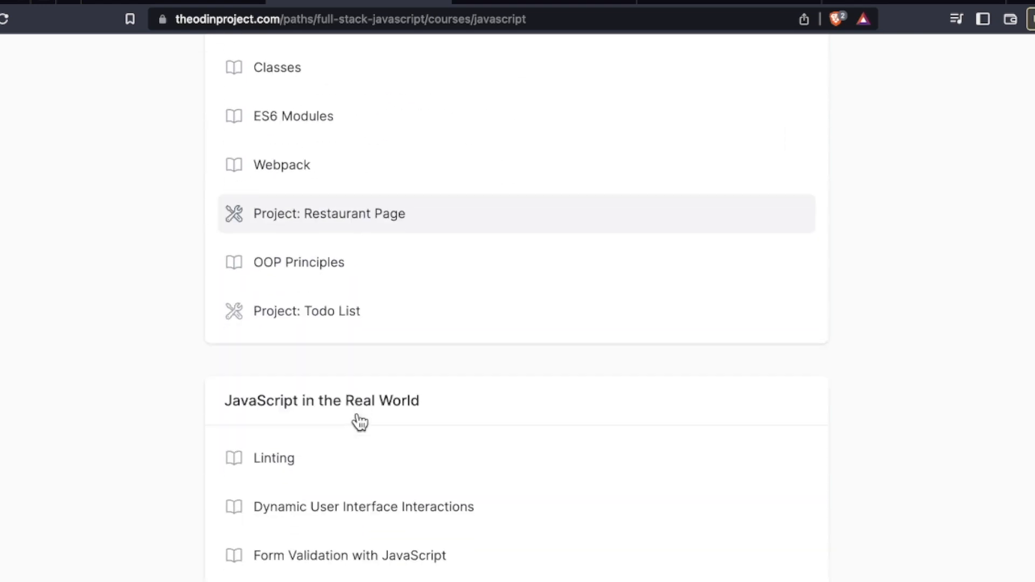
scroll(down, 3)
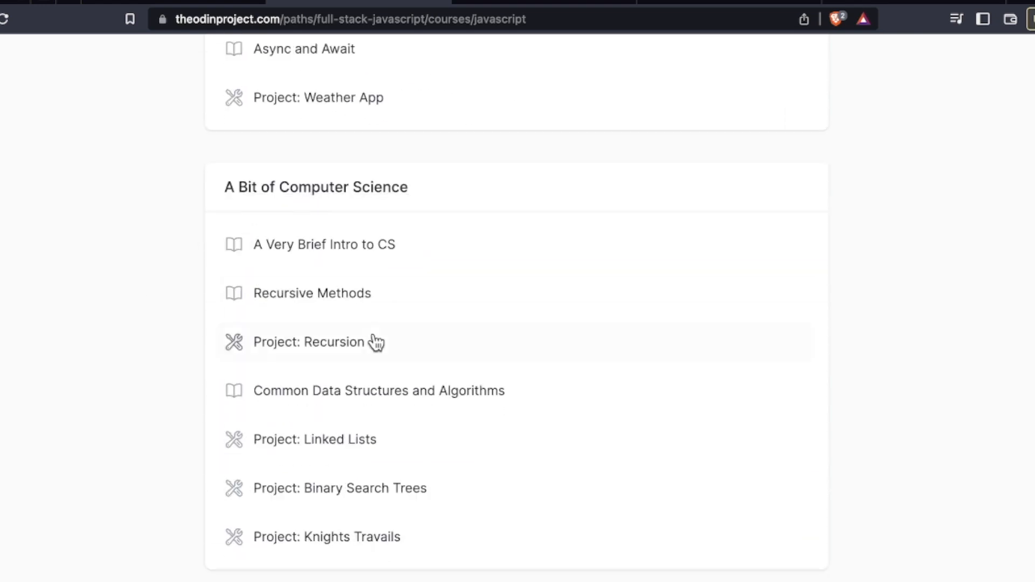
mouse_move(329, 502)
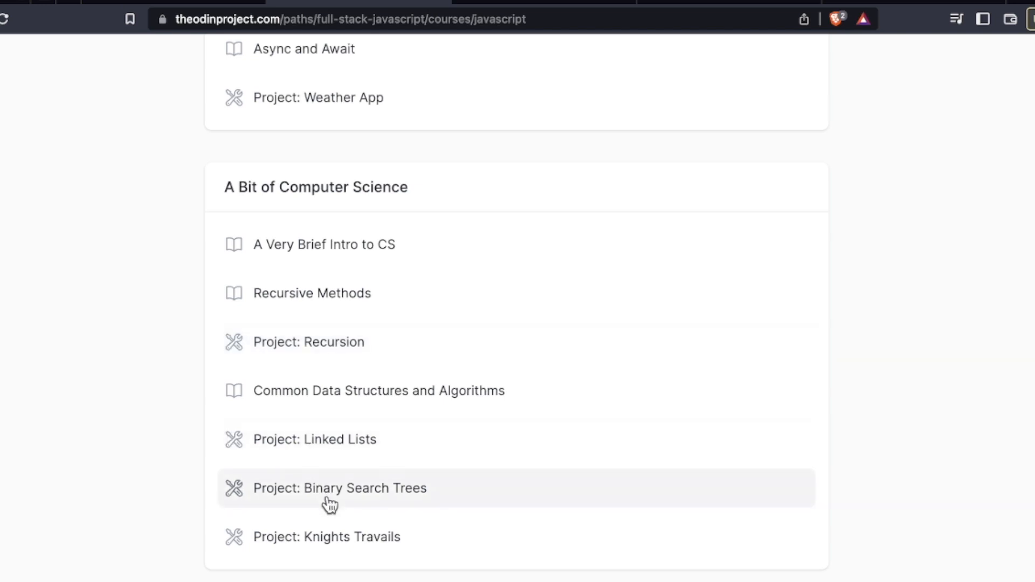
scroll(down, 3)
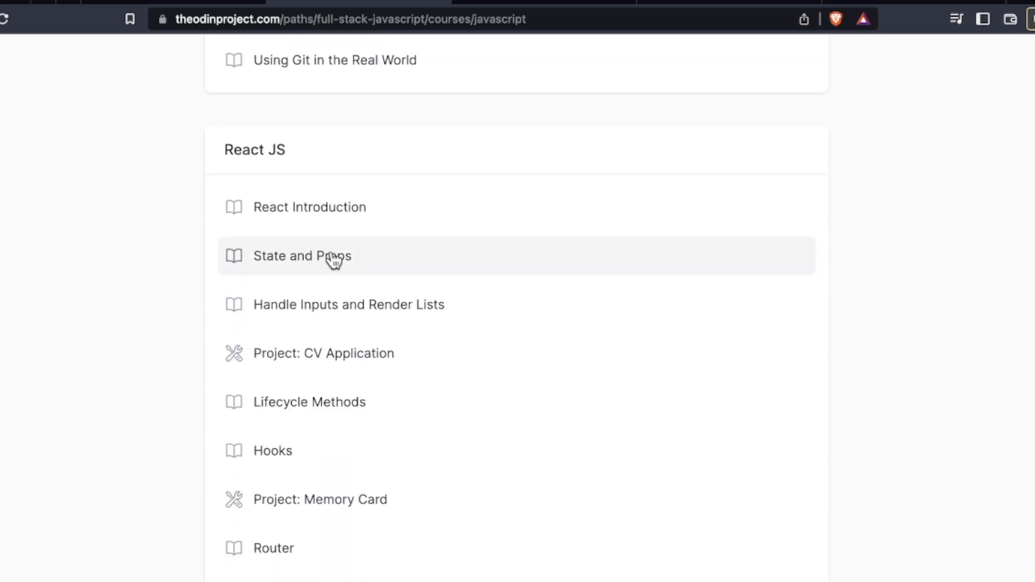
mouse_move(323, 315)
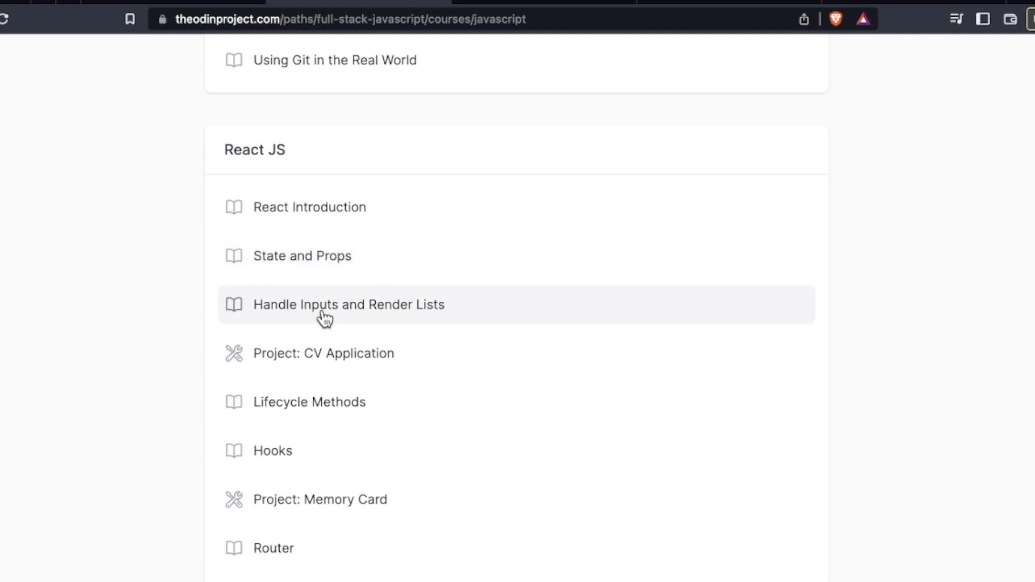
scroll(down, 3)
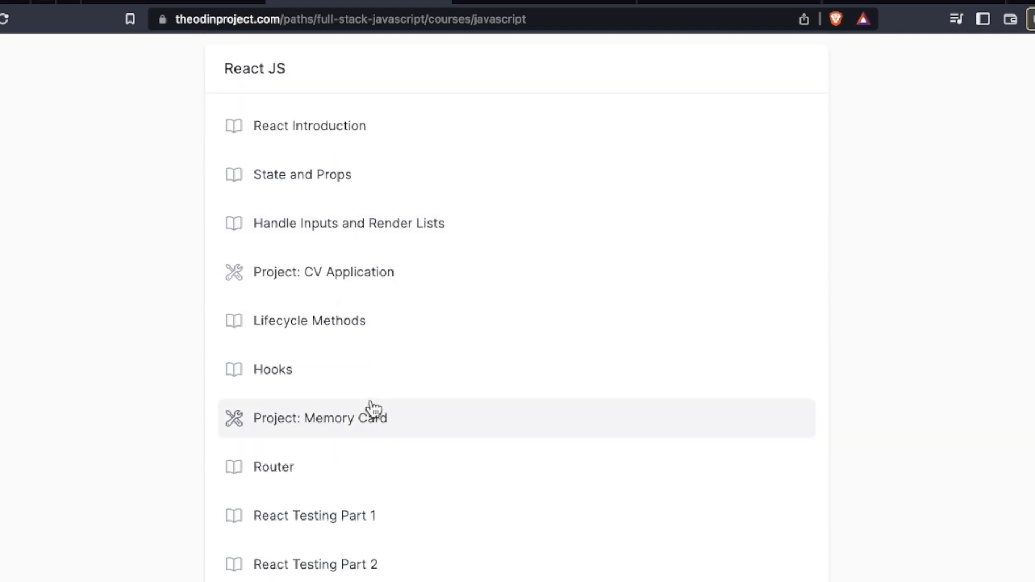
scroll(up, 3)
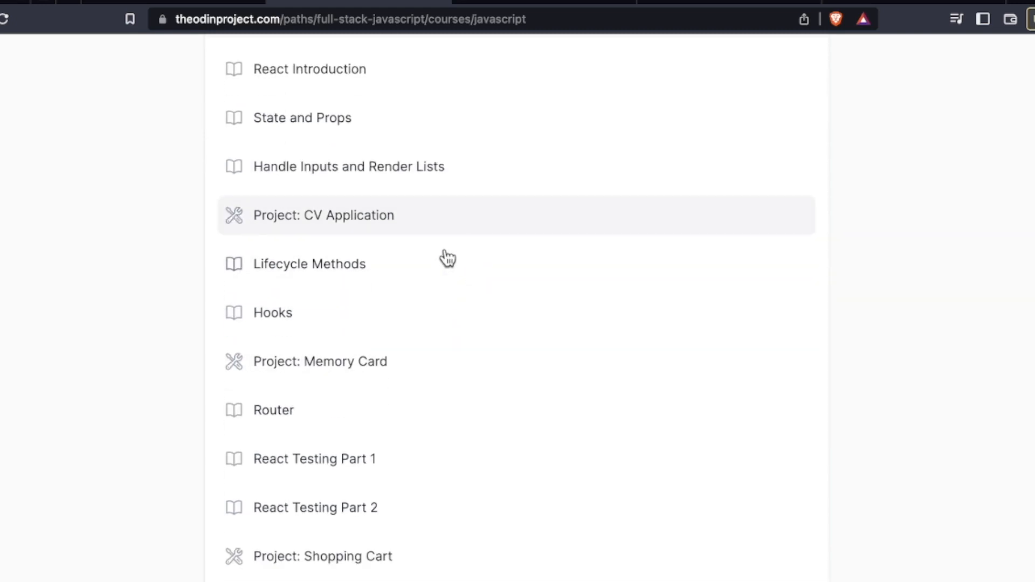
scroll(down, 3)
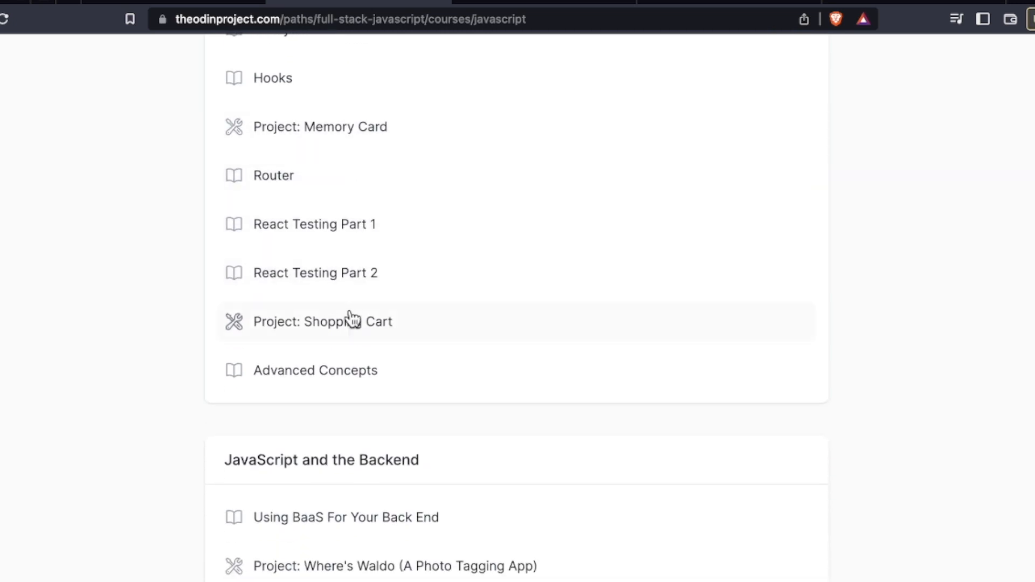
click(322, 321)
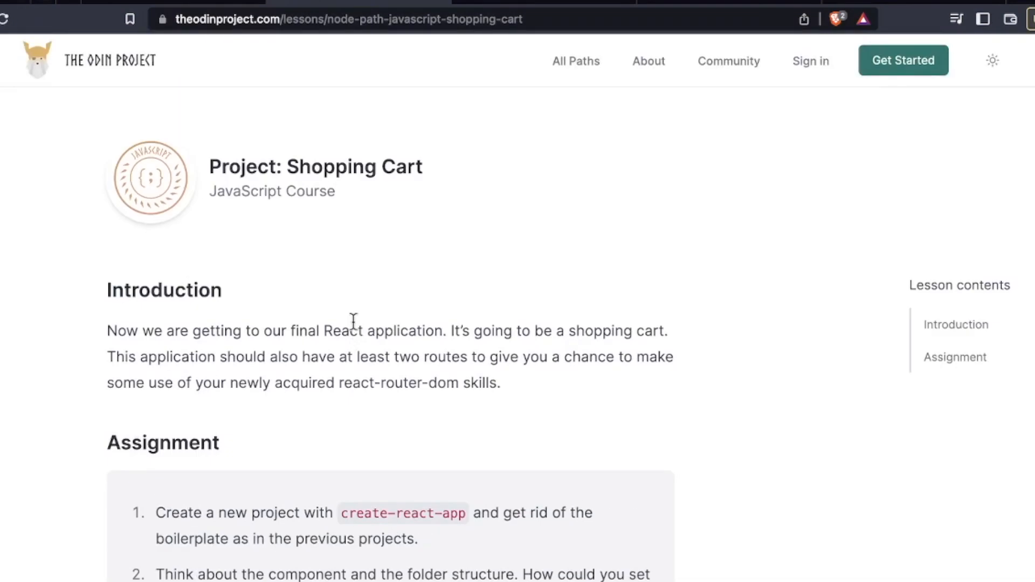
mouse_move(147, 280)
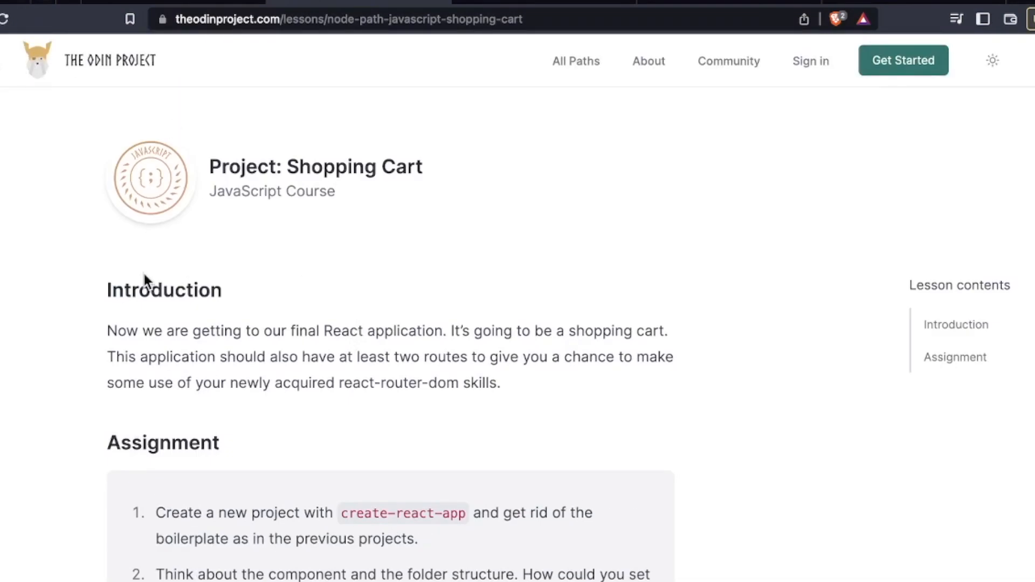
scroll(down, 3)
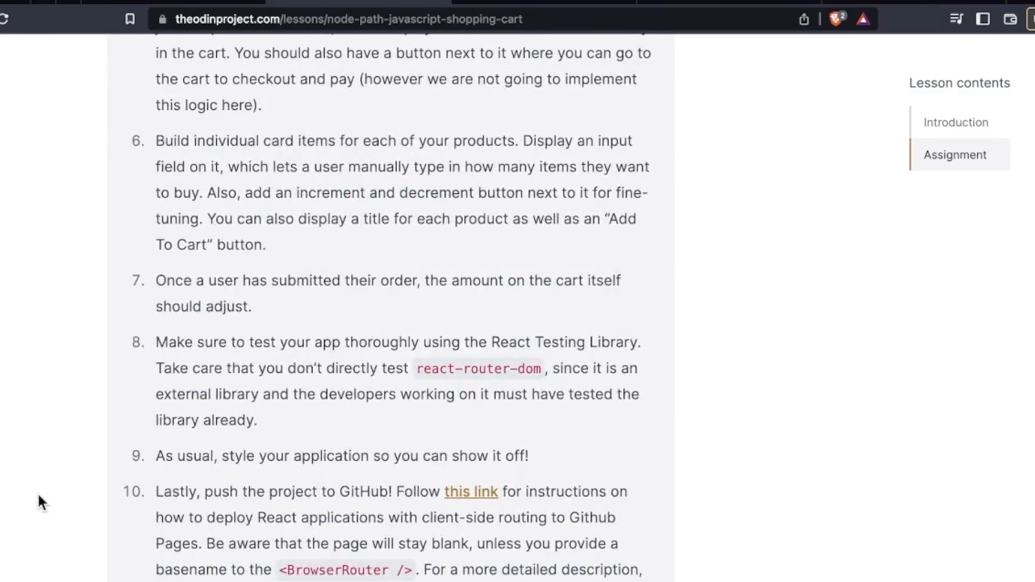
scroll(up, 3)
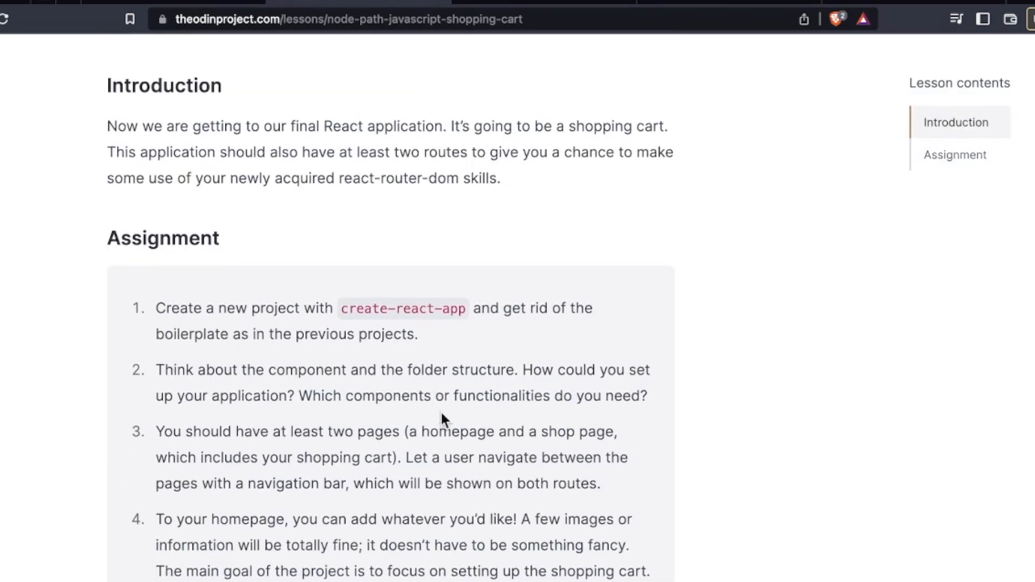
scroll(up, 3)
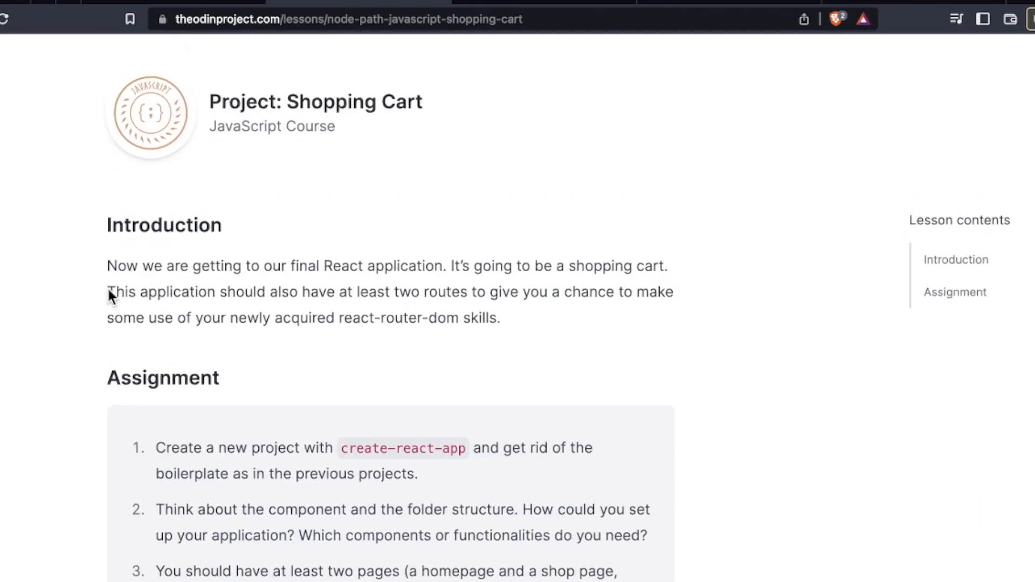
scroll(down, 3)
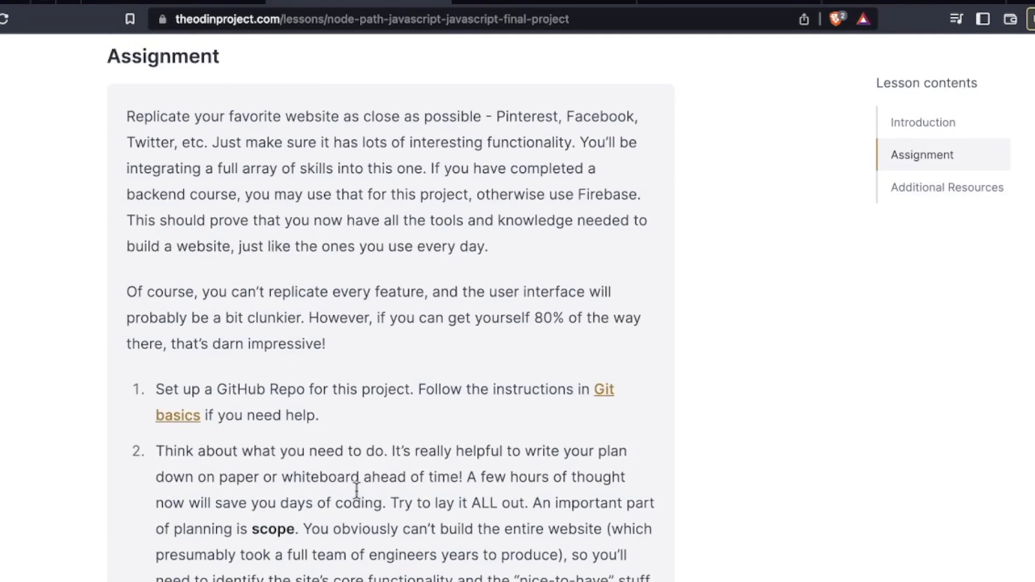
scroll(up, 3)
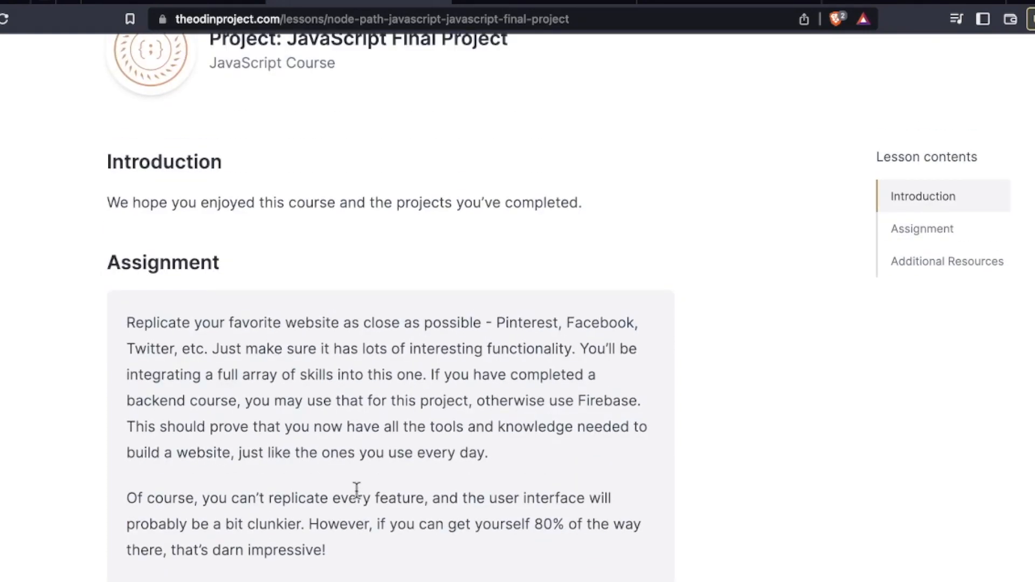
scroll(down, 3)
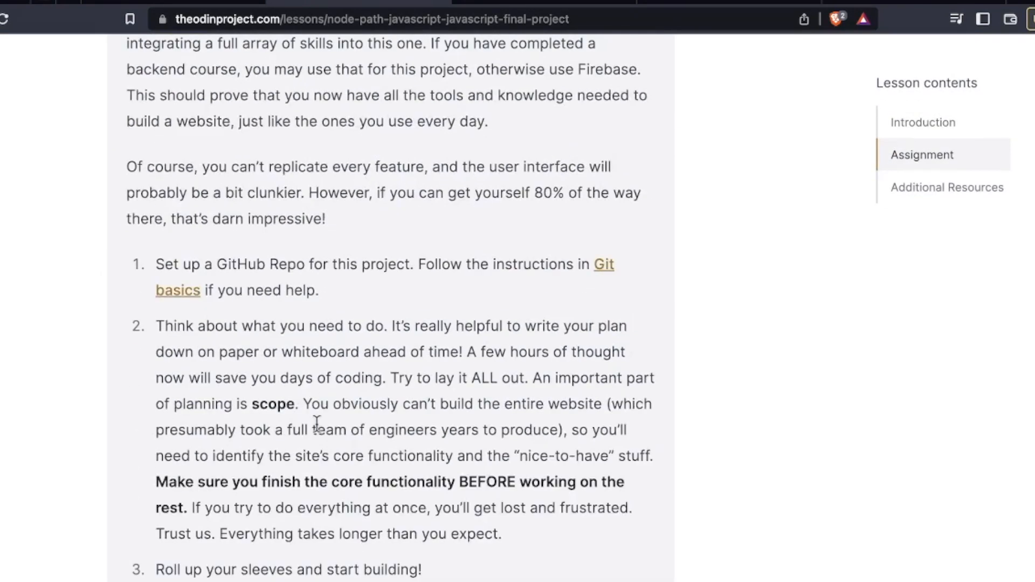
scroll(down, 3)
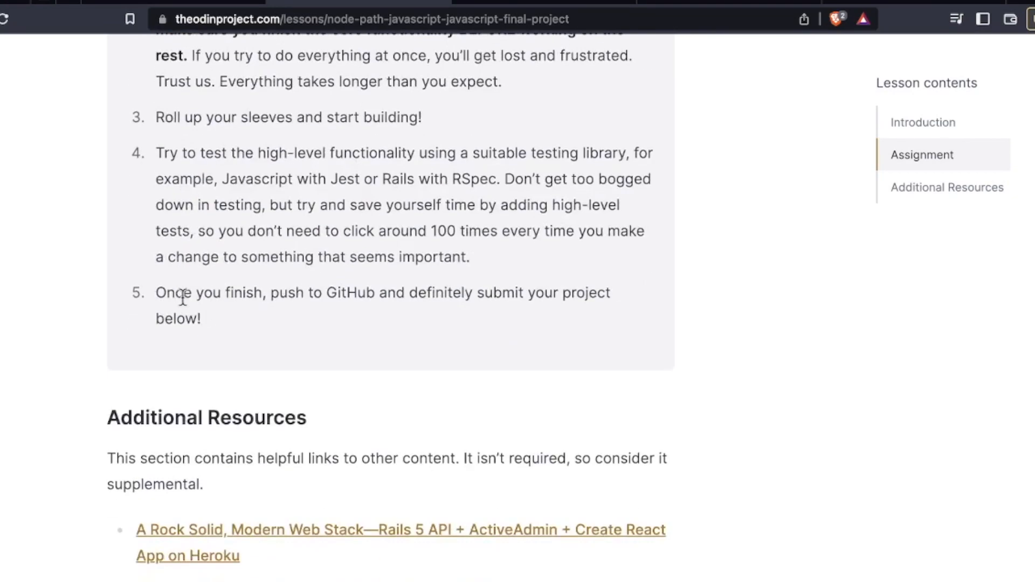
scroll(down, 3)
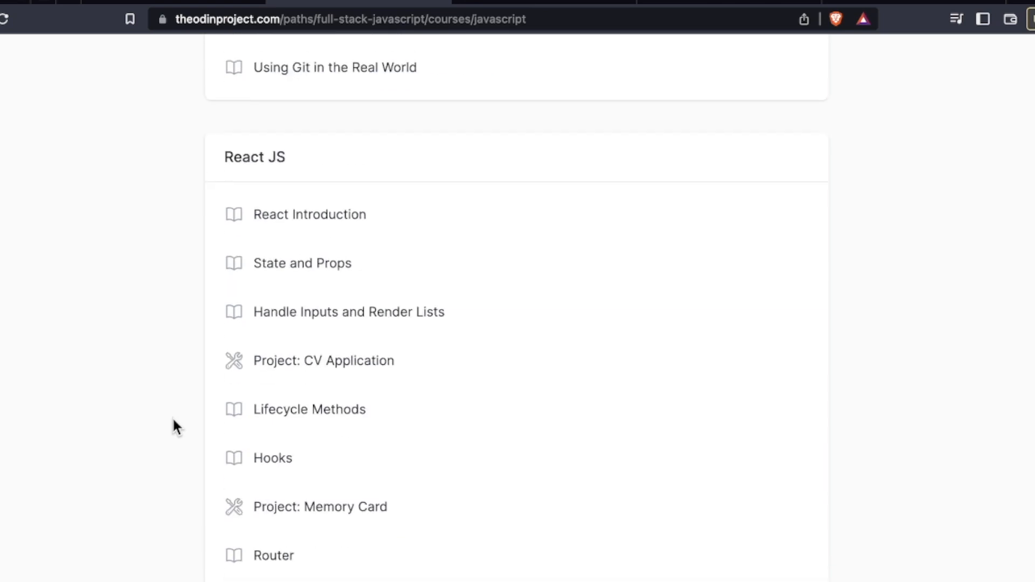
Skim the React Lifecycle Methods lesson, then follow the community link to the Discord invite
click(309, 408)
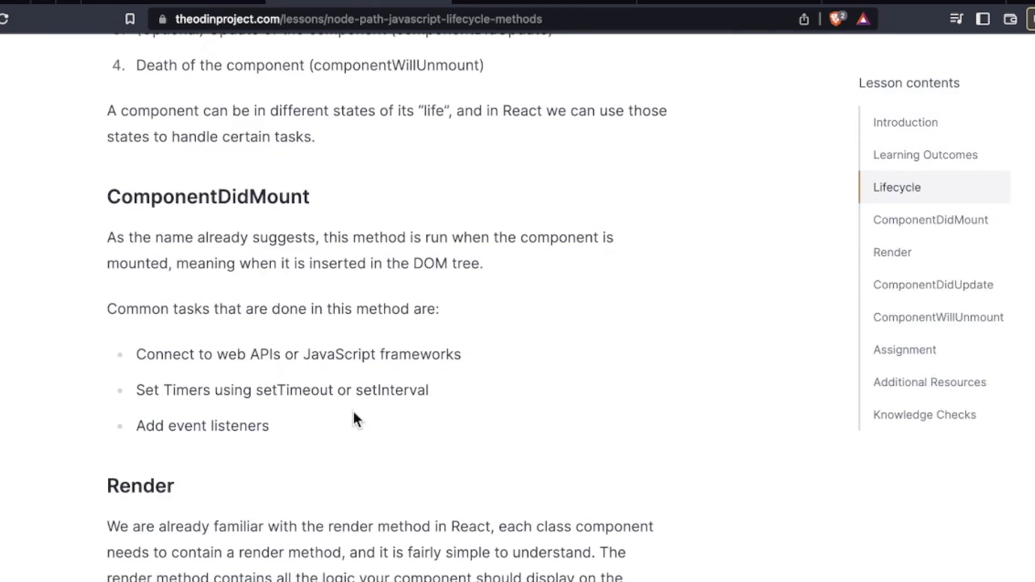
scroll(down, 3)
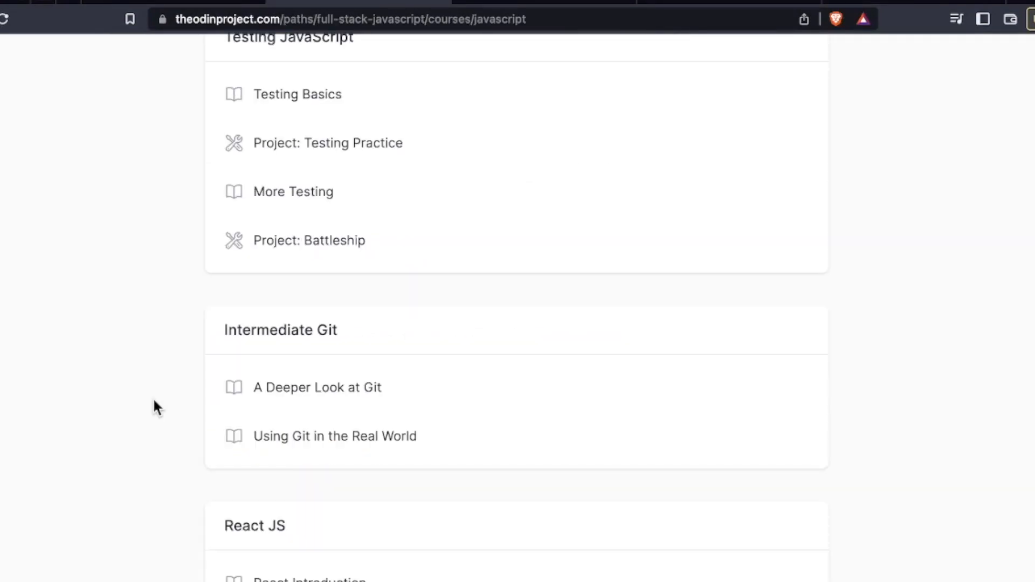
scroll(up, 3)
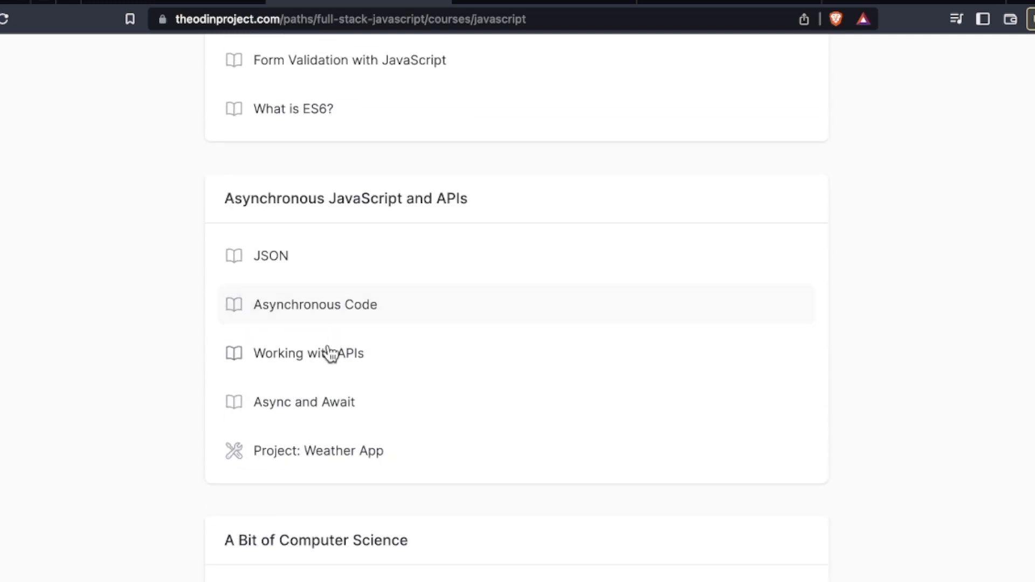
click(308, 353)
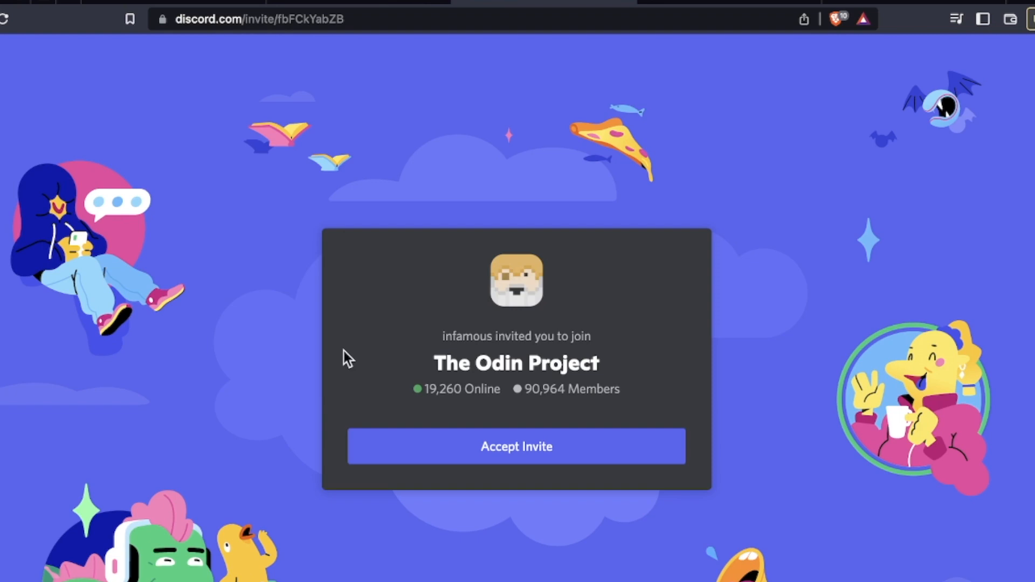
Browse the Getting Hired course outline
click(517, 446)
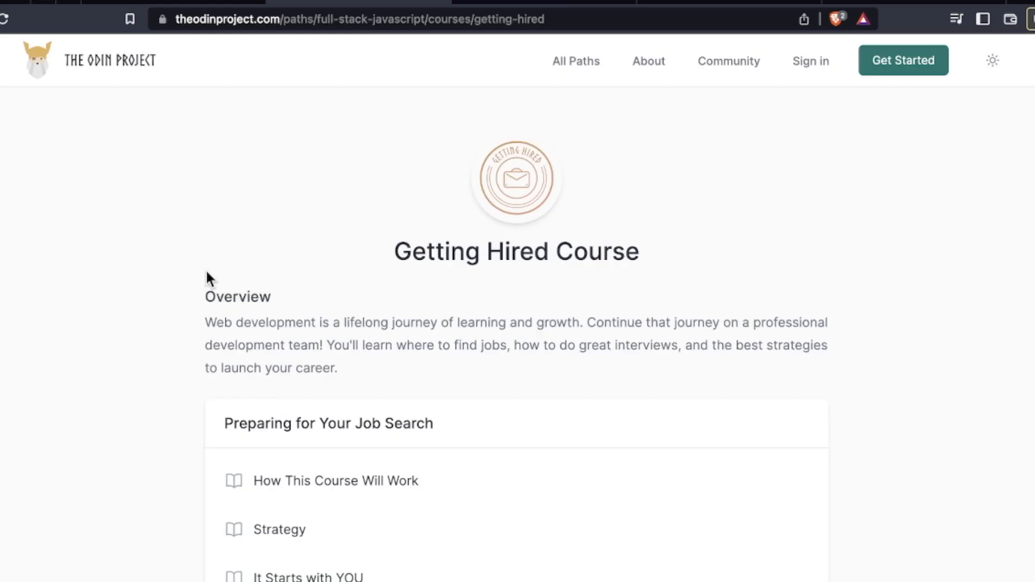
scroll(down, 3)
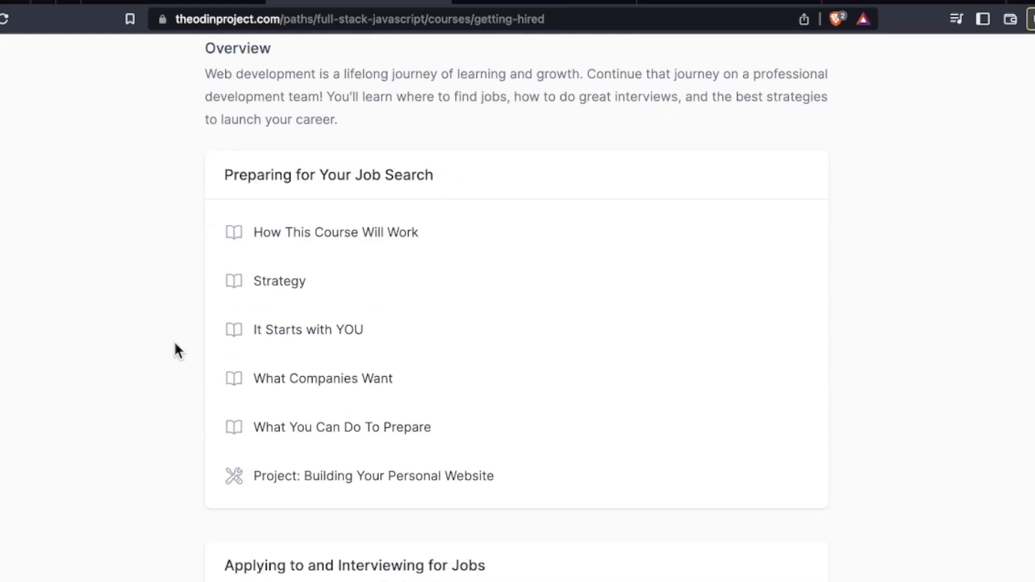
scroll(up, 3)
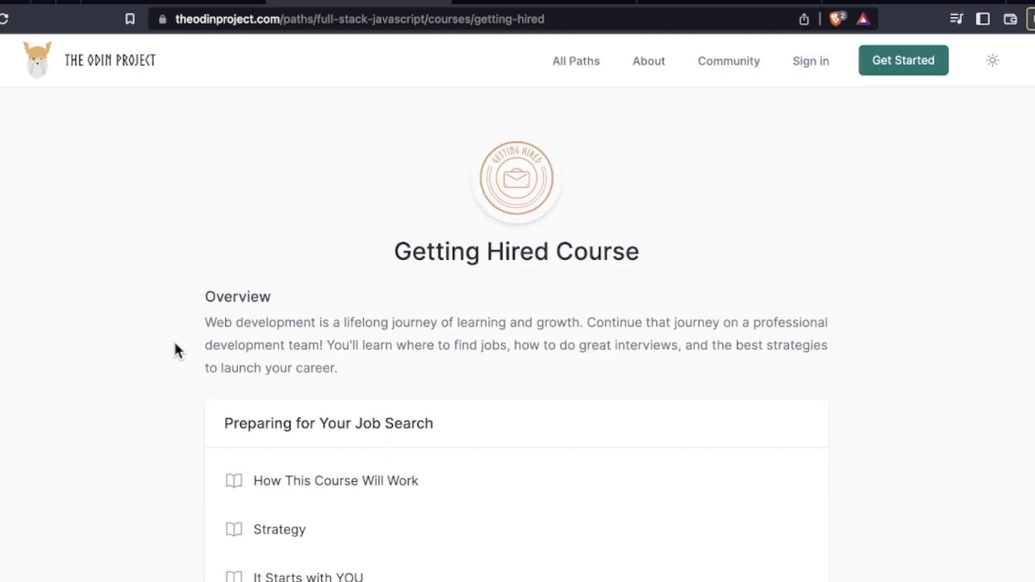
scroll(down, 3)
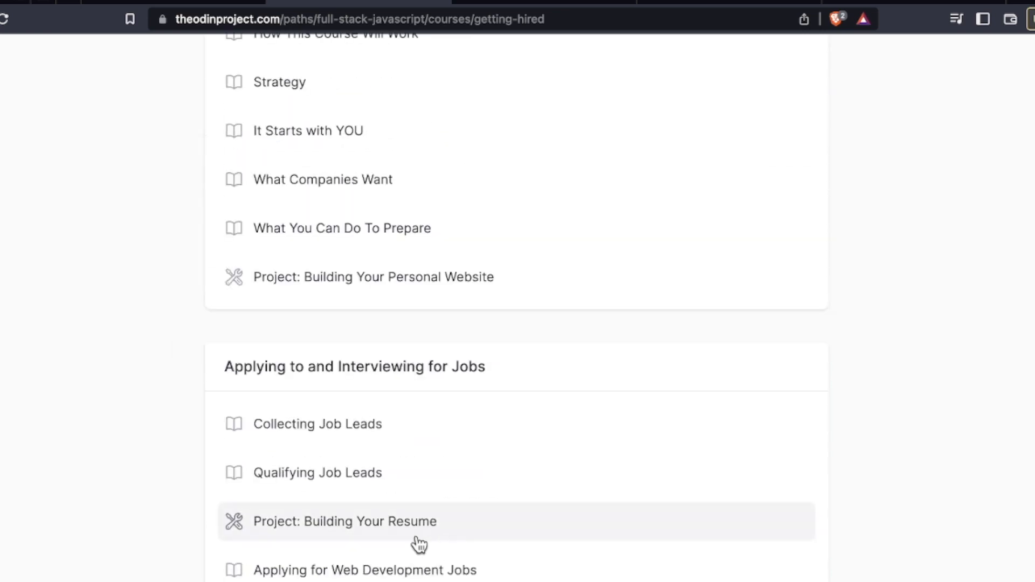
Read the Applying for Web Development Jobs lesson down to Cover Letters
click(365, 570)
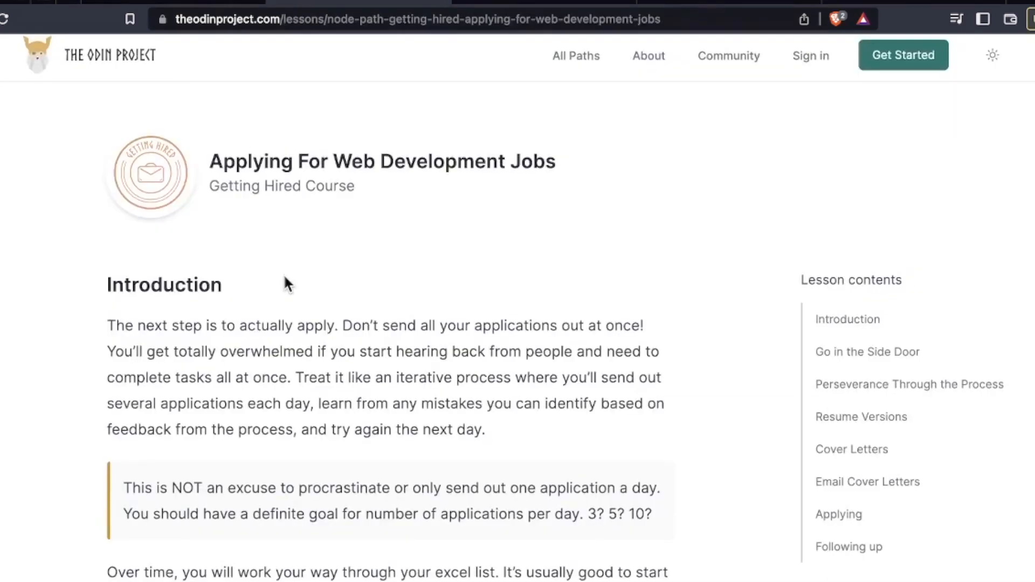
scroll(down, 3)
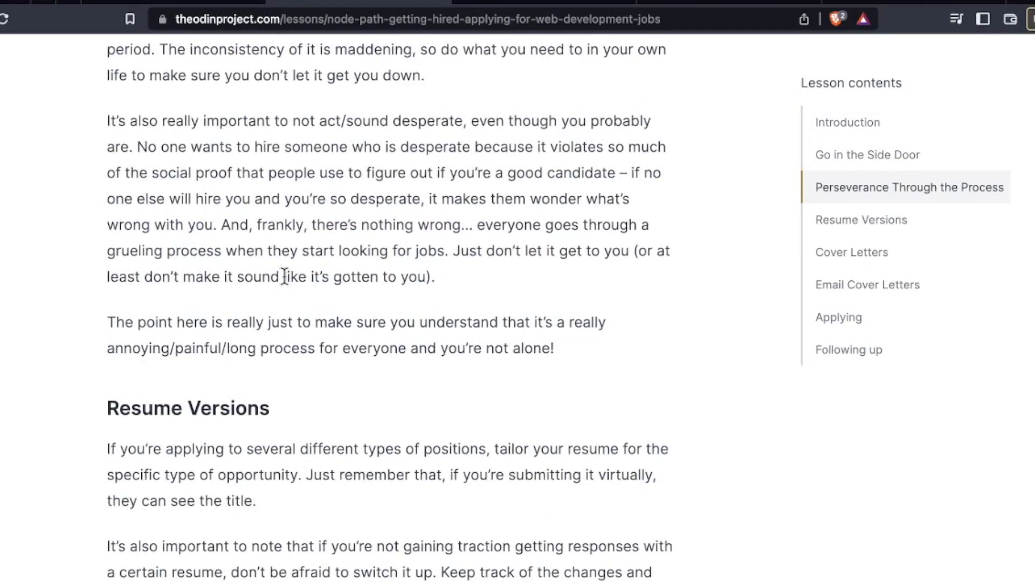
scroll(down, 3)
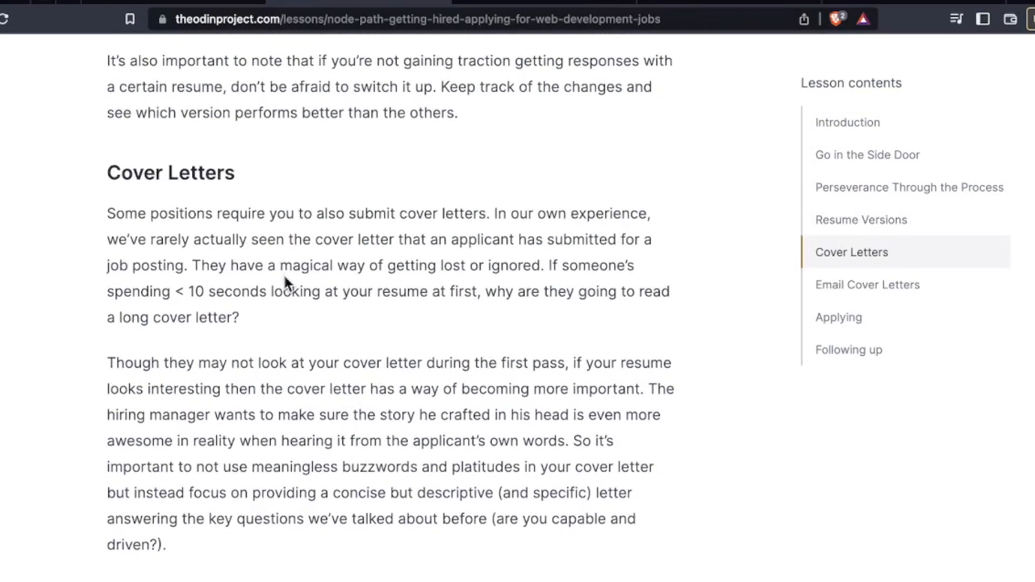
scroll(down, 3)
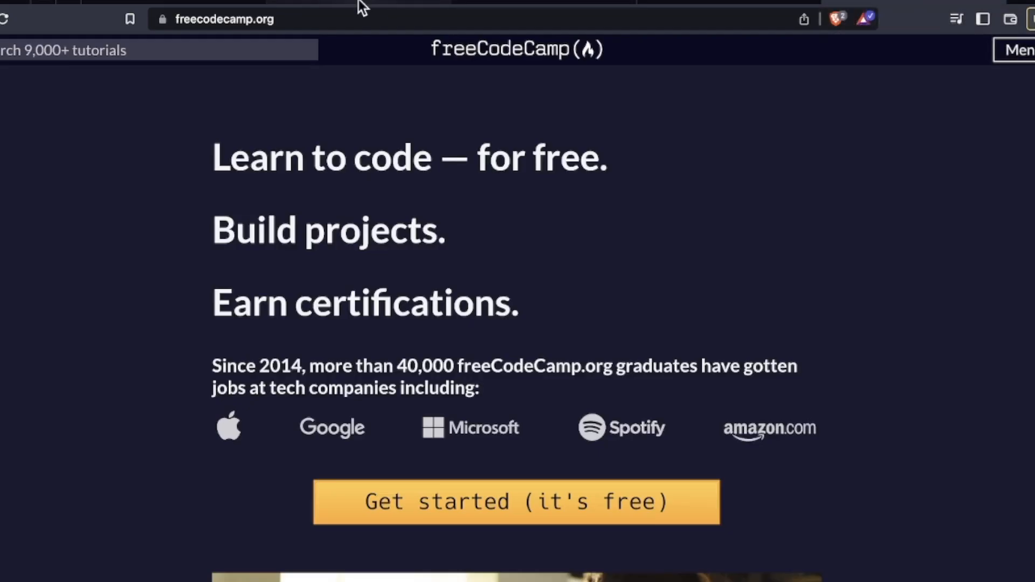
Browse freeCodeCamp certifications and open JavaScript Algorithms' Comment Your JavaScript Code challenge
click(516, 501)
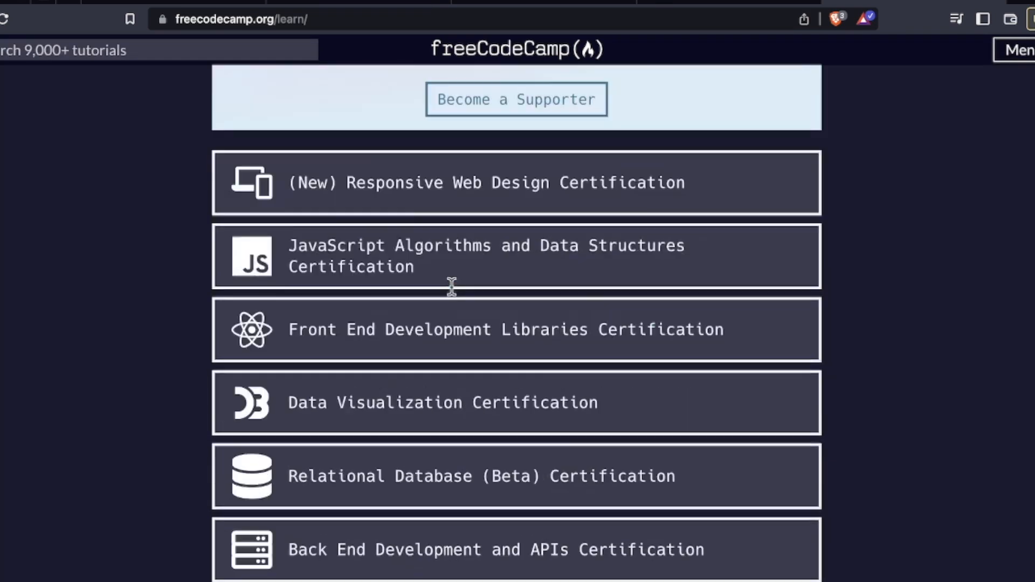
scroll(down, 3)
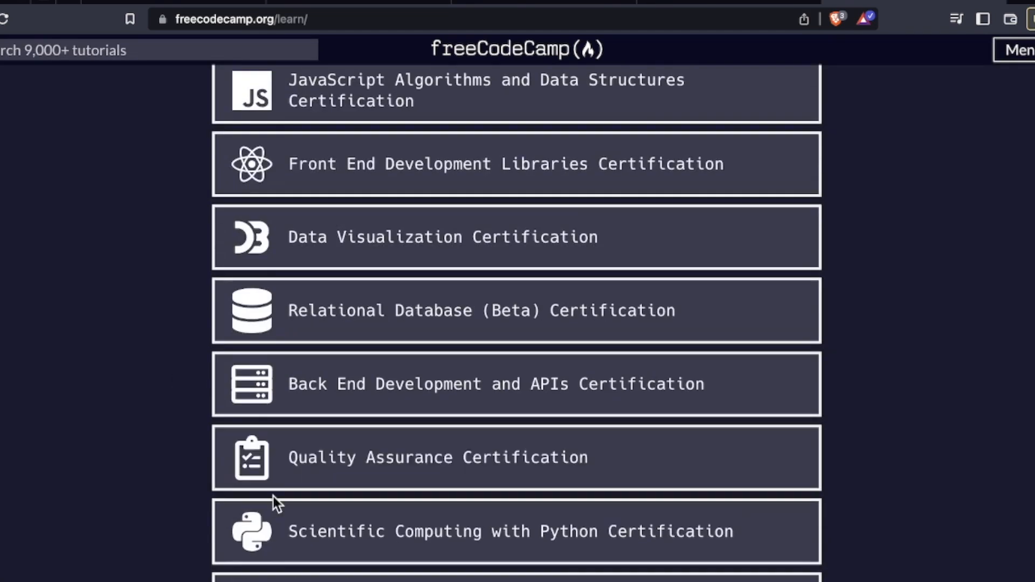
scroll(down, 3)
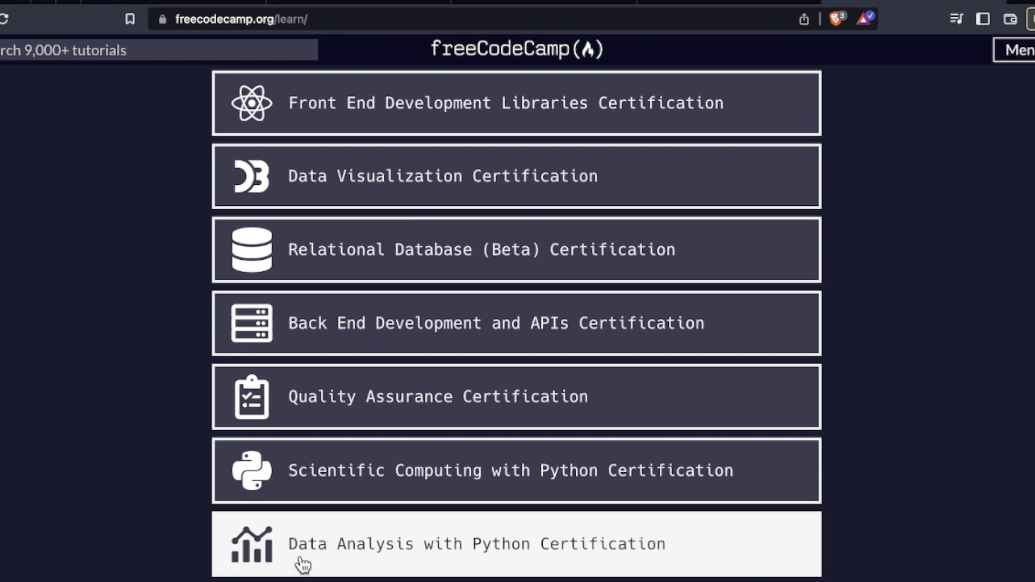
scroll(up, 3)
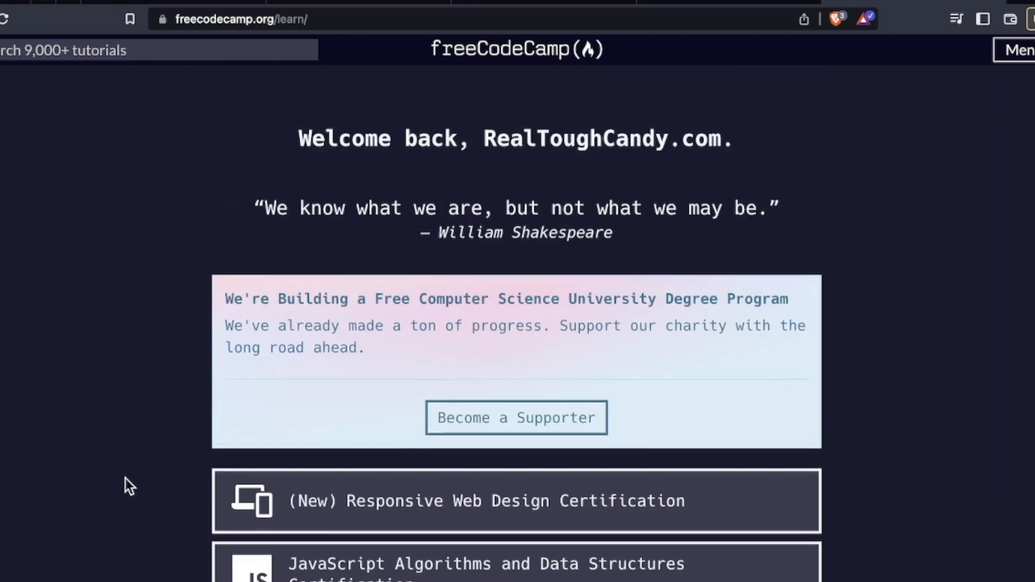
scroll(up, 3)
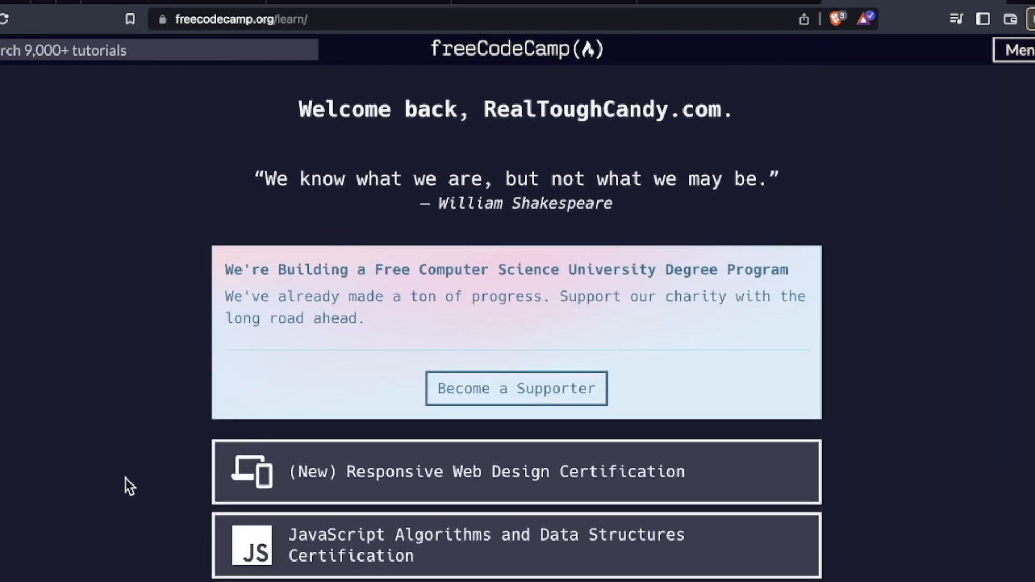
mouse_move(467, 237)
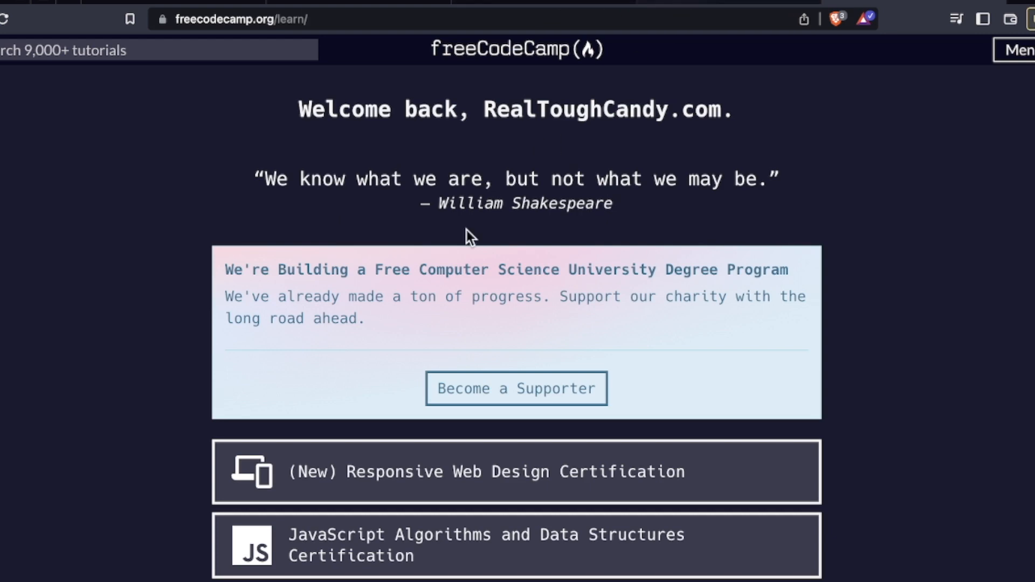
click(462, 544)
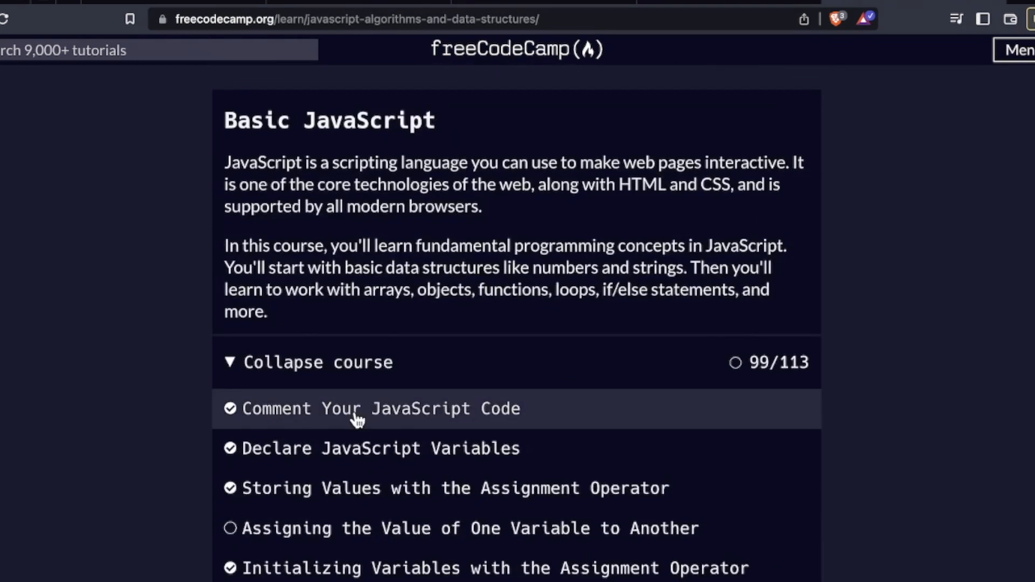
click(381, 408)
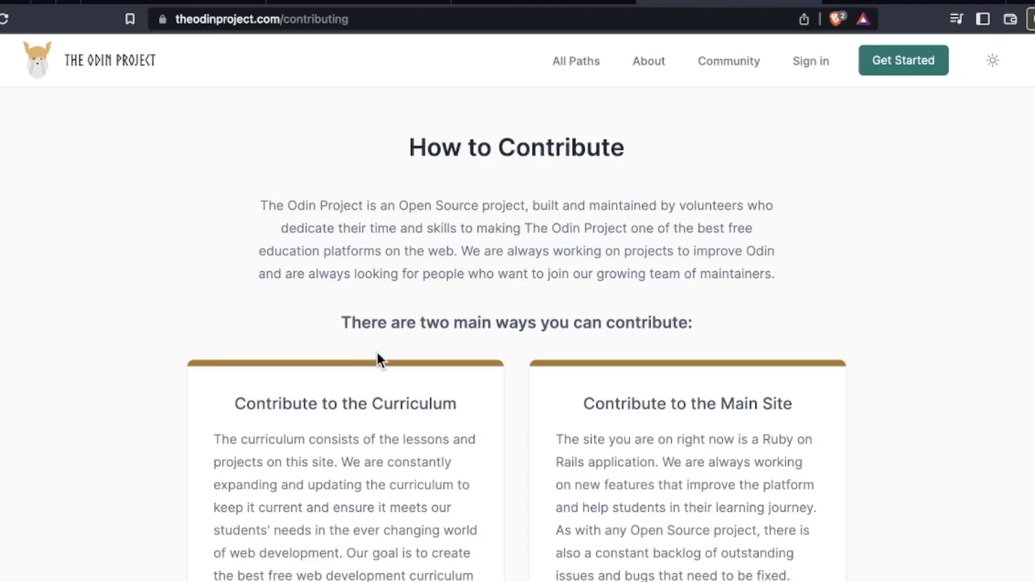
Scroll the How to Contribute page past the curriculum and main site GitHub cards
scroll(down, 3)
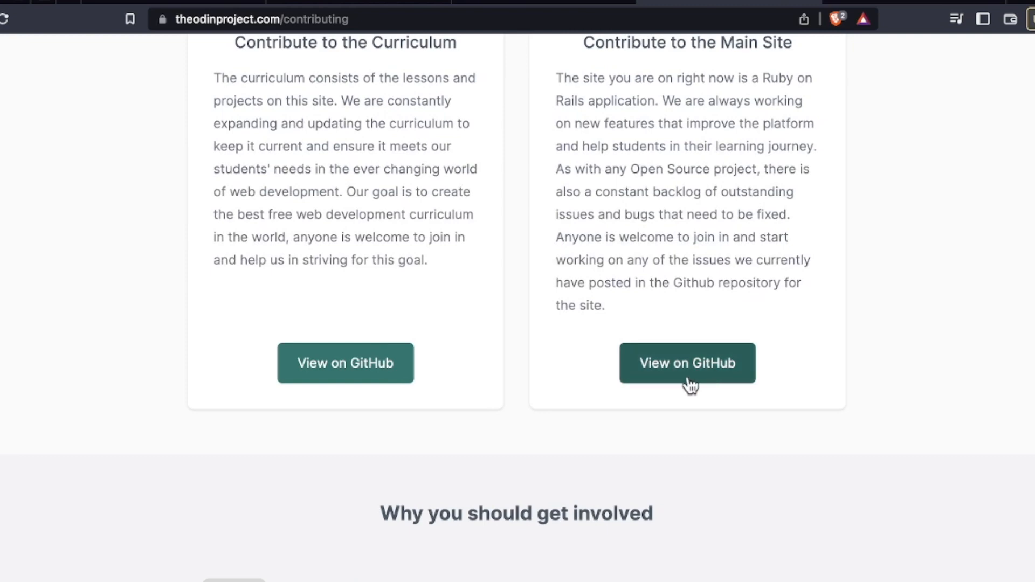
scroll(up, 3)
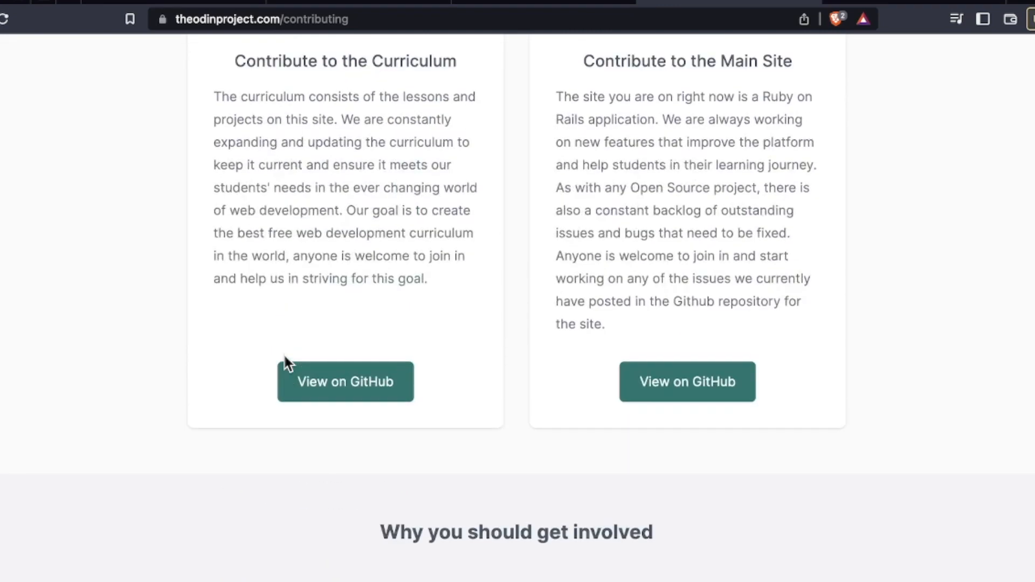
scroll(up, 3)
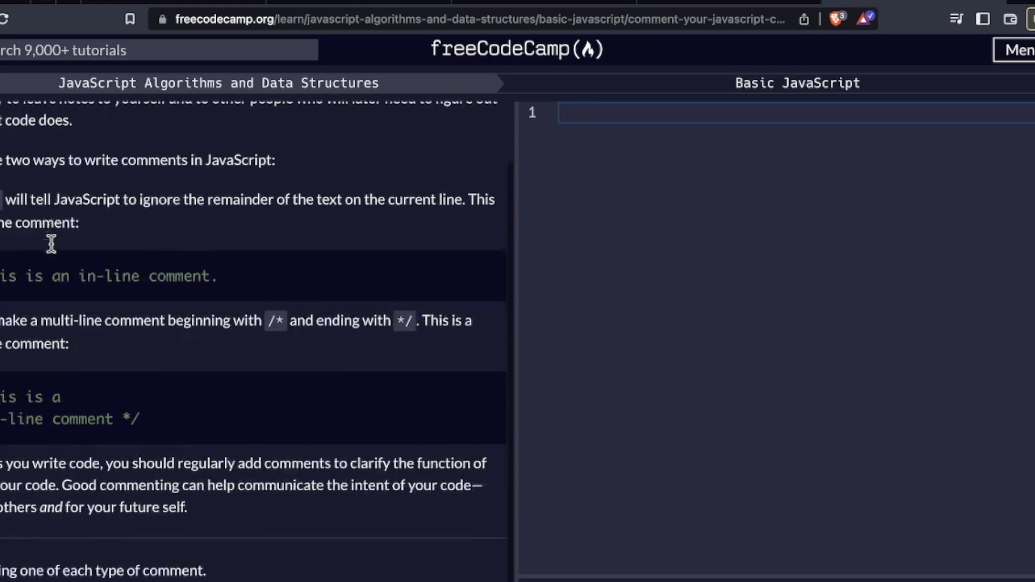
Scroll the Comment Your JavaScript Code instructions panel up and back down
scroll(up, 3)
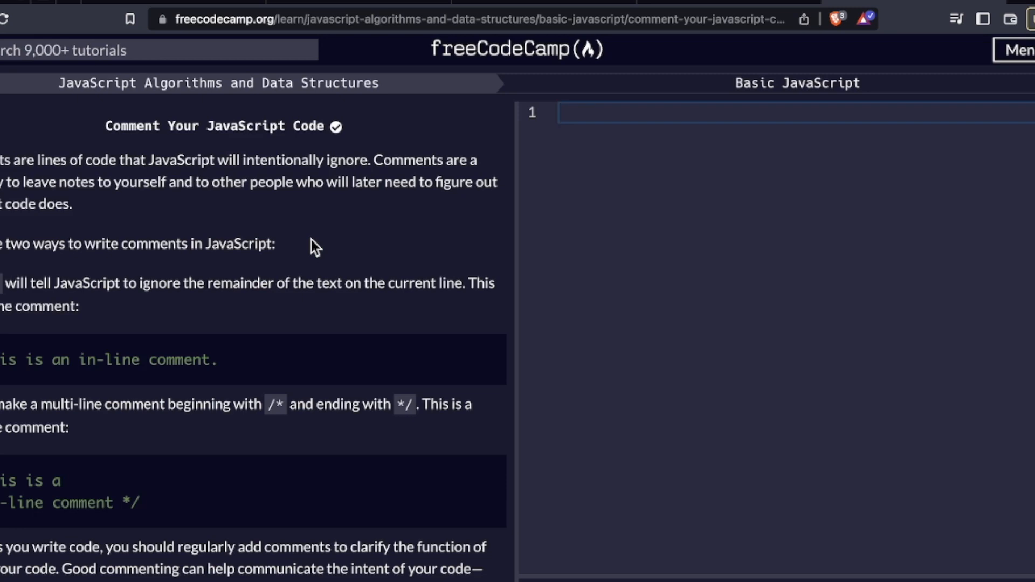
scroll(down, 3)
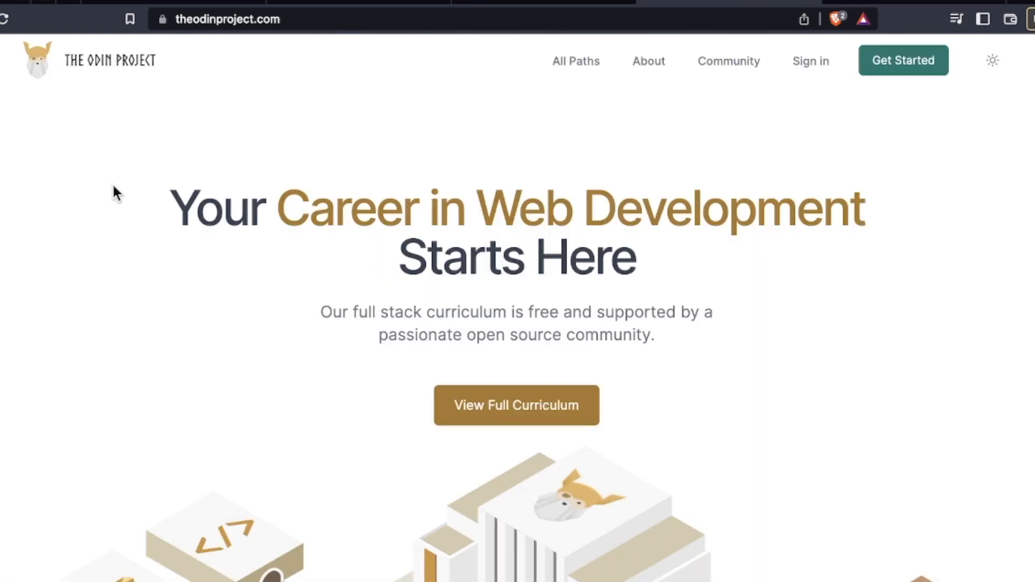
mouse_move(76, 399)
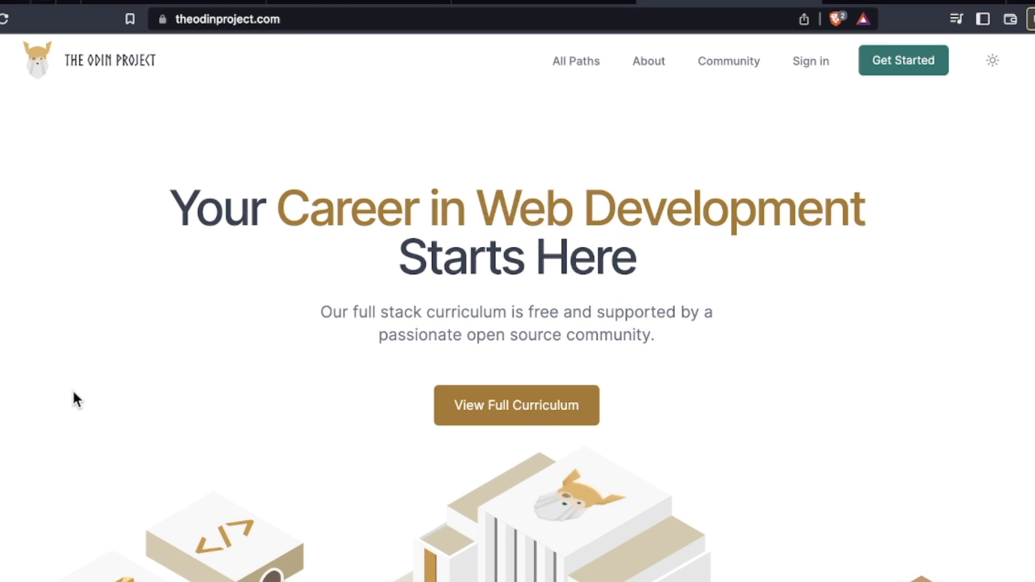
Scroll The Odin Project homepage through its how-it-works and course sections
scroll(down, 3)
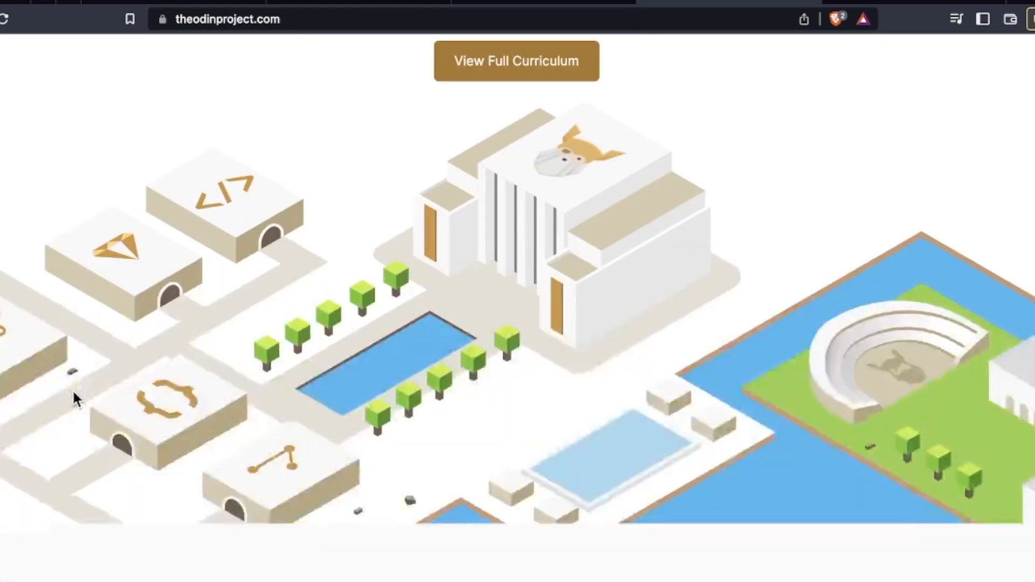
scroll(down, 3)
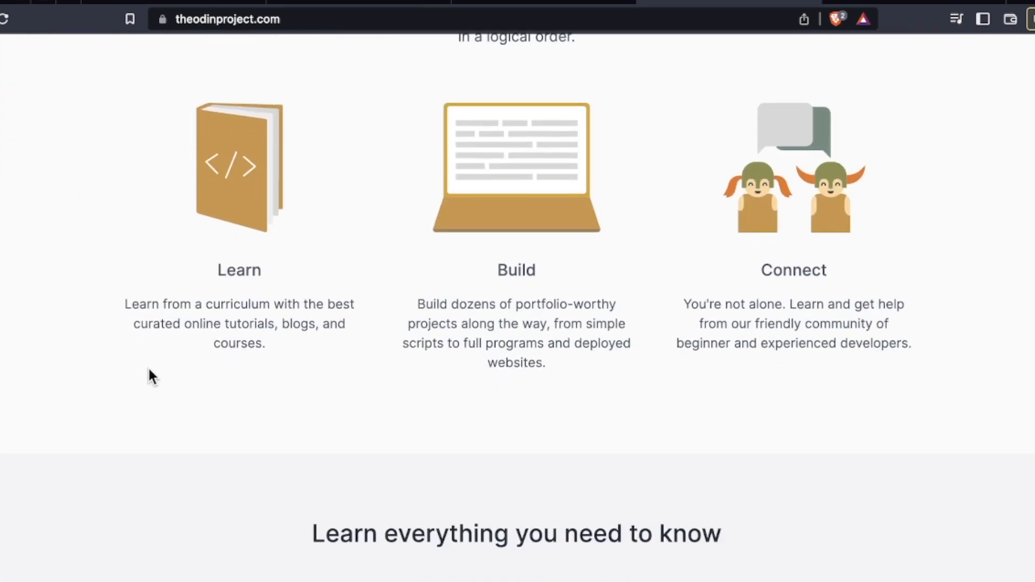
scroll(down, 3)
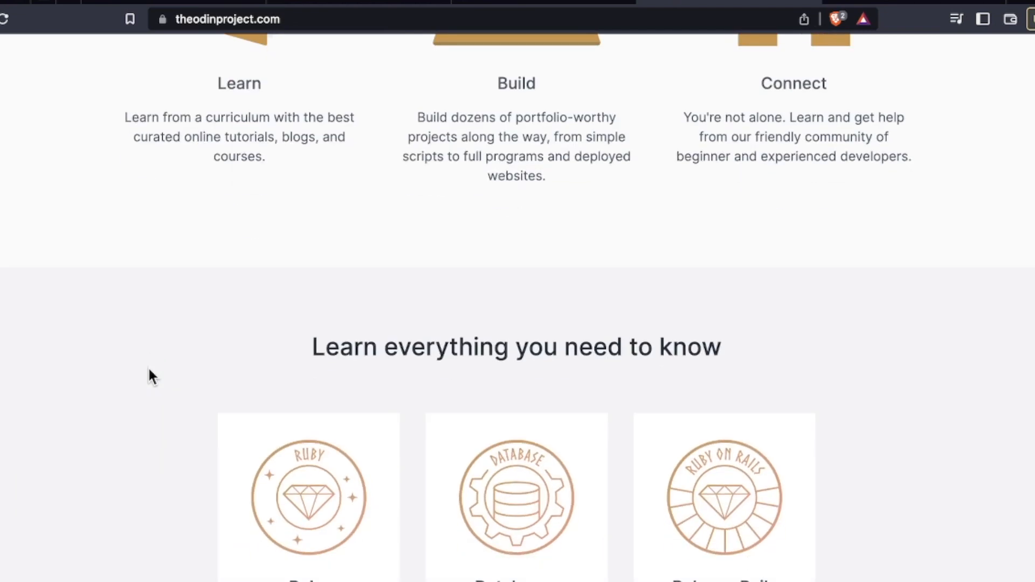
scroll(down, 3)
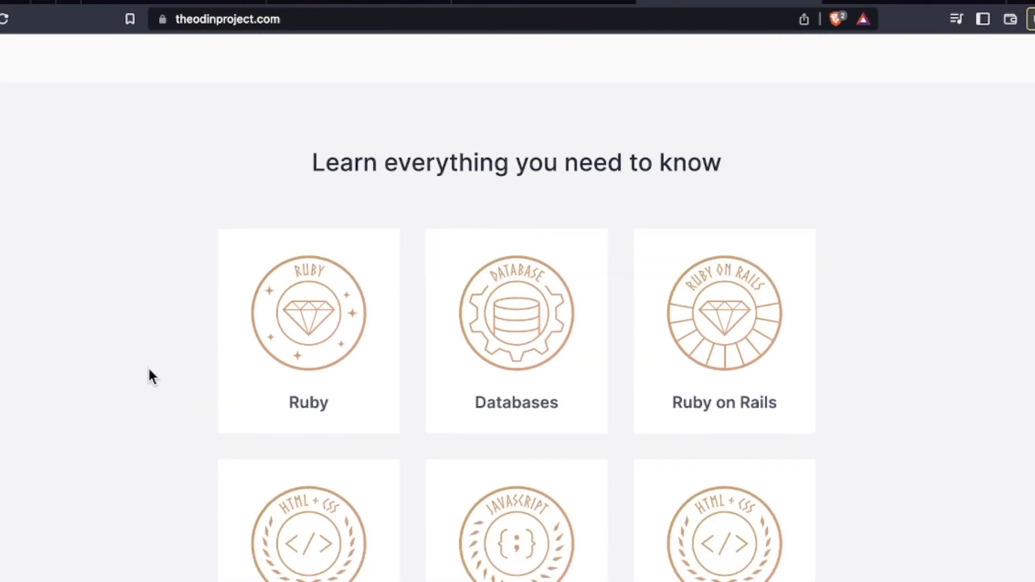
scroll(down, 3)
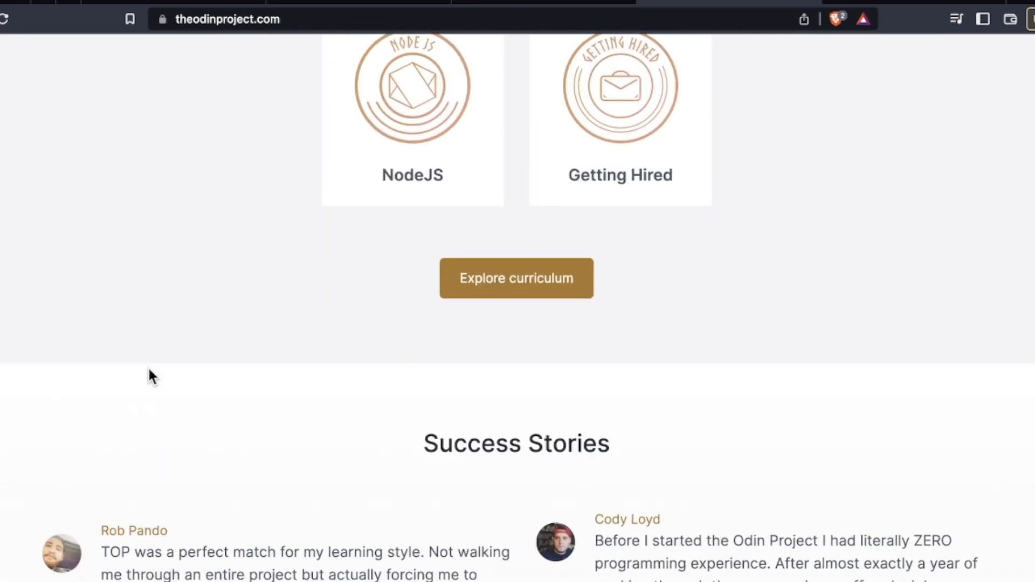
Open the full curriculum to reach the All Paths page with Foundations first
click(516, 278)
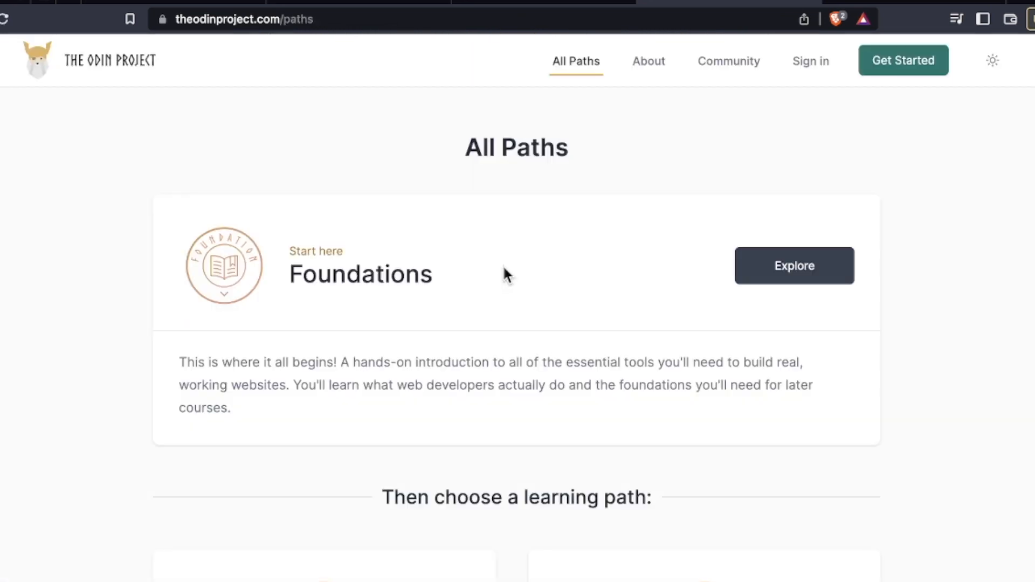
scroll(down, 3)
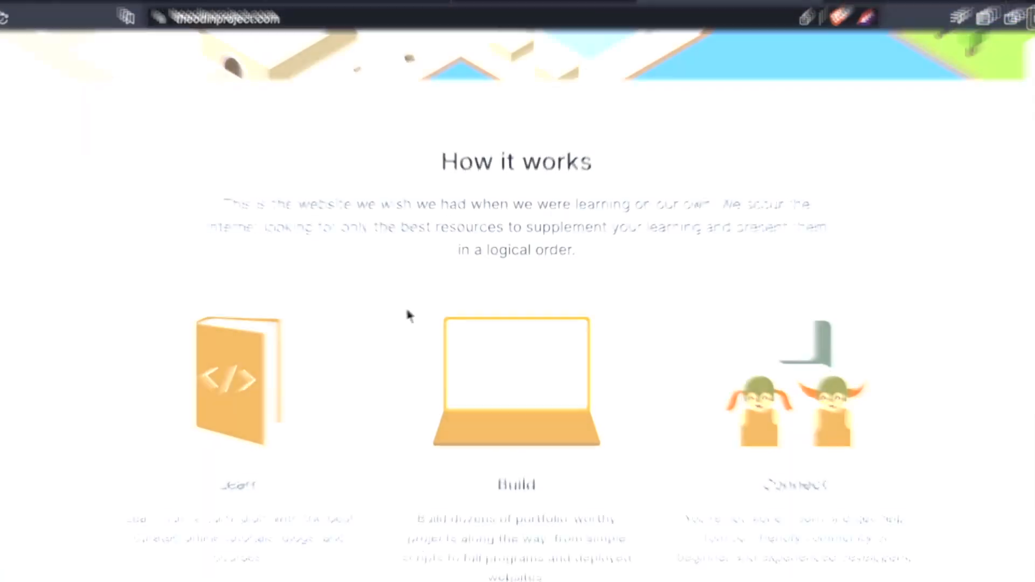
scroll(down, 3)
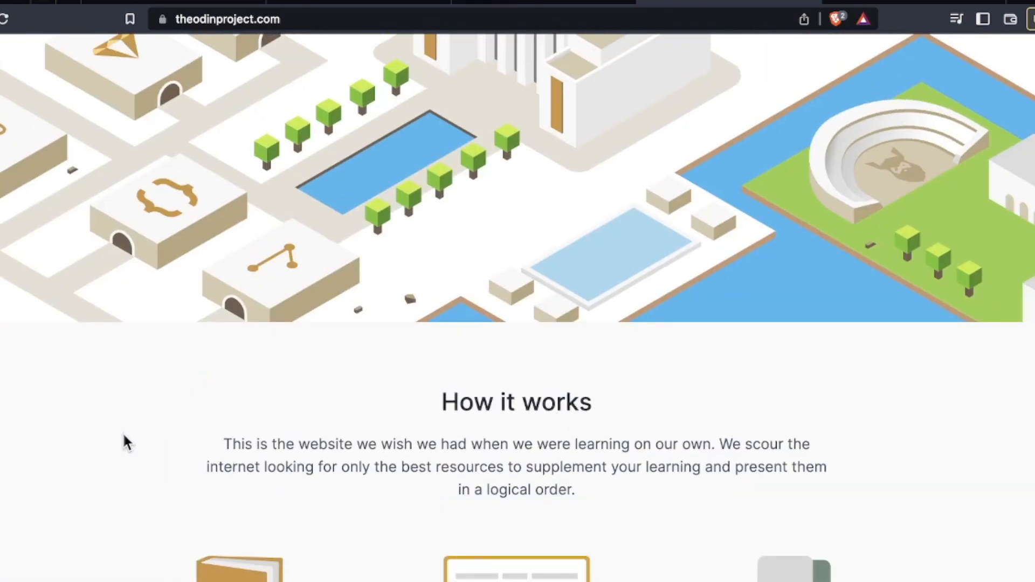
scroll(up, 3)
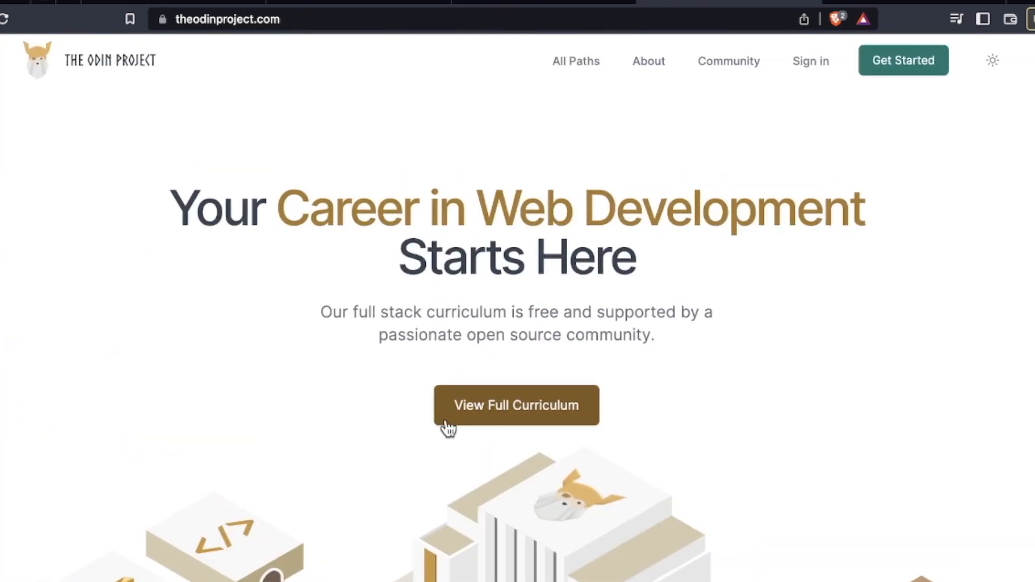
click(515, 405)
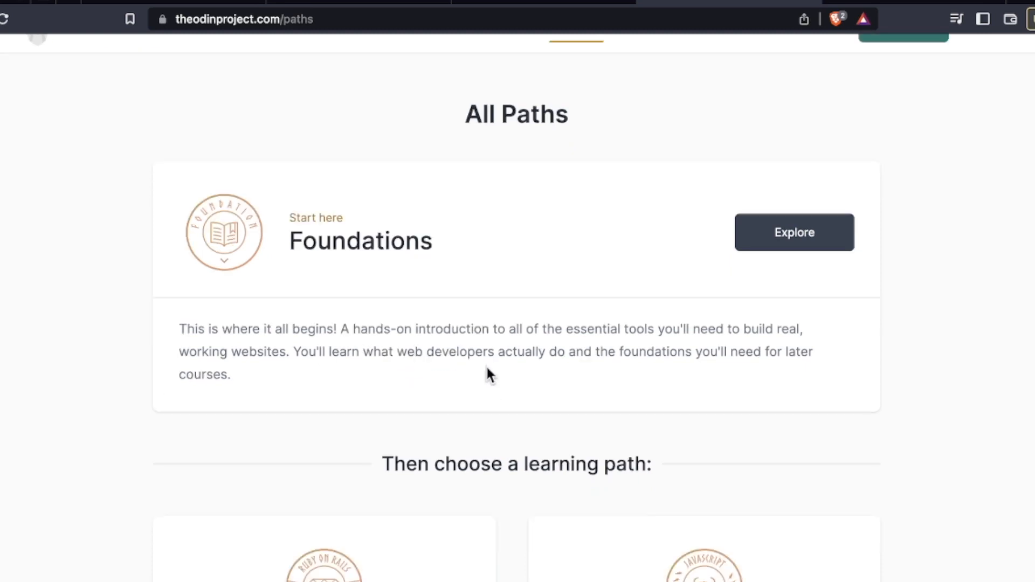
mouse_move(795, 241)
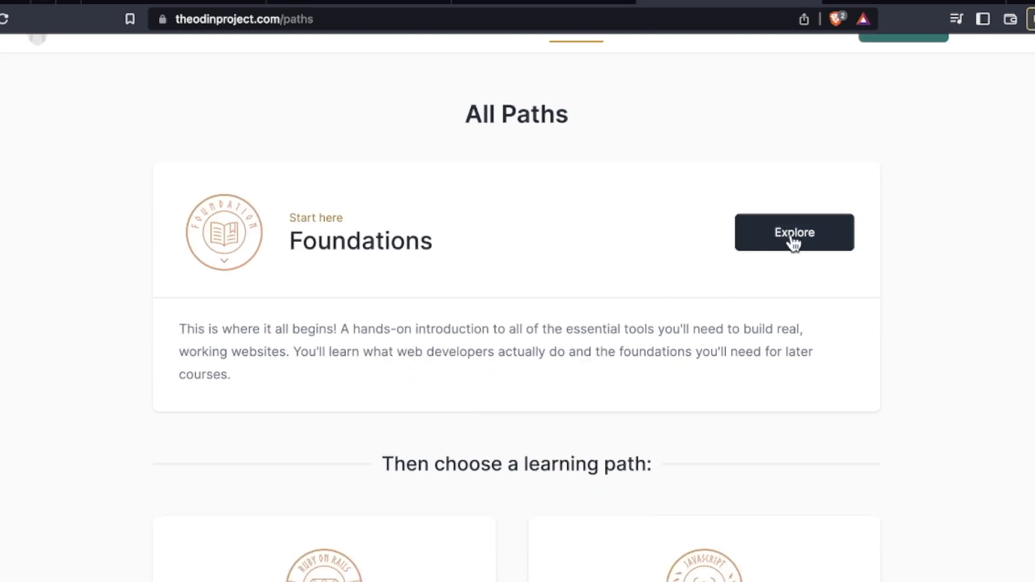
Open Foundations' Motivation and Mindset lesson and jump to its Pitfalls to Avoid section
click(793, 232)
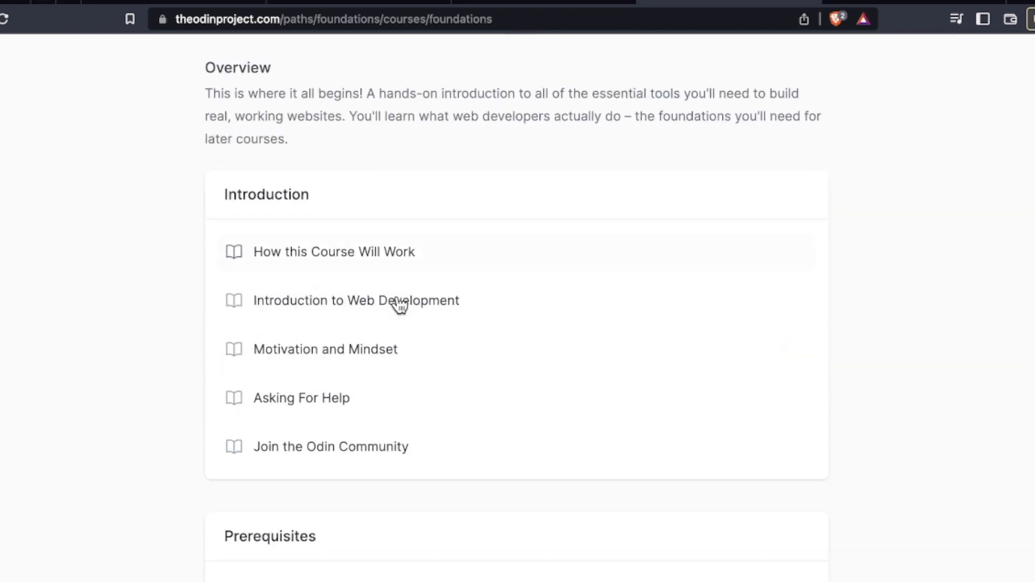
click(325, 349)
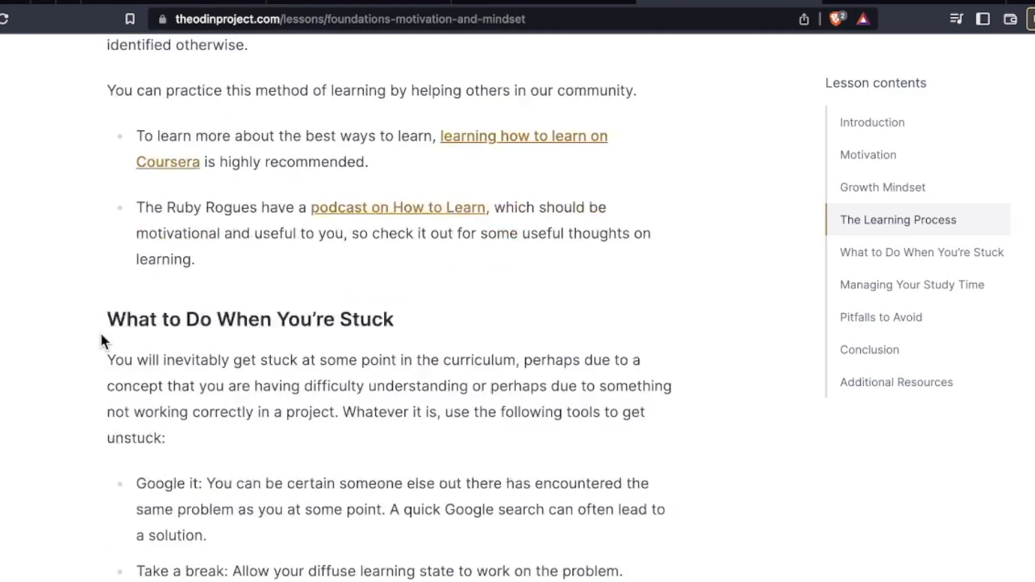
scroll(down, 3)
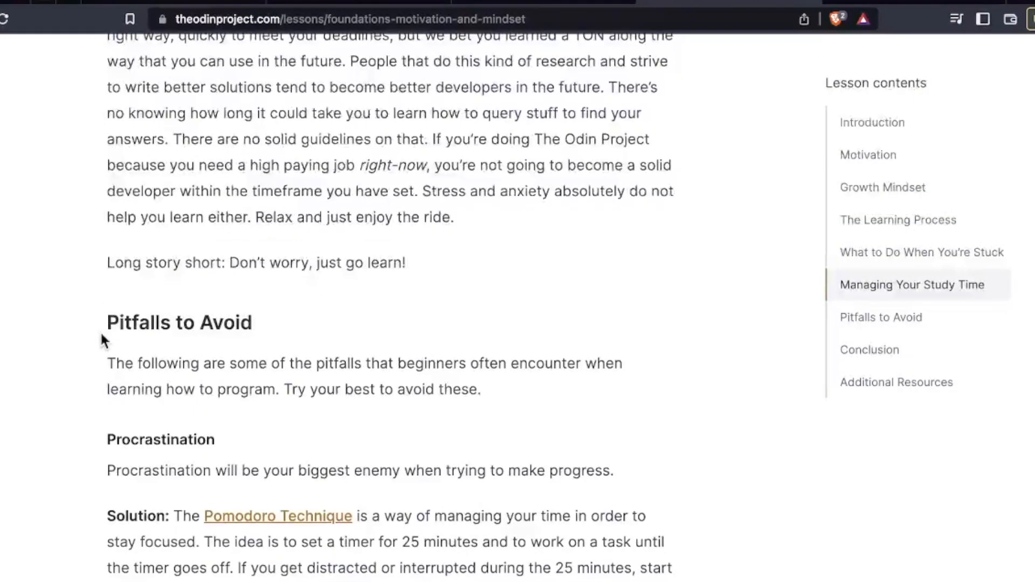
scroll(up, 3)
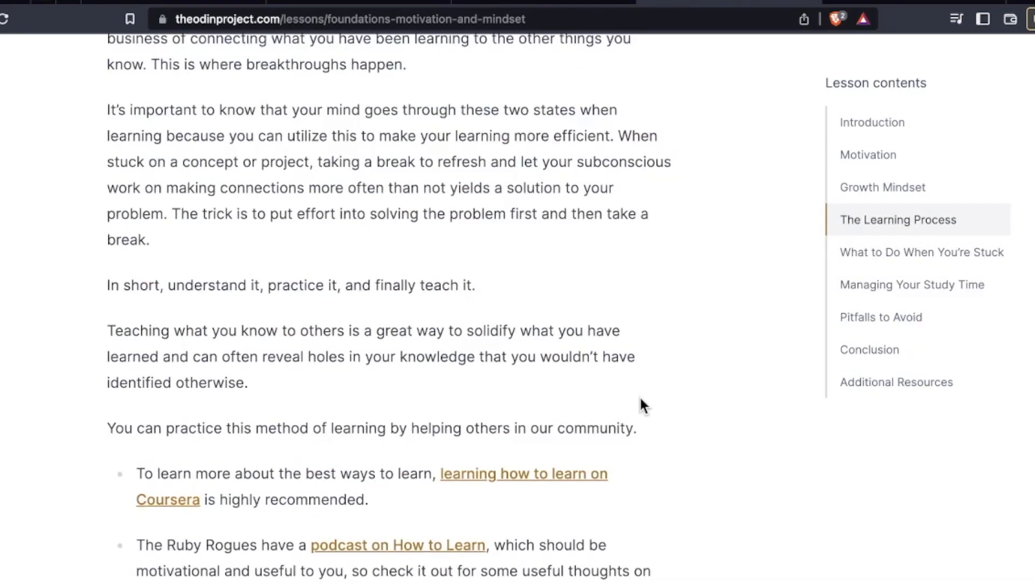
click(880, 317)
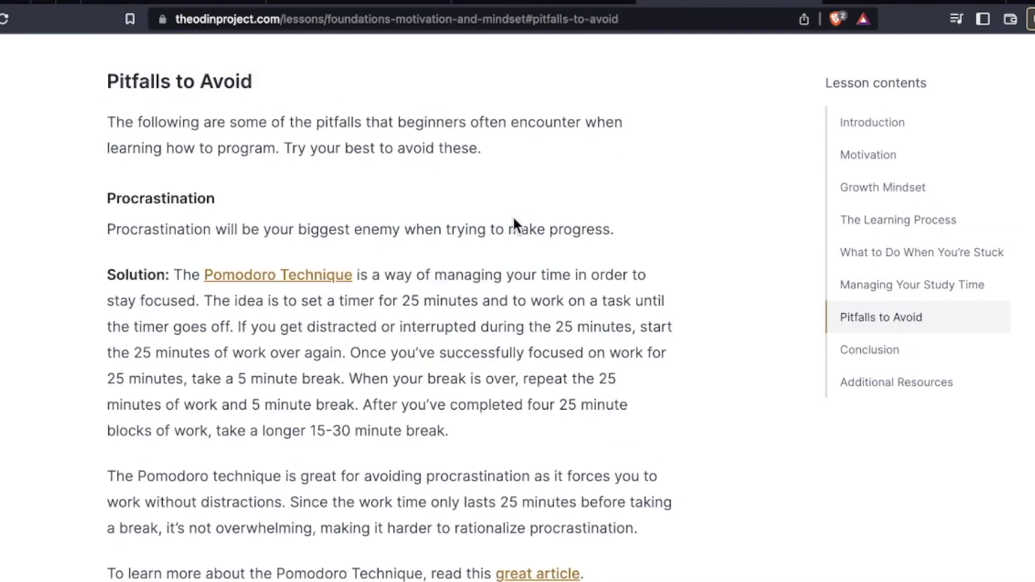
scroll(down, 3)
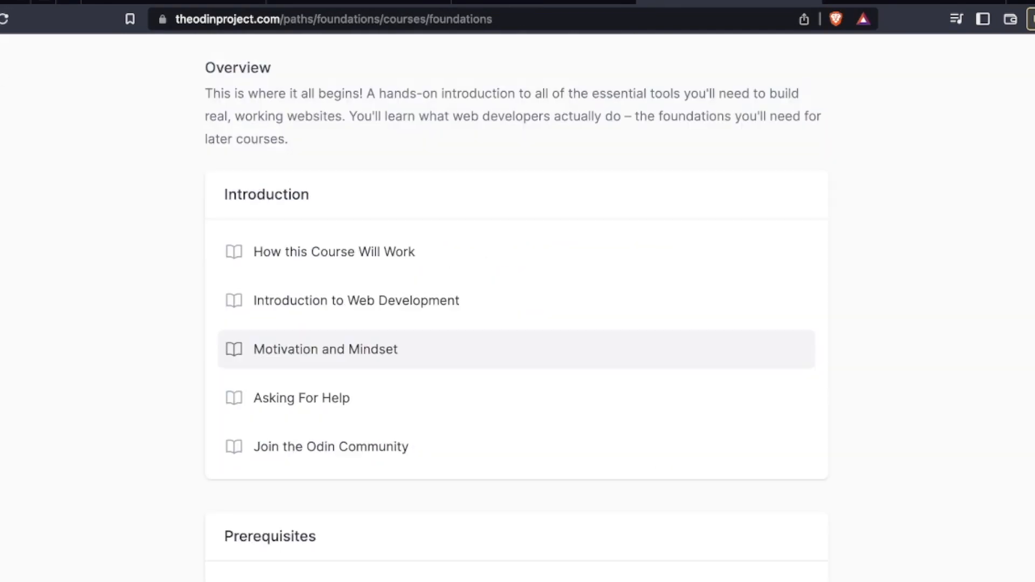
Scroll the Foundations outline through Git Basics, HTML, Flexbox and JavaScript Basics, then back up
scroll(down, 3)
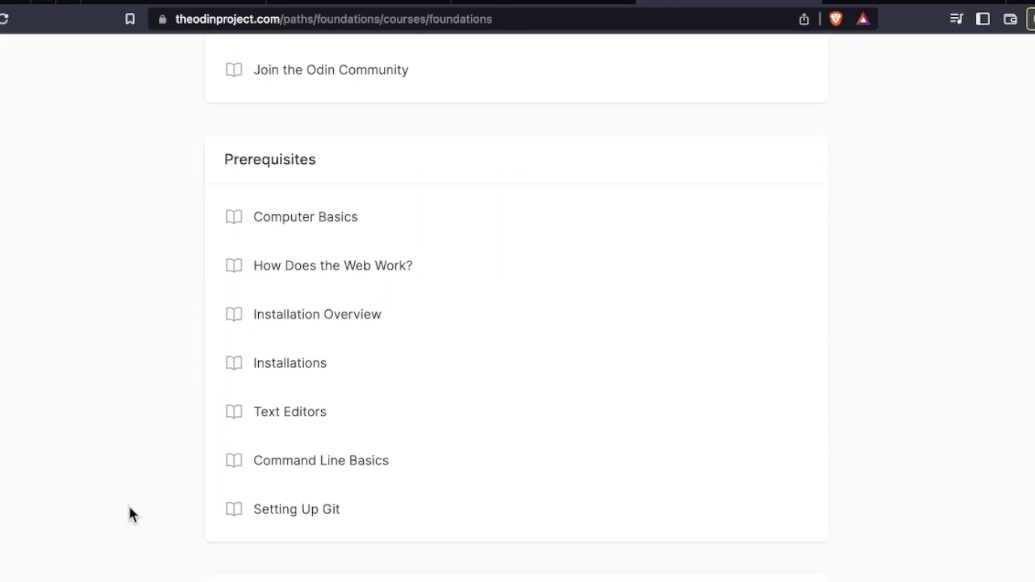
mouse_move(441, 192)
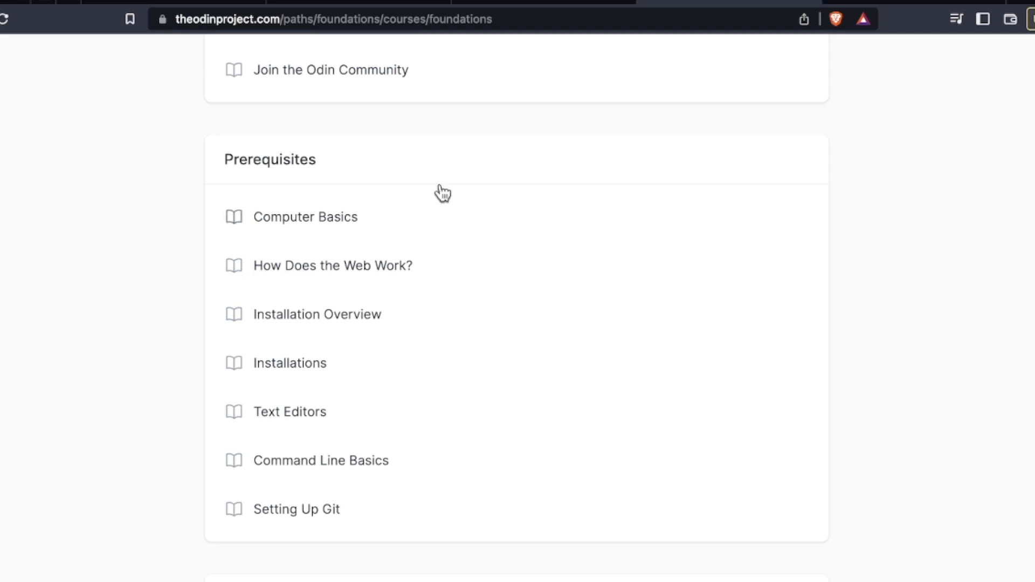
scroll(down, 3)
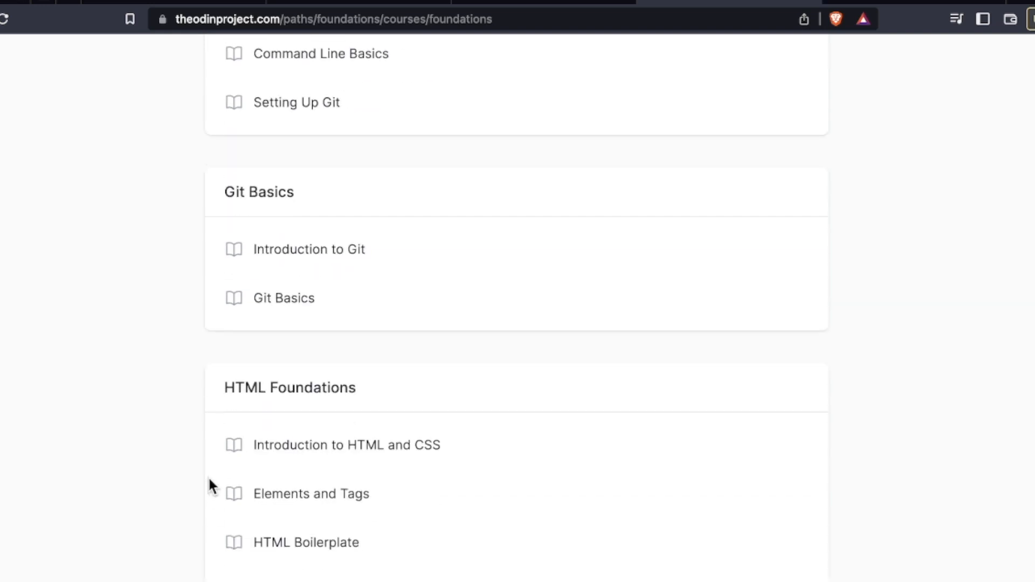
scroll(down, 3)
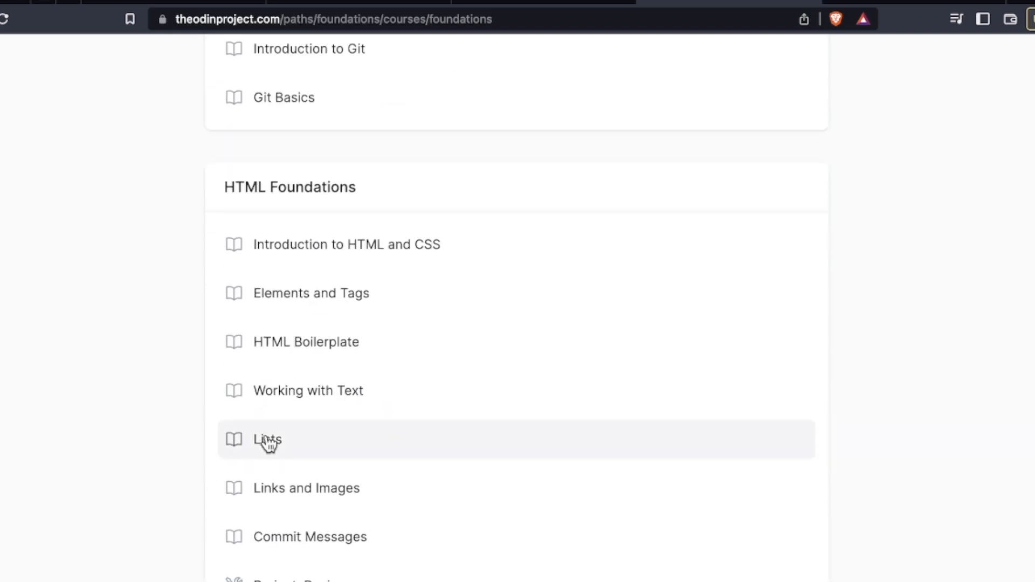
scroll(down, 3)
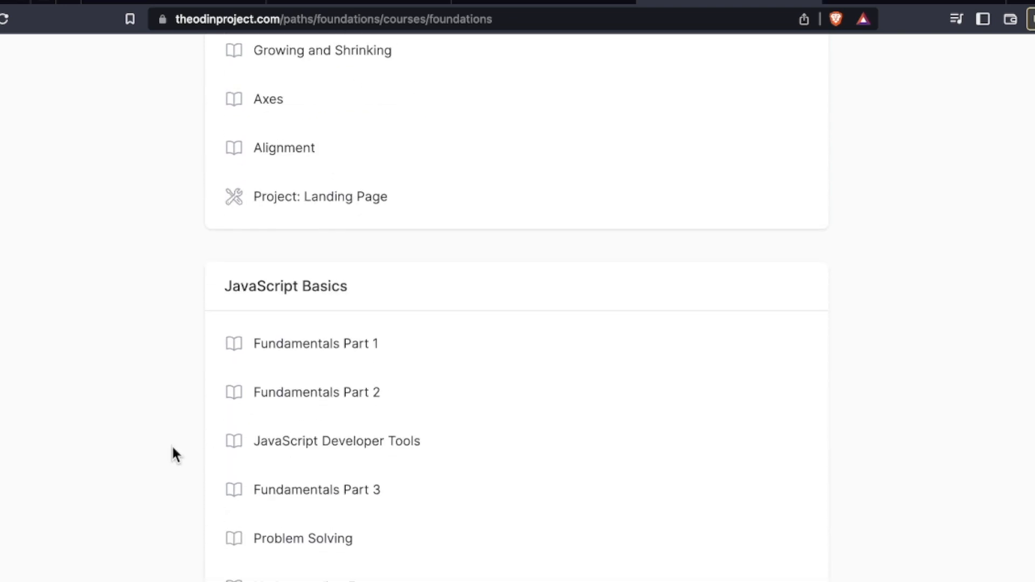
scroll(up, 3)
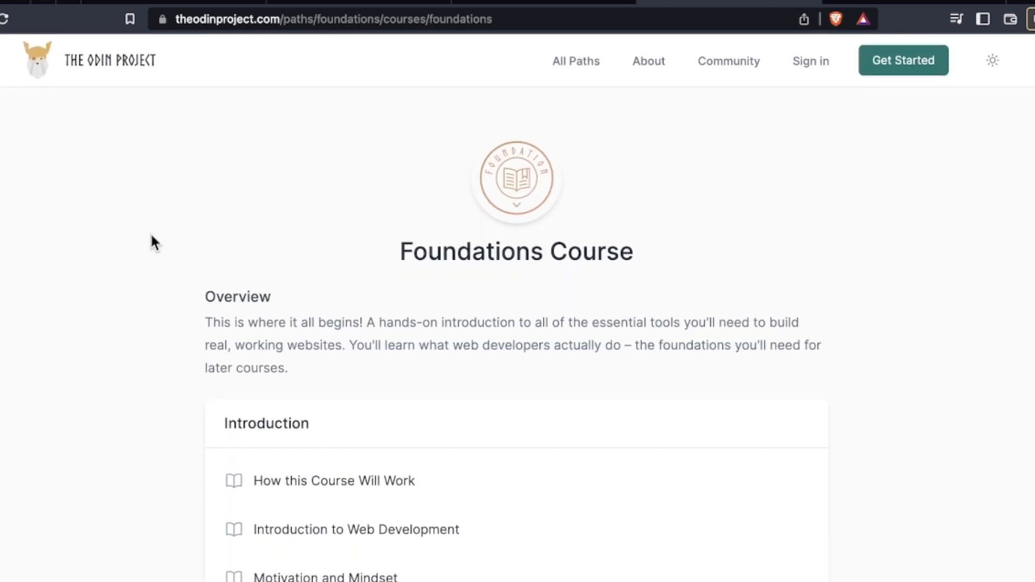
Return home via the Odin logo and scroll All Paths to the Rails and JavaScript paths
click(89, 60)
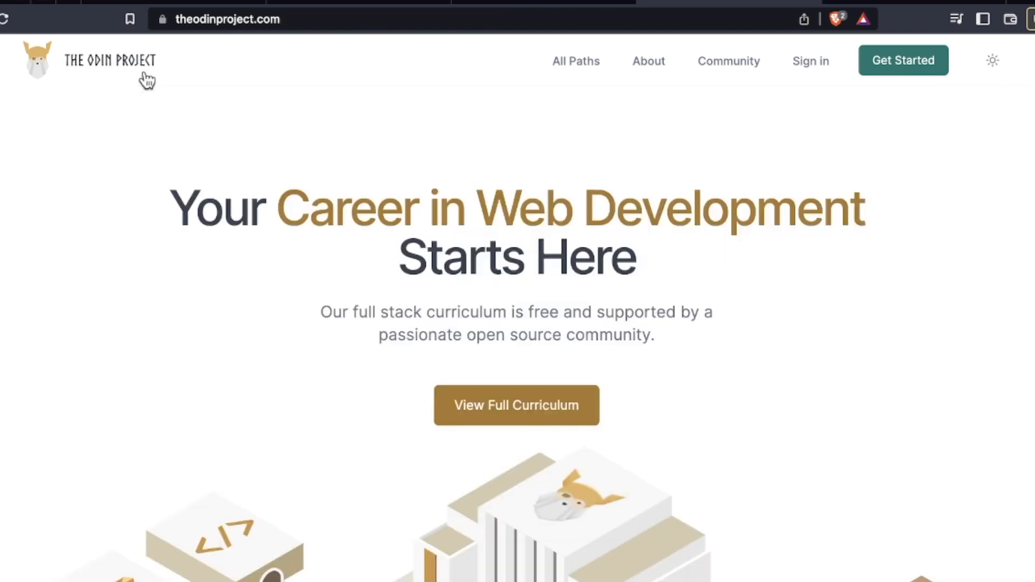
mouse_move(181, 268)
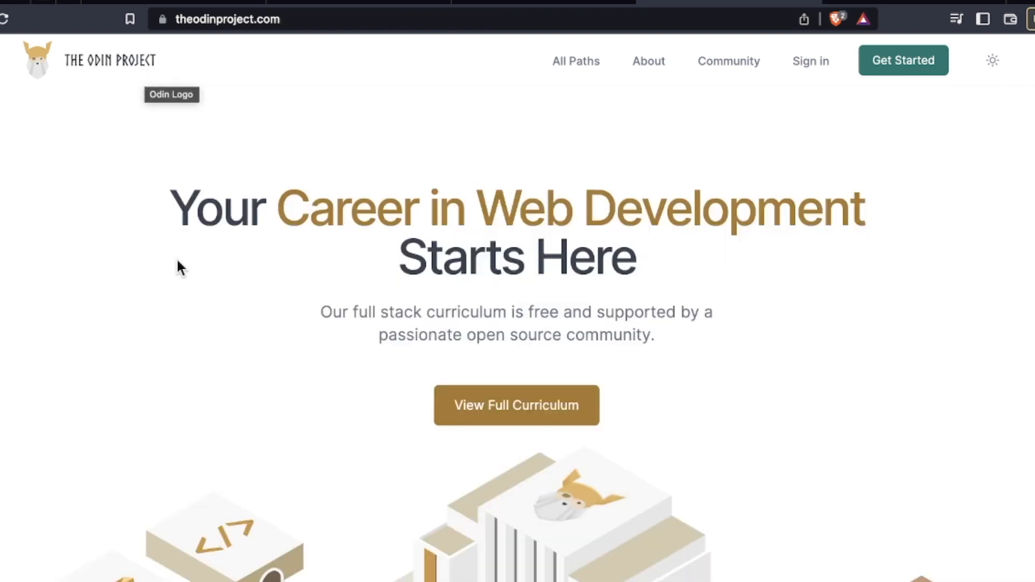
scroll(down, 3)
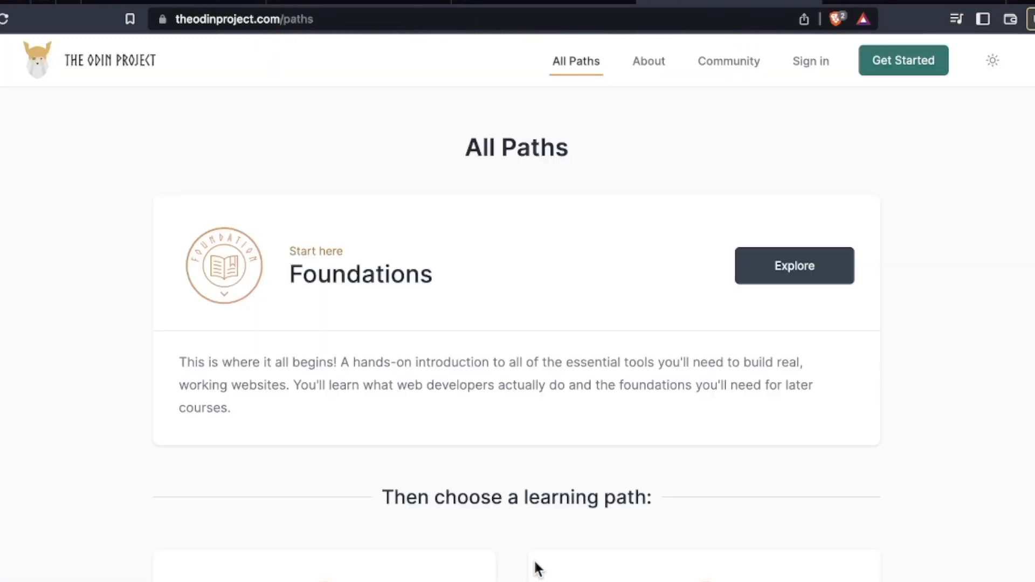
scroll(down, 3)
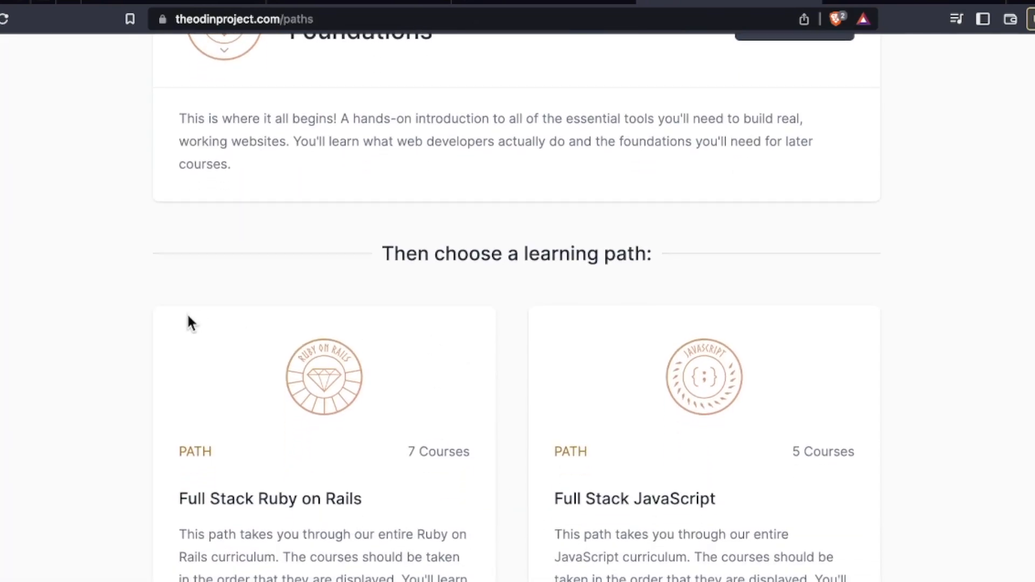